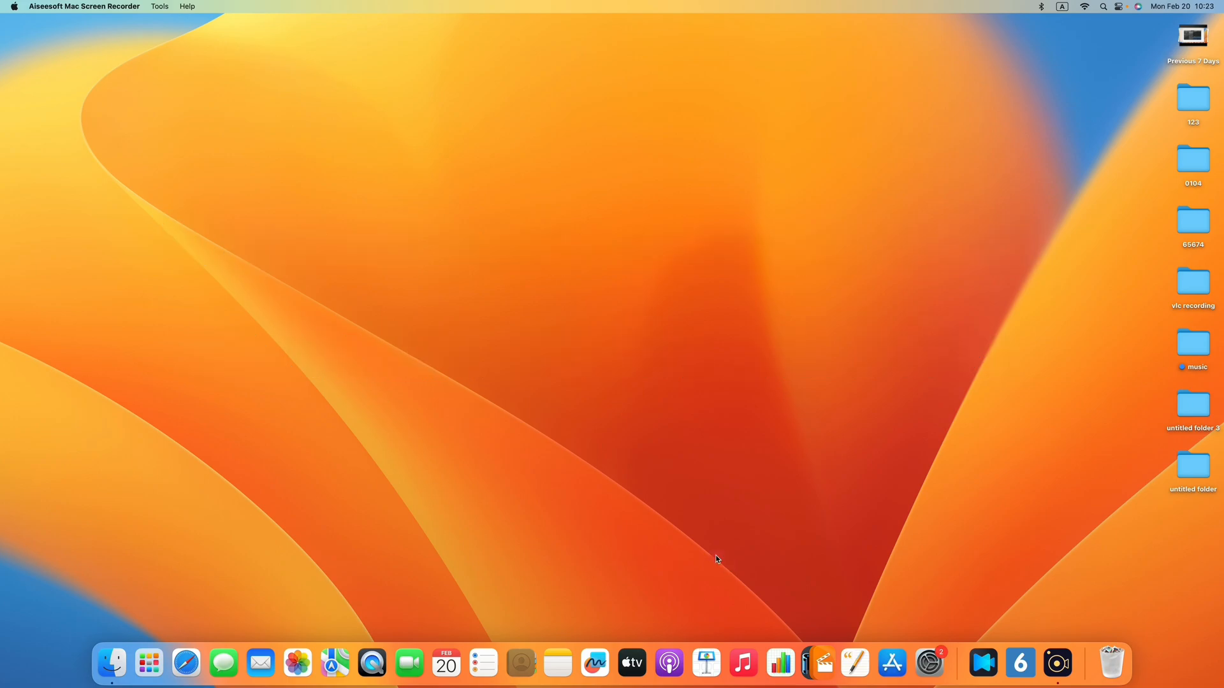
mouse_move(581, 529)
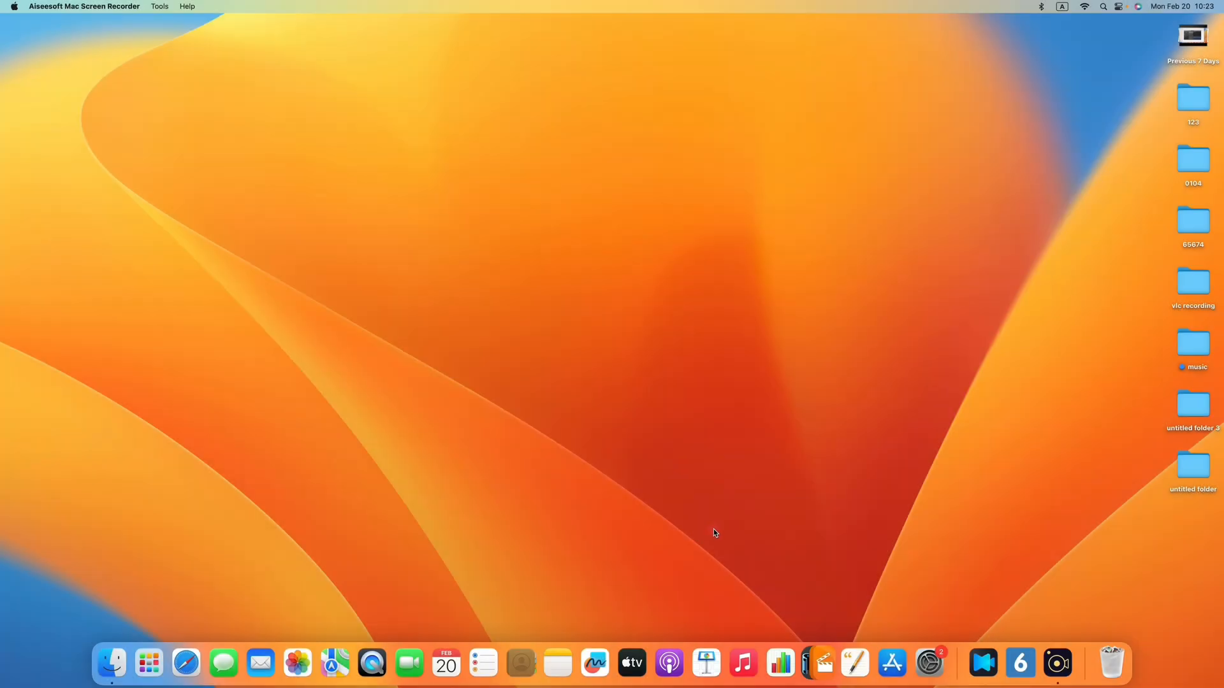
mouse_move(733, 531)
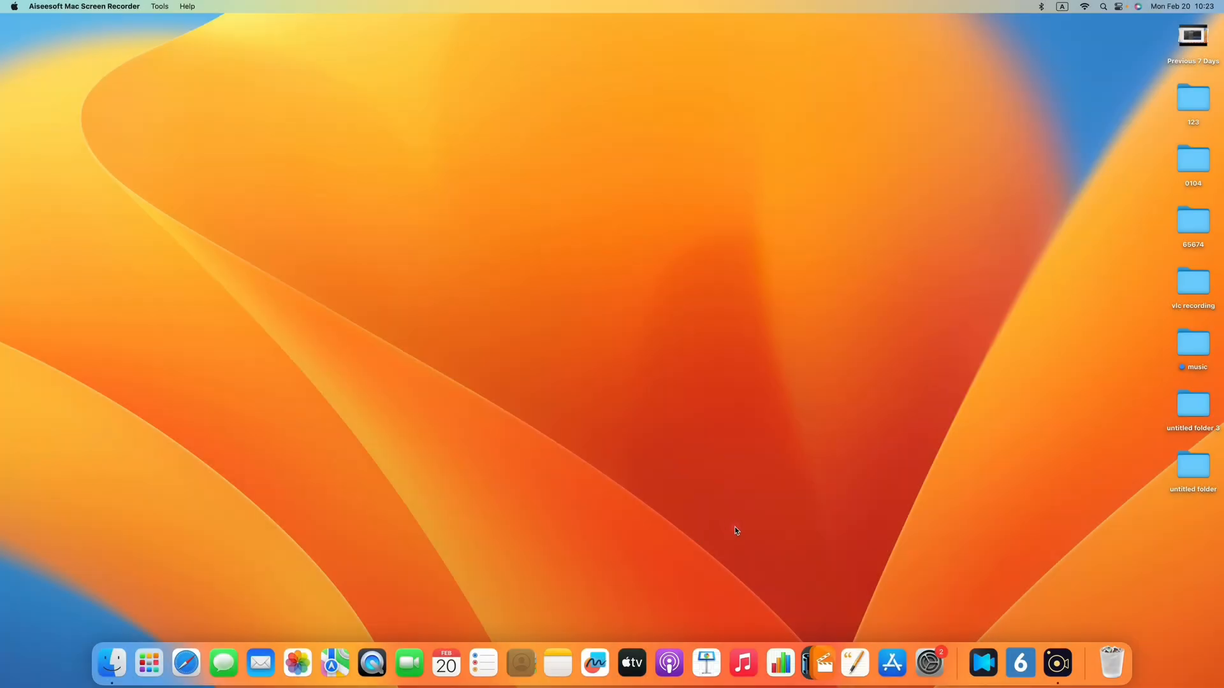
mouse_move(707, 535)
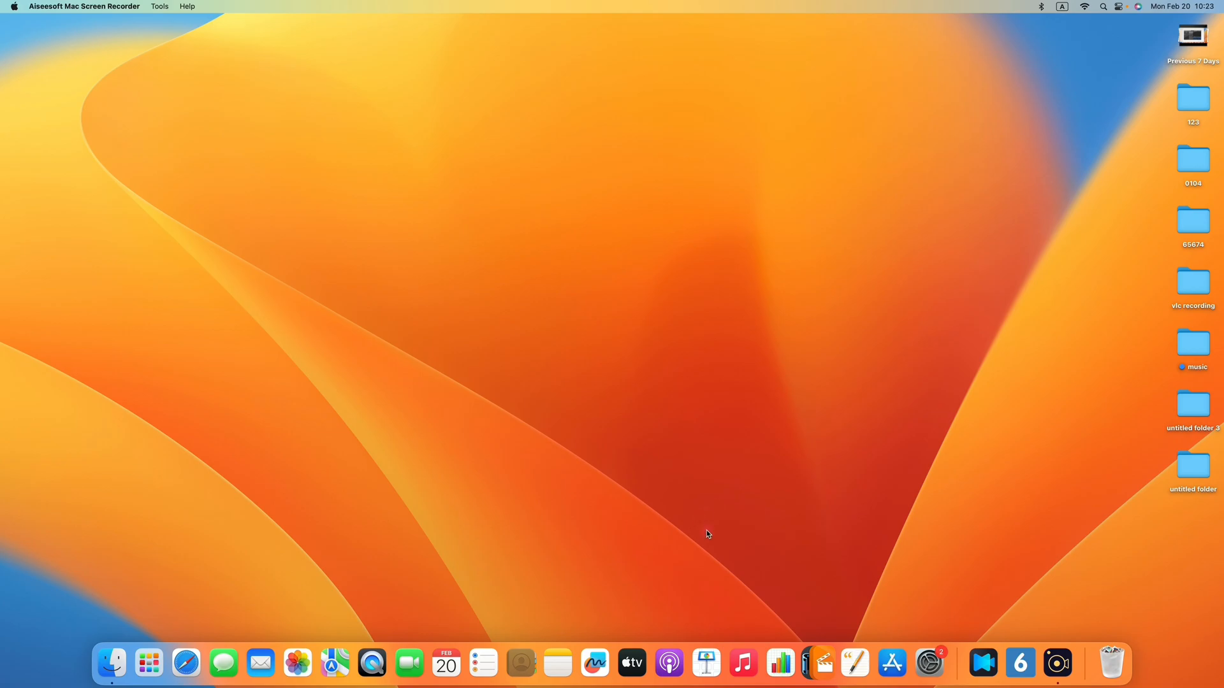
mouse_move(743, 535)
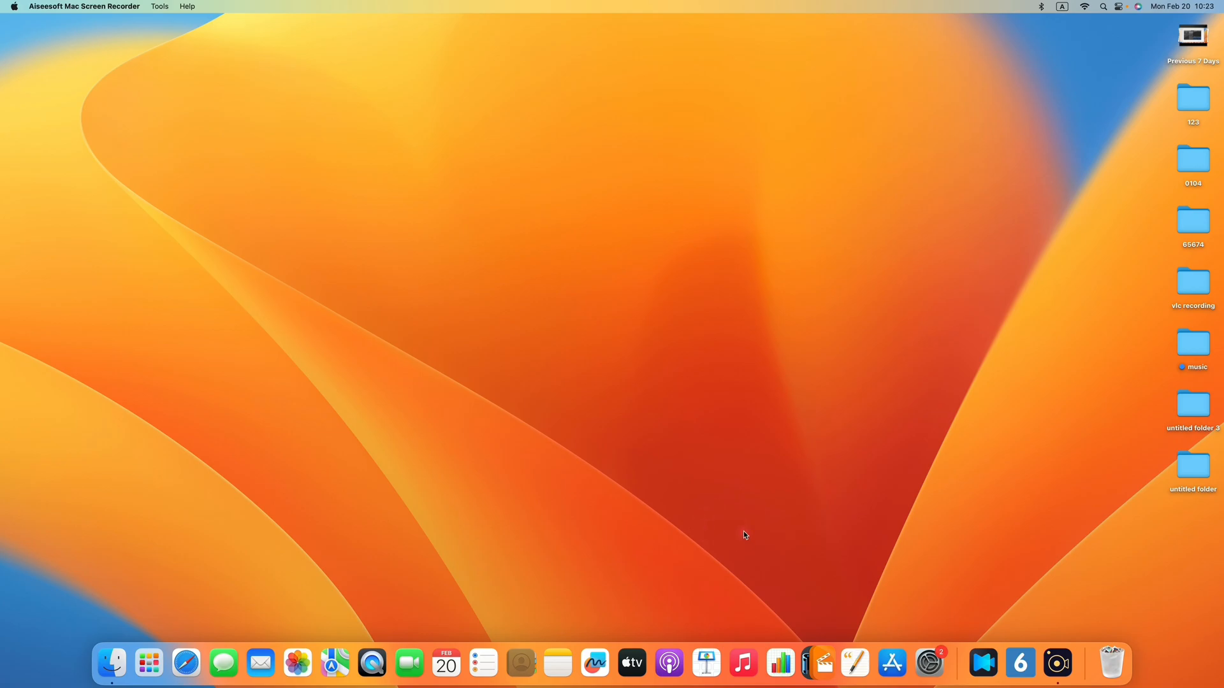
mouse_move(709, 522)
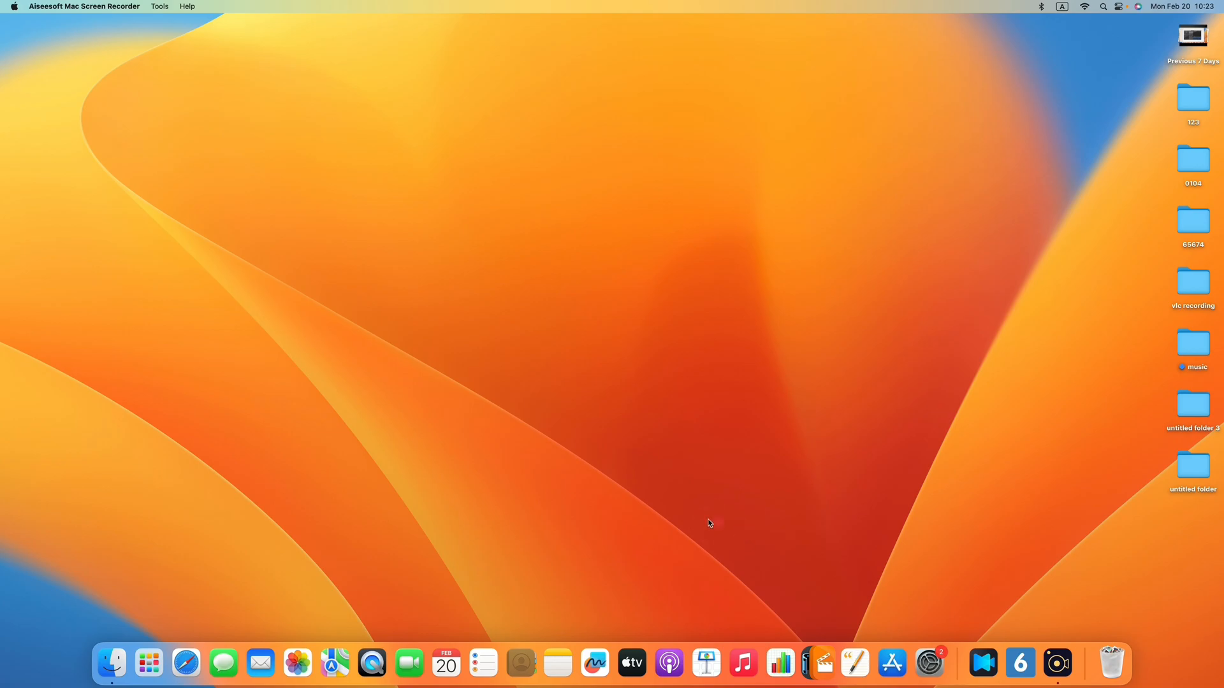
mouse_move(601, 518)
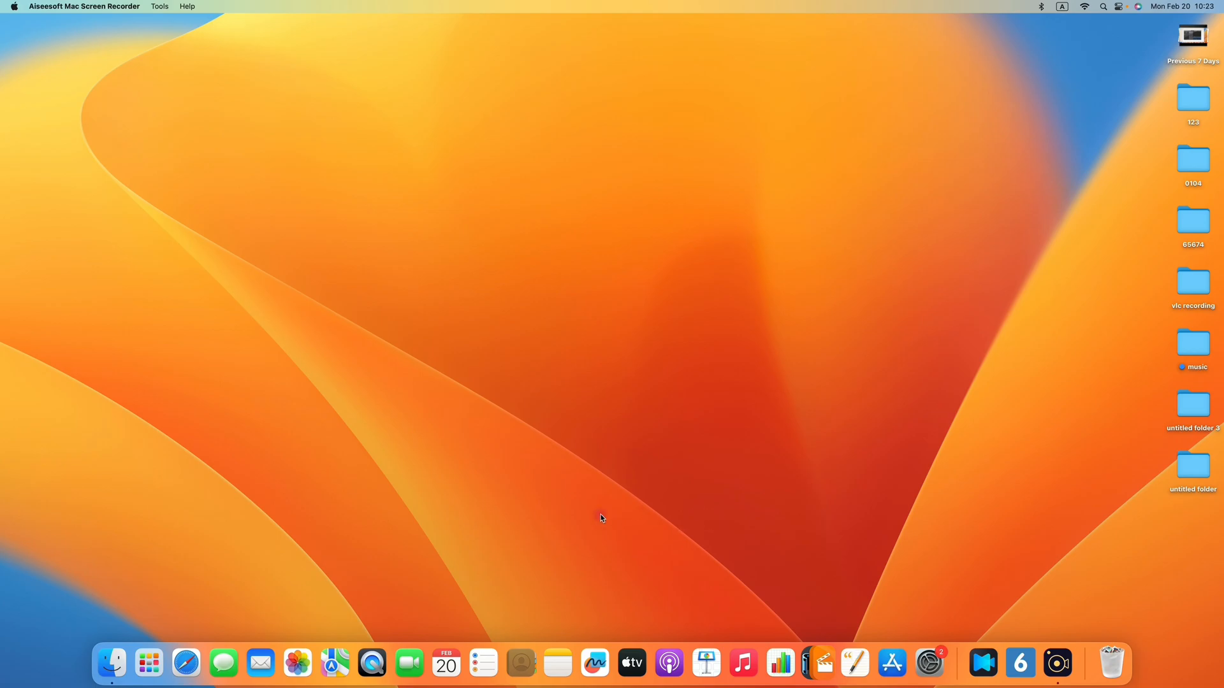
mouse_move(707, 524)
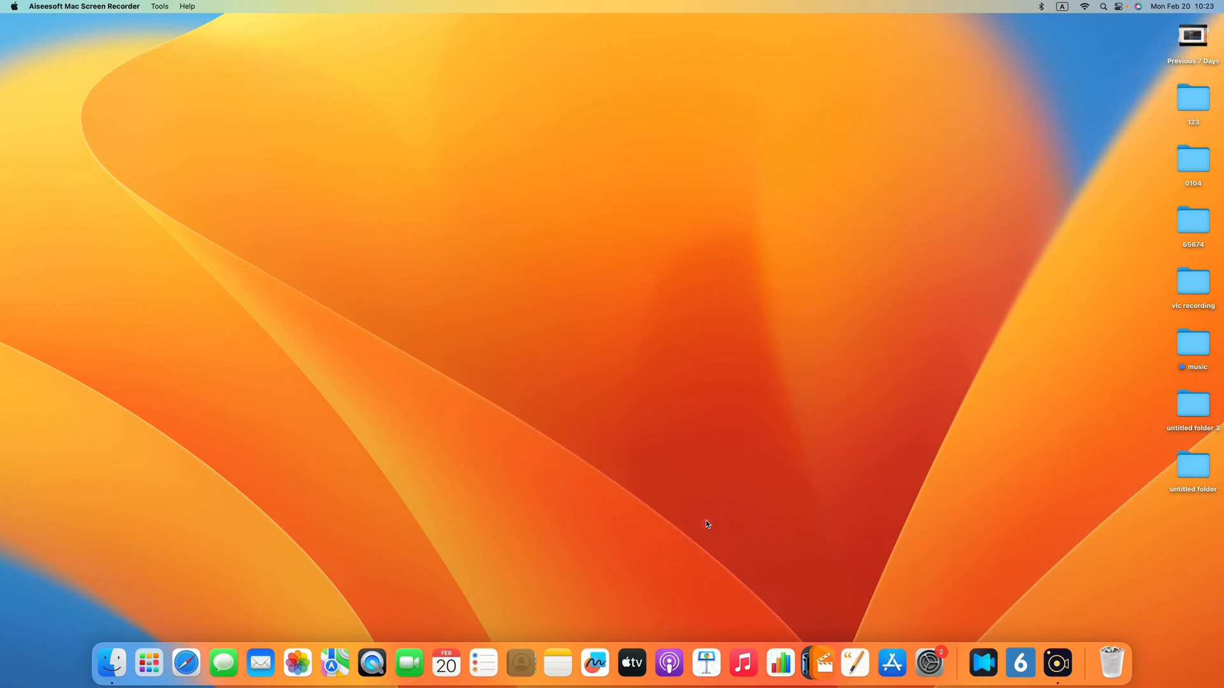
mouse_move(695, 523)
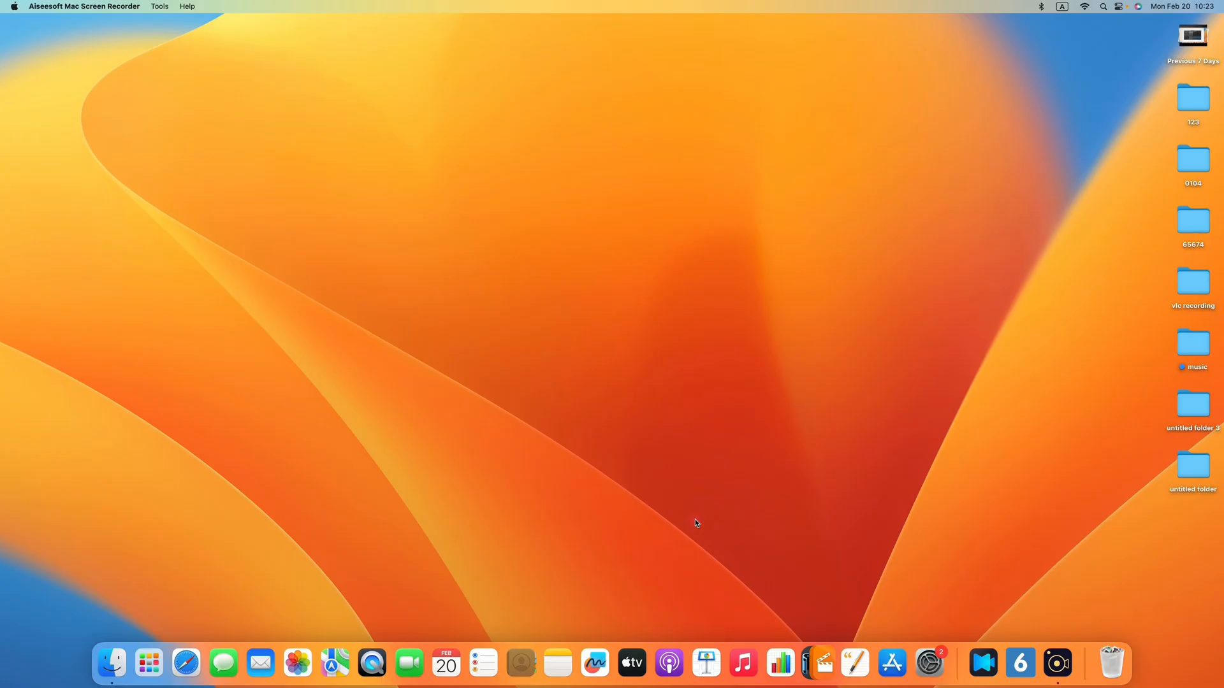
mouse_move(708, 529)
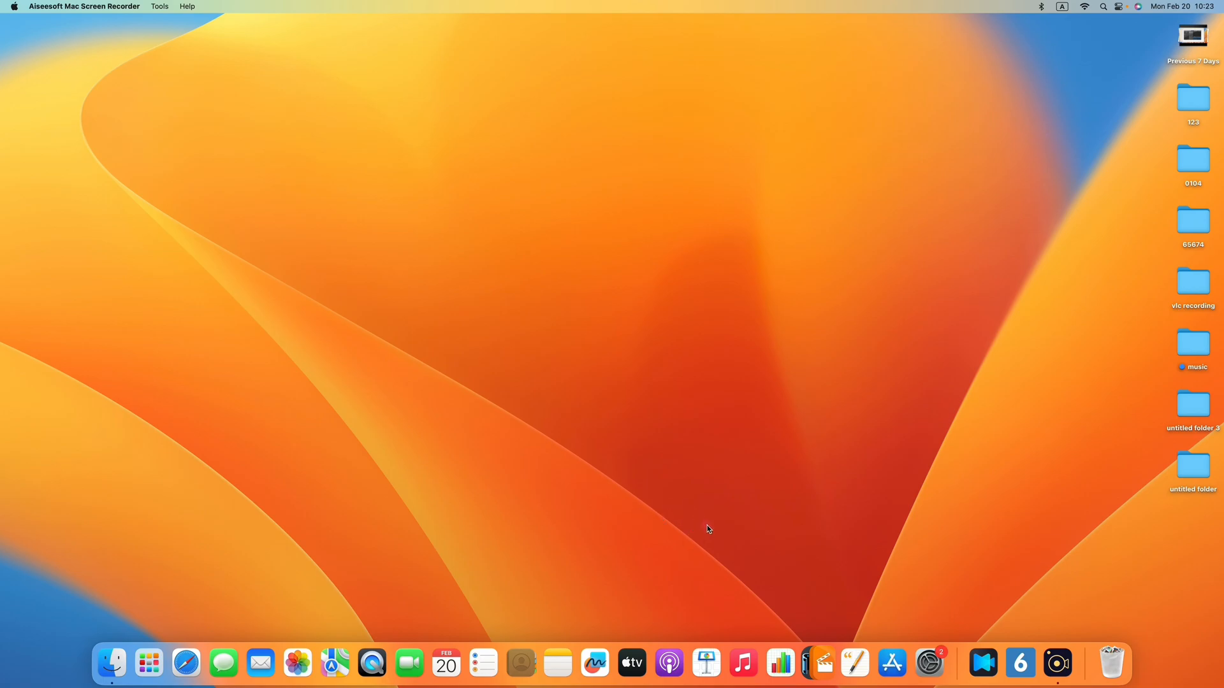
mouse_move(702, 528)
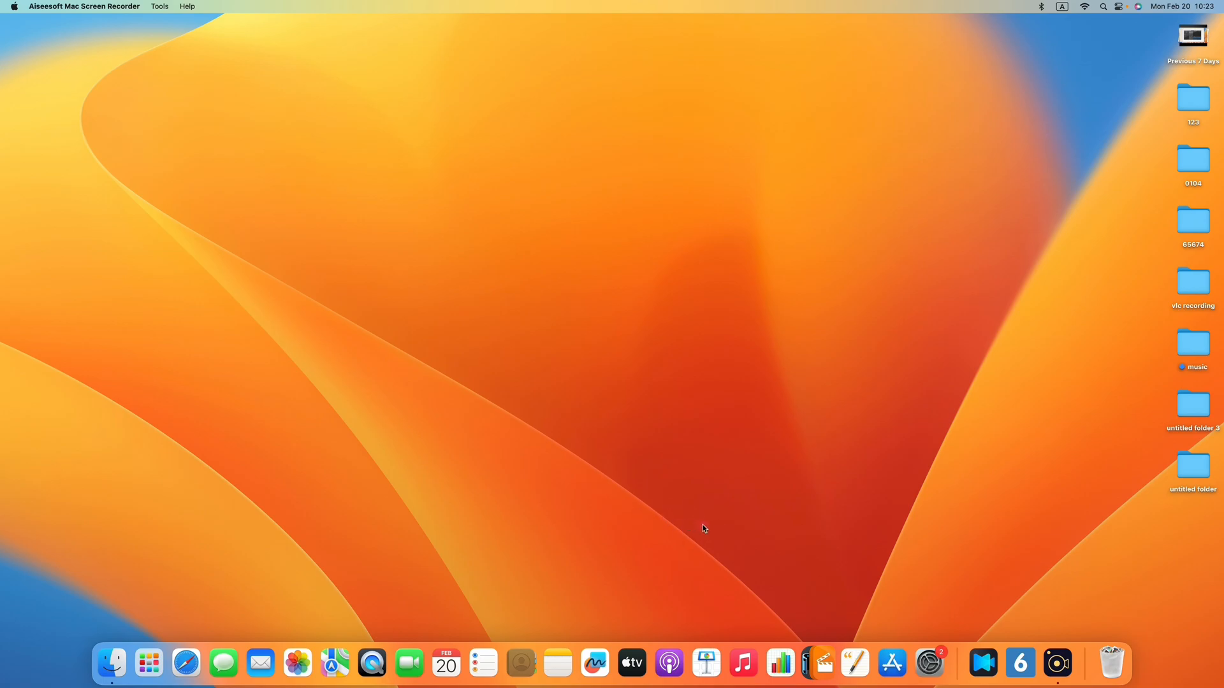
mouse_move(674, 536)
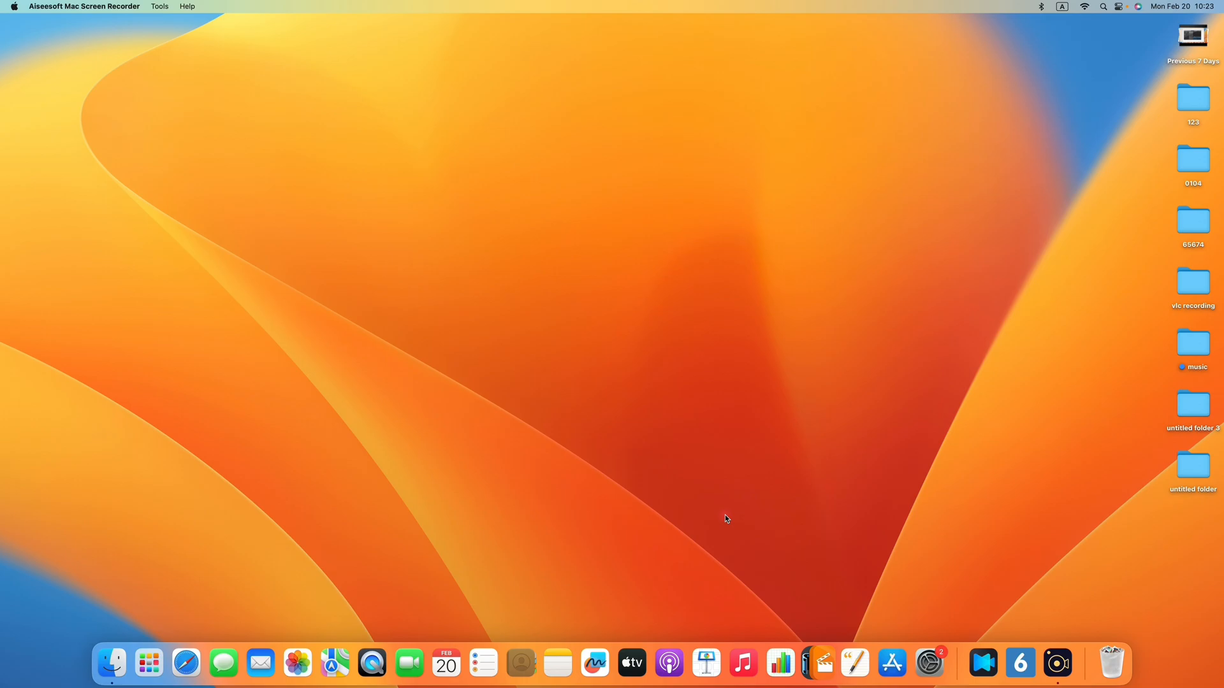
mouse_move(694, 523)
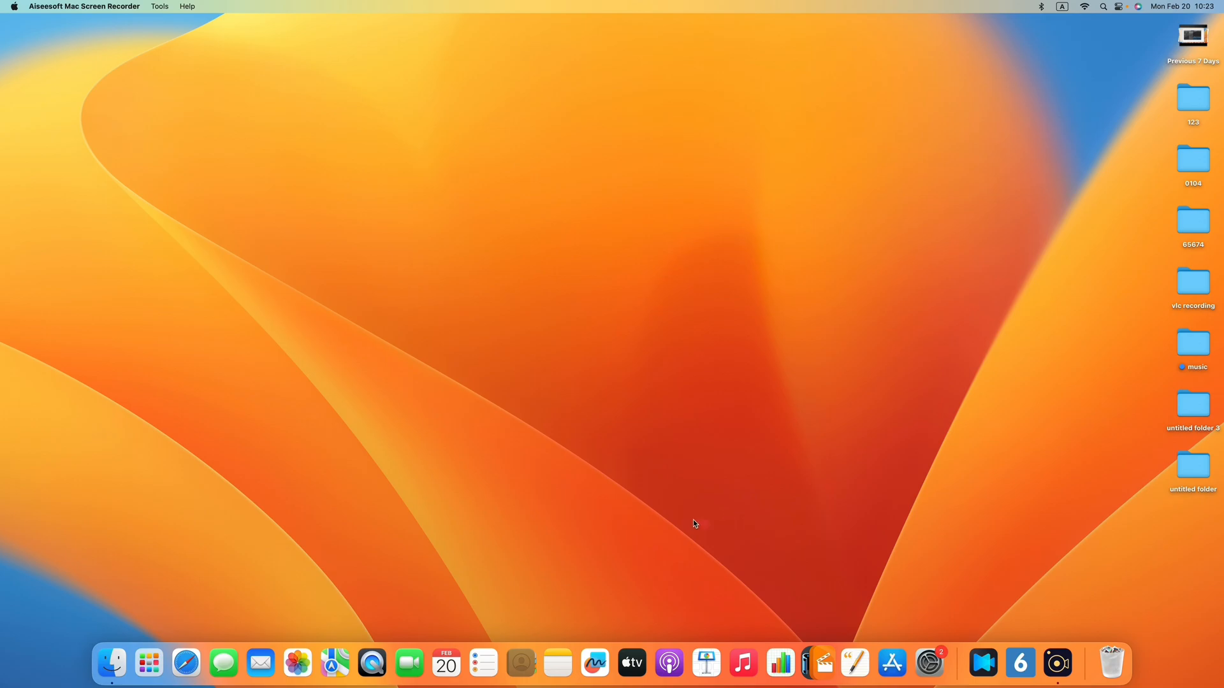
mouse_move(720, 517)
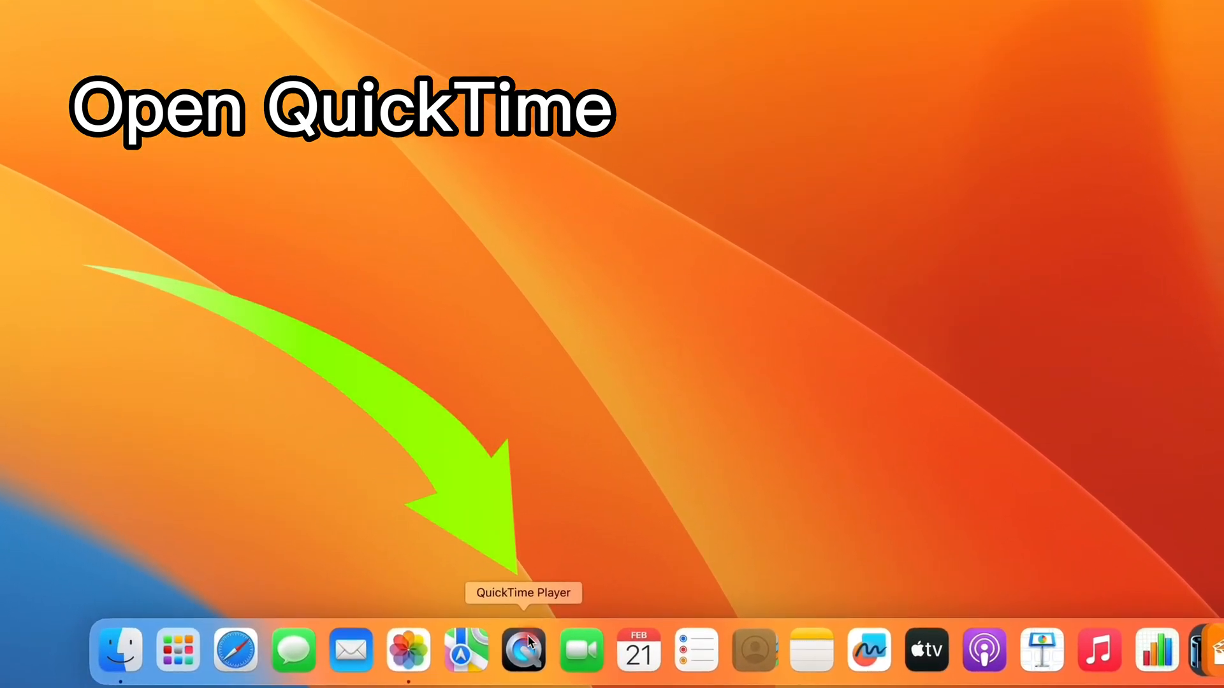
Step: Launch QuickTime Player from the Dock and start a New Screen Recording from File
click(522, 649)
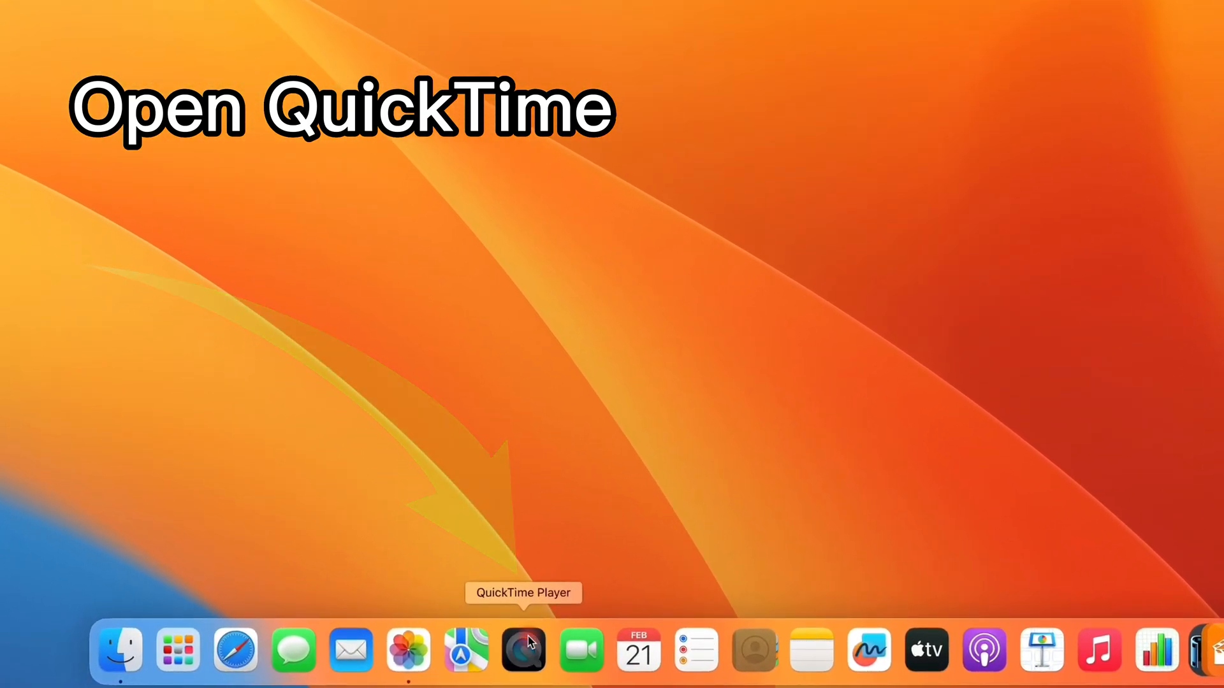
click(522, 649)
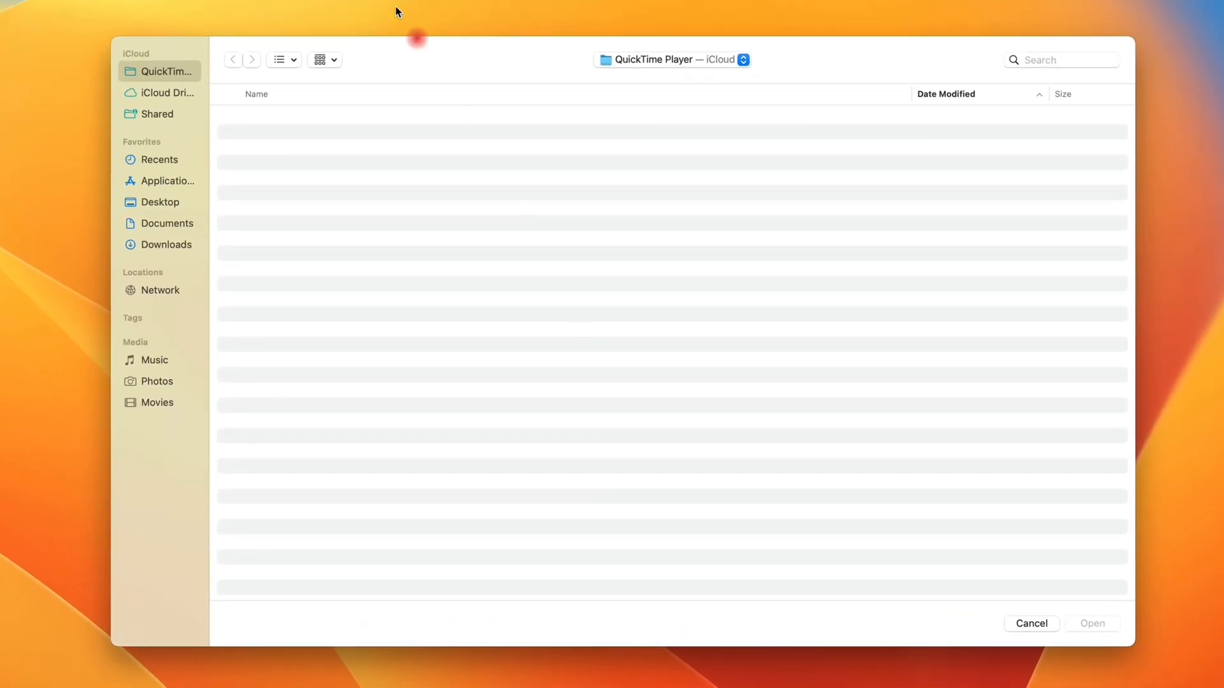
click(149, 8)
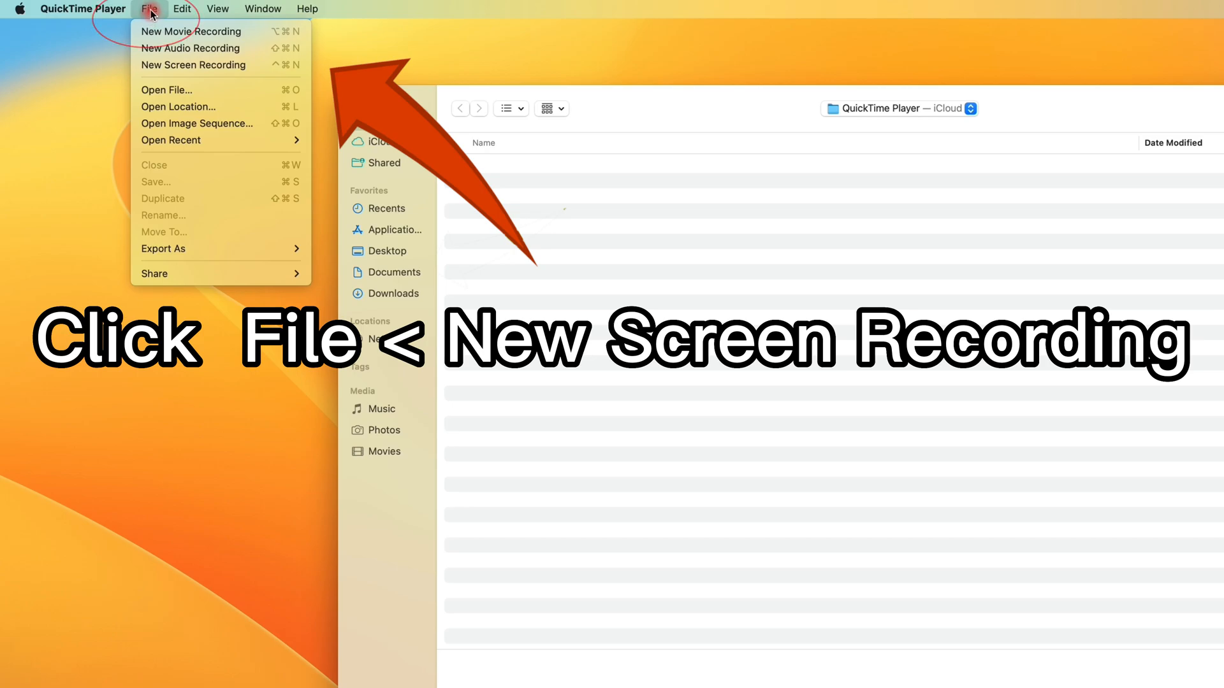
mouse_move(192, 48)
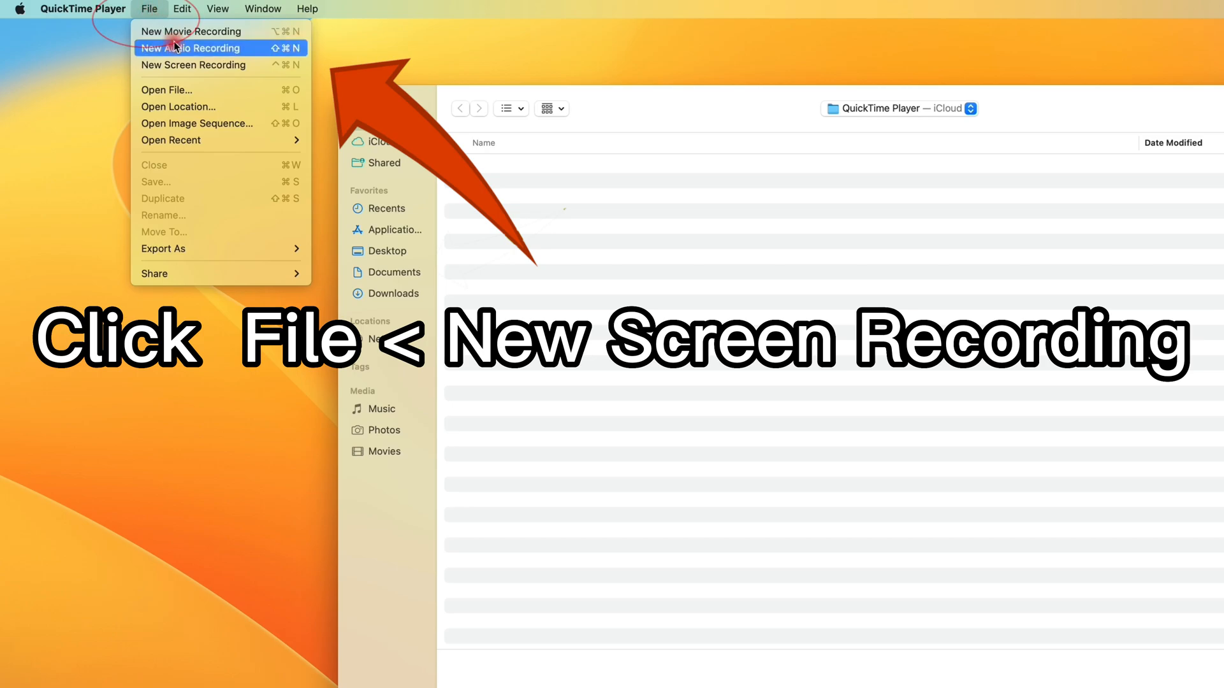
click(192, 65)
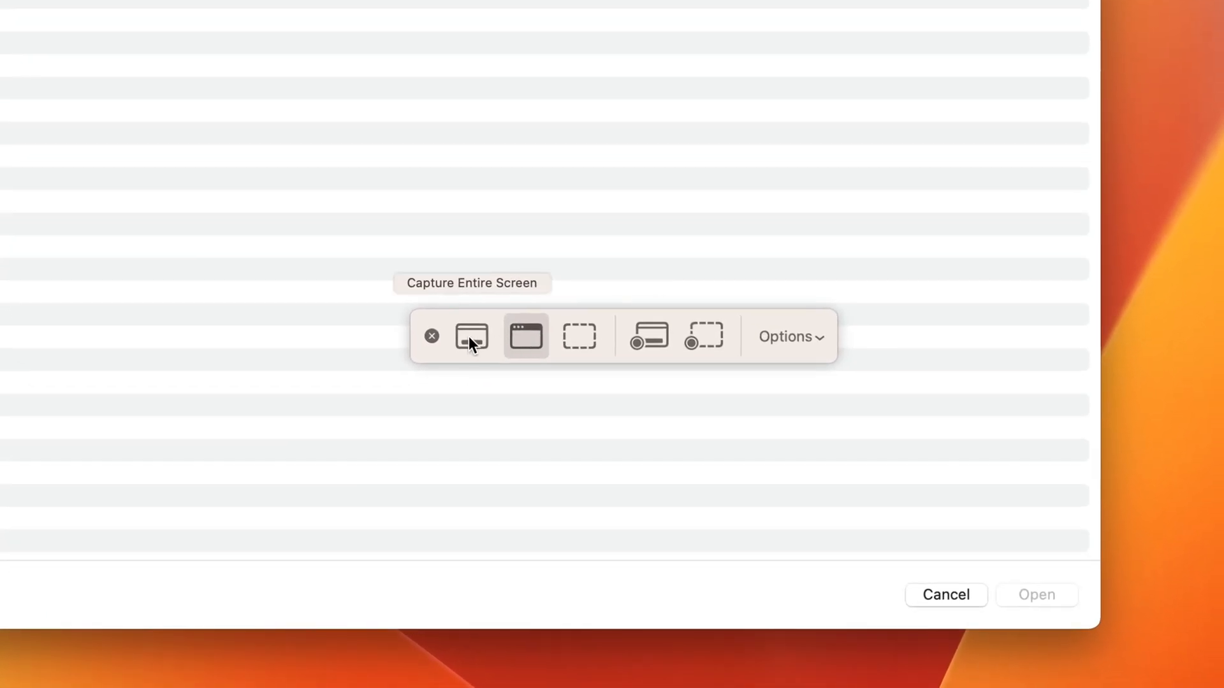
Step: Choose Record Entire Screen in the screenshot toolbar
click(647, 336)
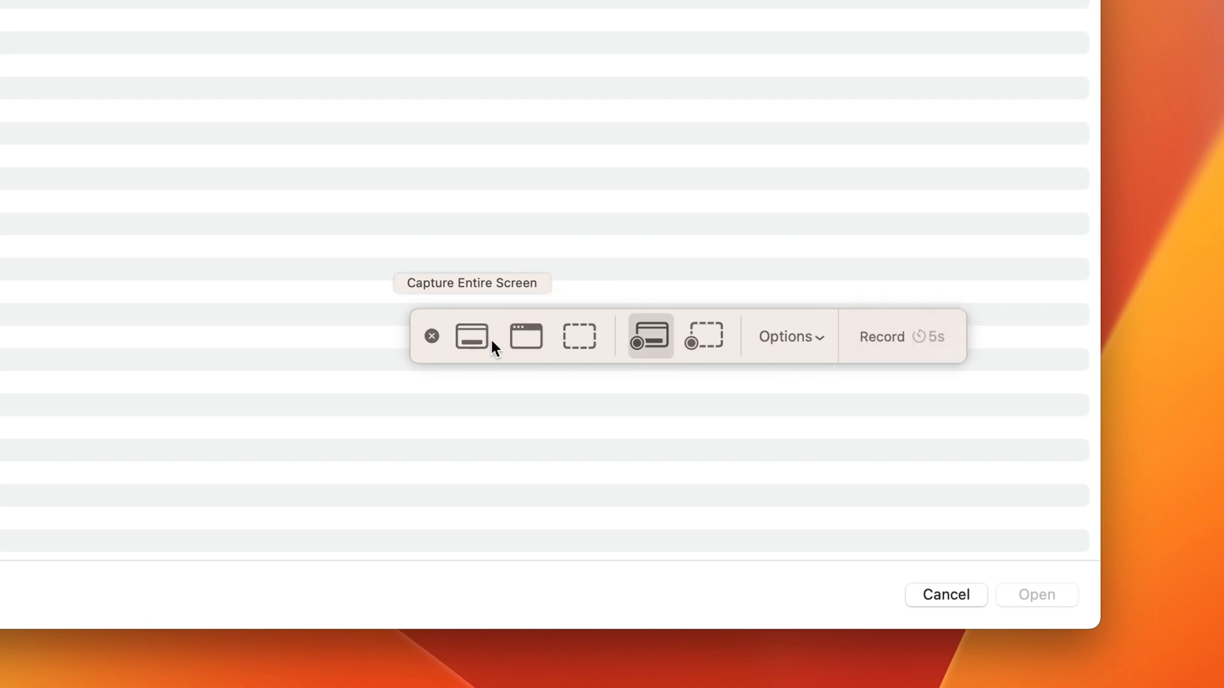
mouse_move(525, 336)
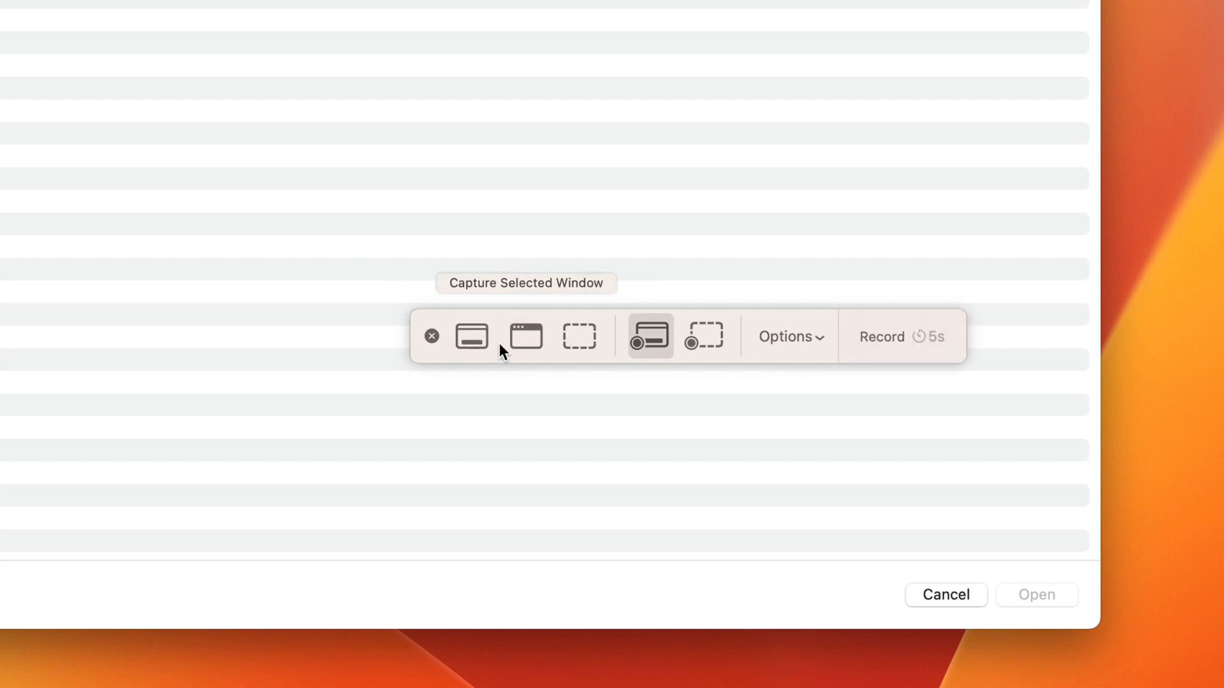
mouse_move(515, 344)
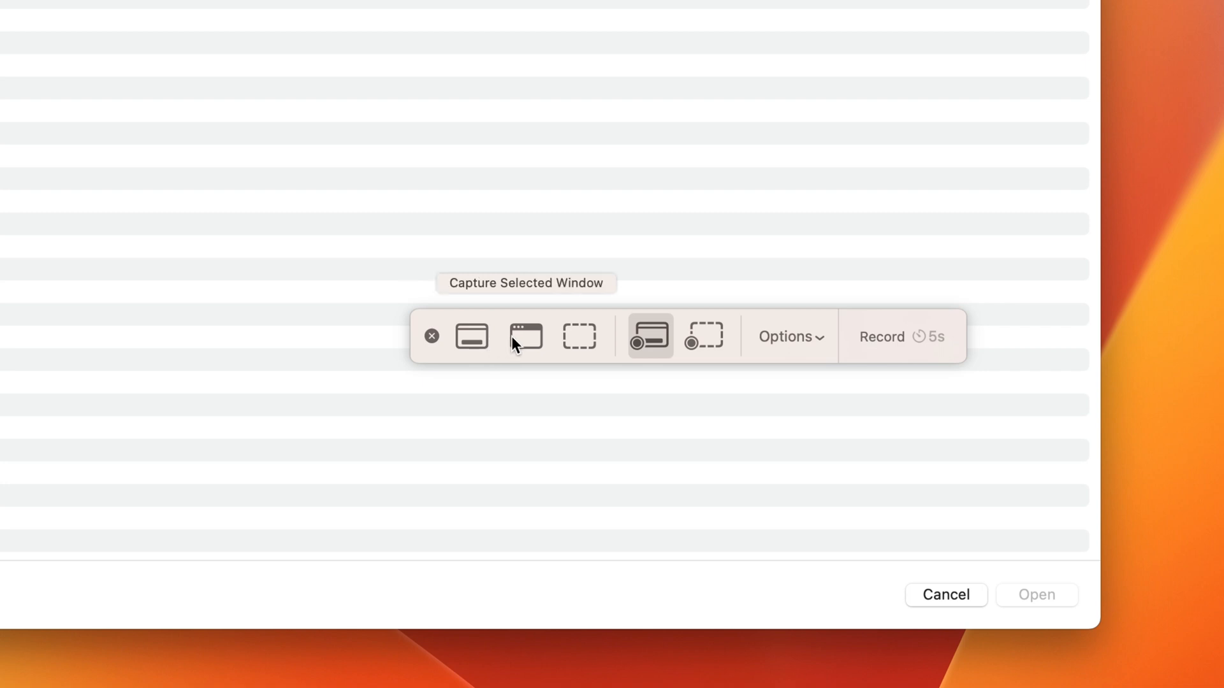
mouse_move(529, 345)
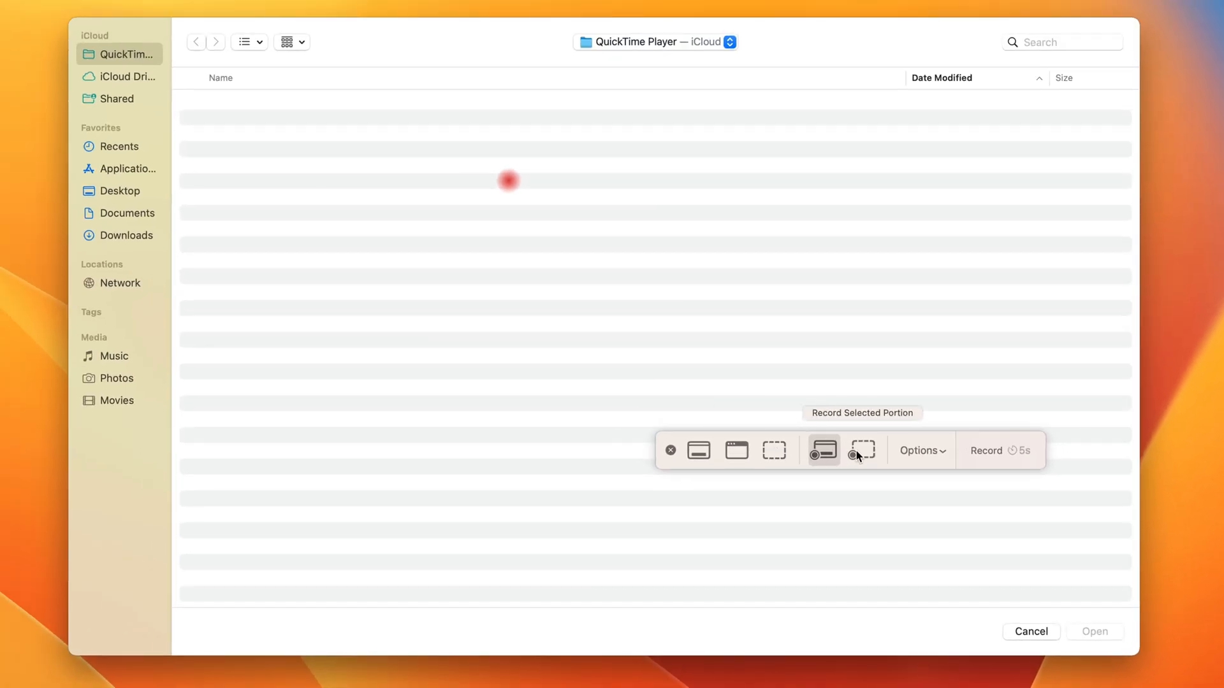
Step: Switch capture mode to Record Selected Portion, keeping the five-second timer
click(821, 450)
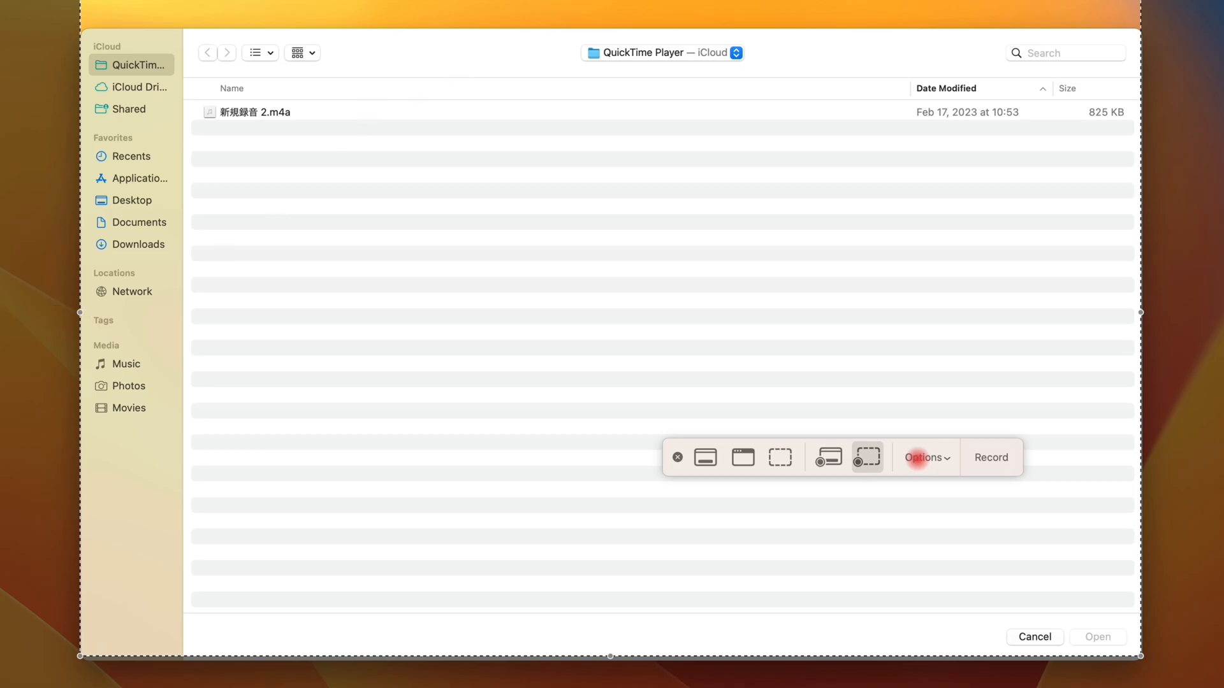
click(990, 458)
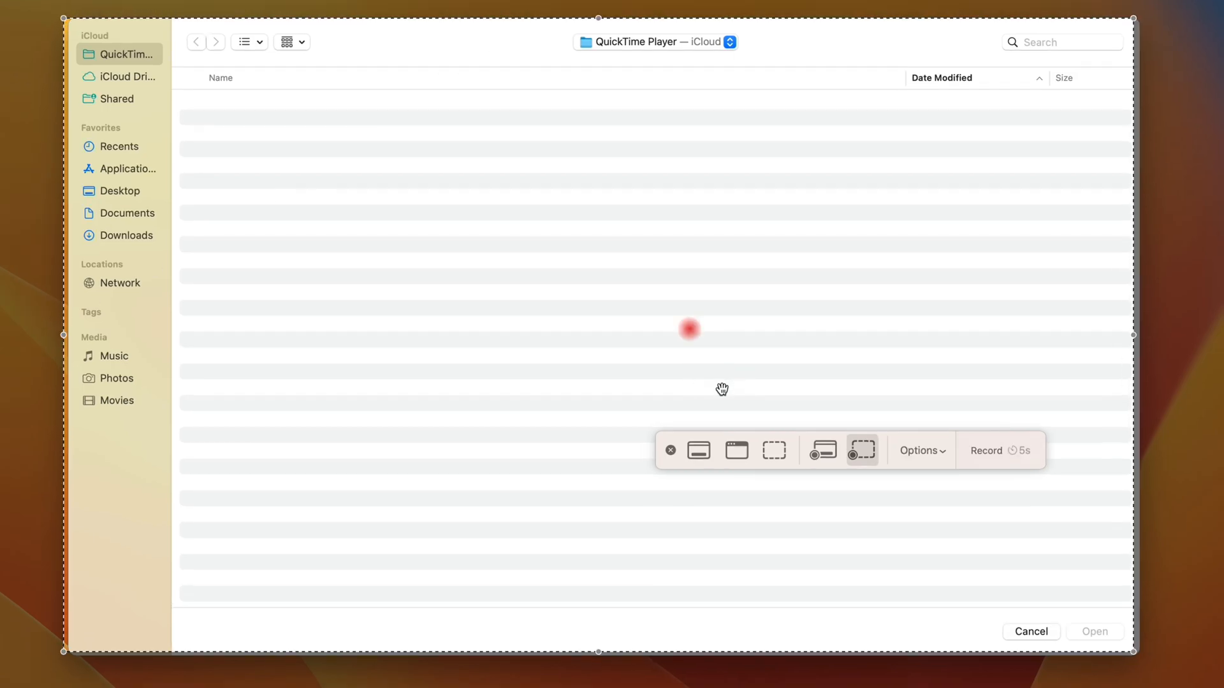
mouse_move(736, 369)
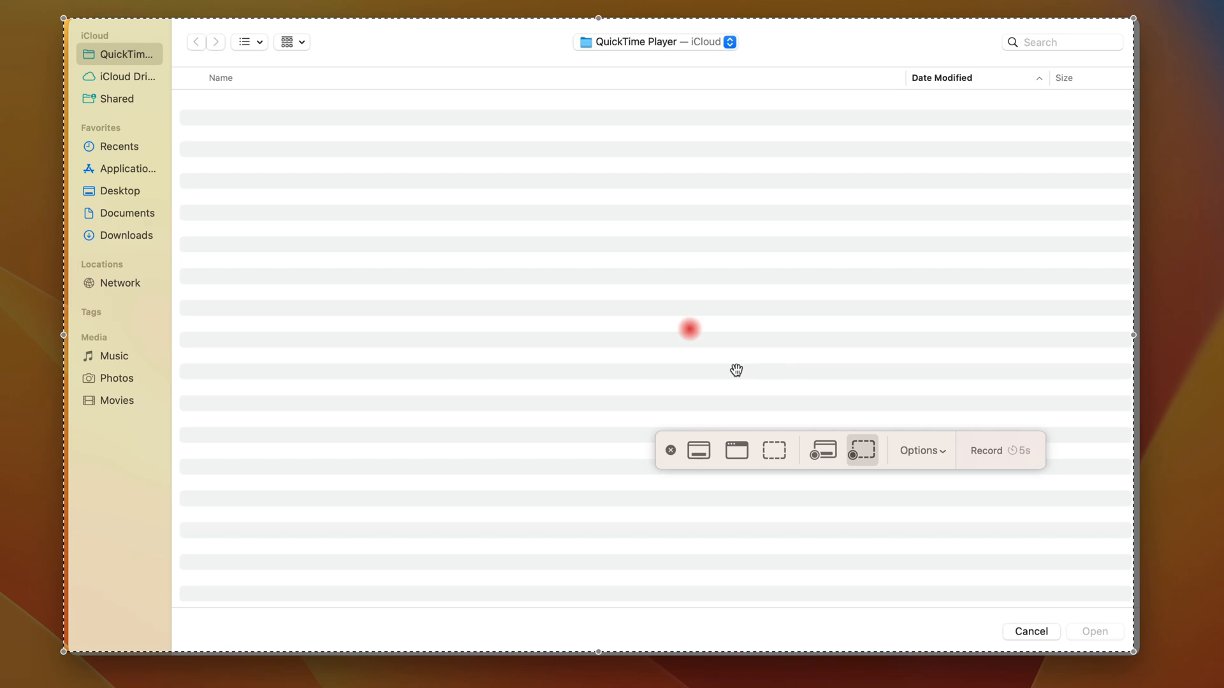
mouse_move(821, 450)
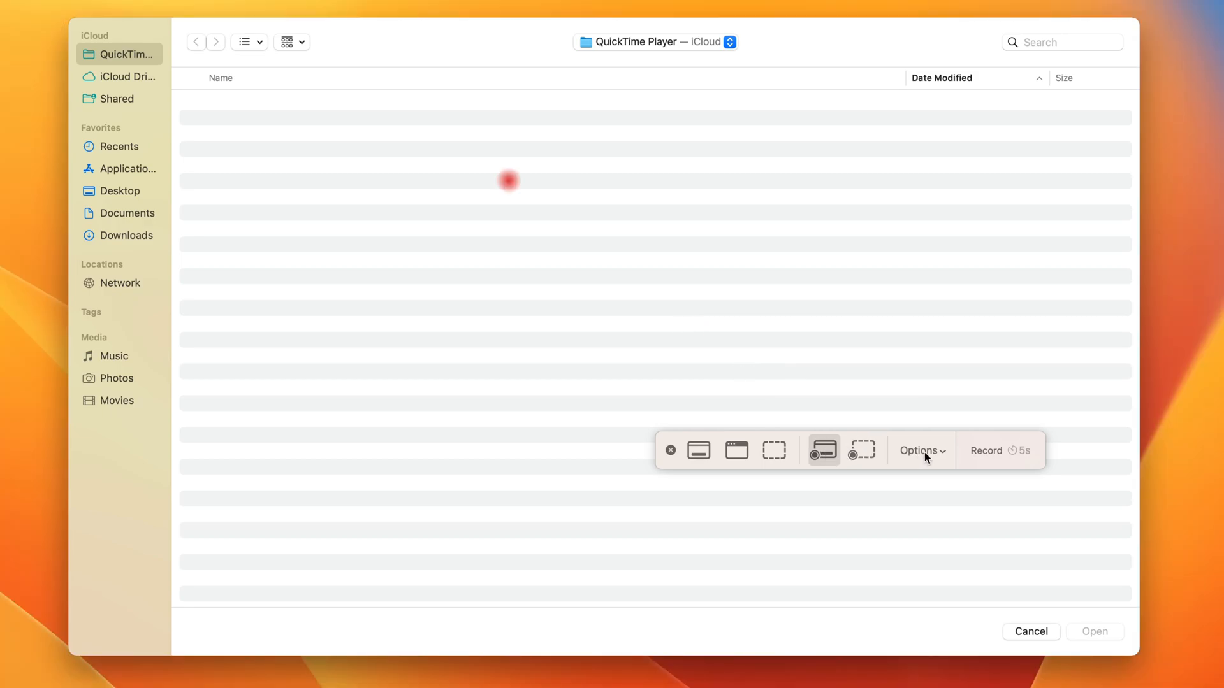
click(862, 451)
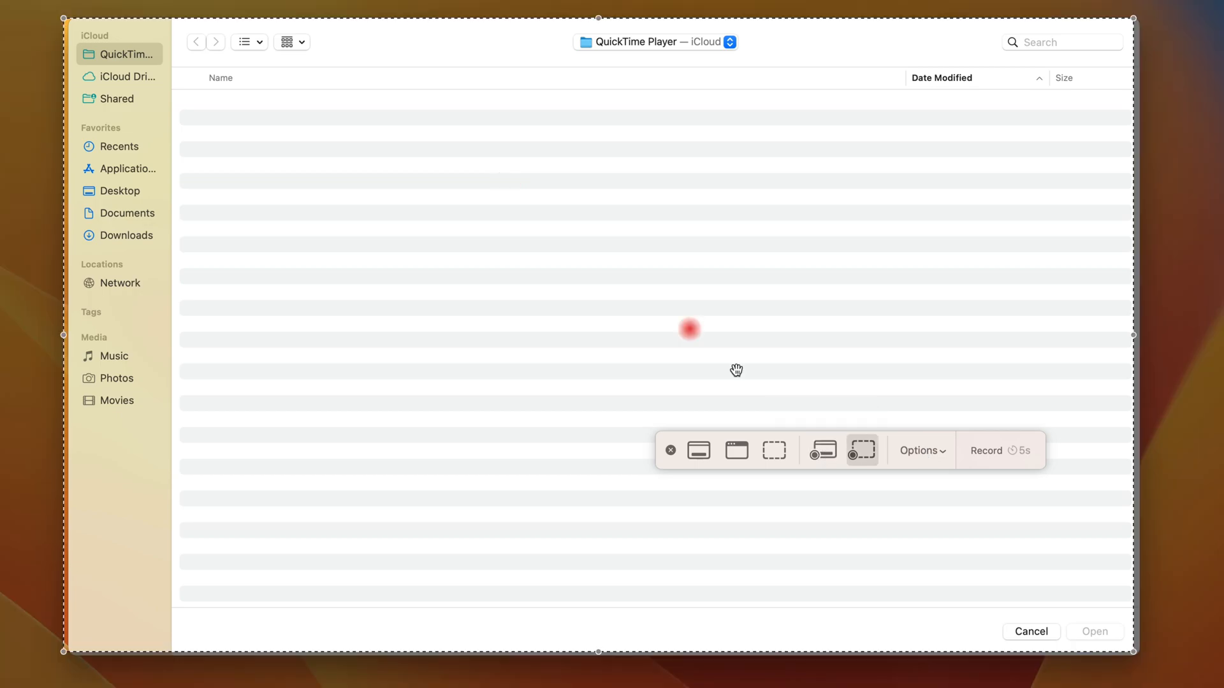
mouse_move(911, 446)
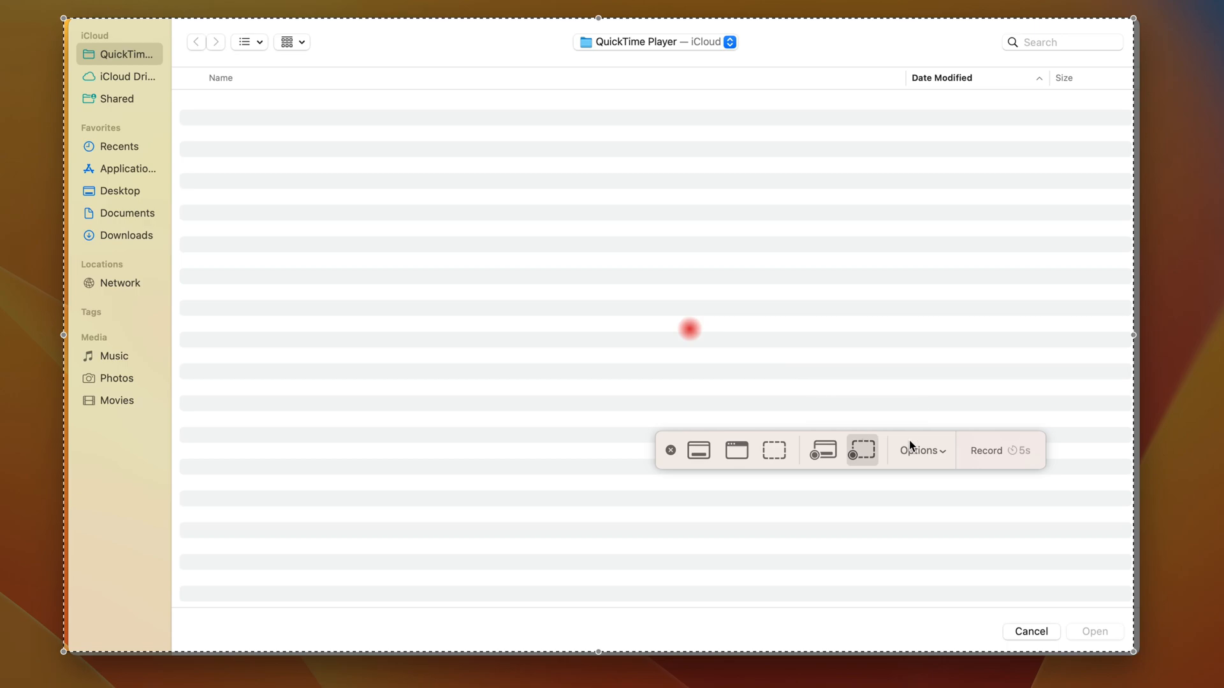
mouse_move(926, 453)
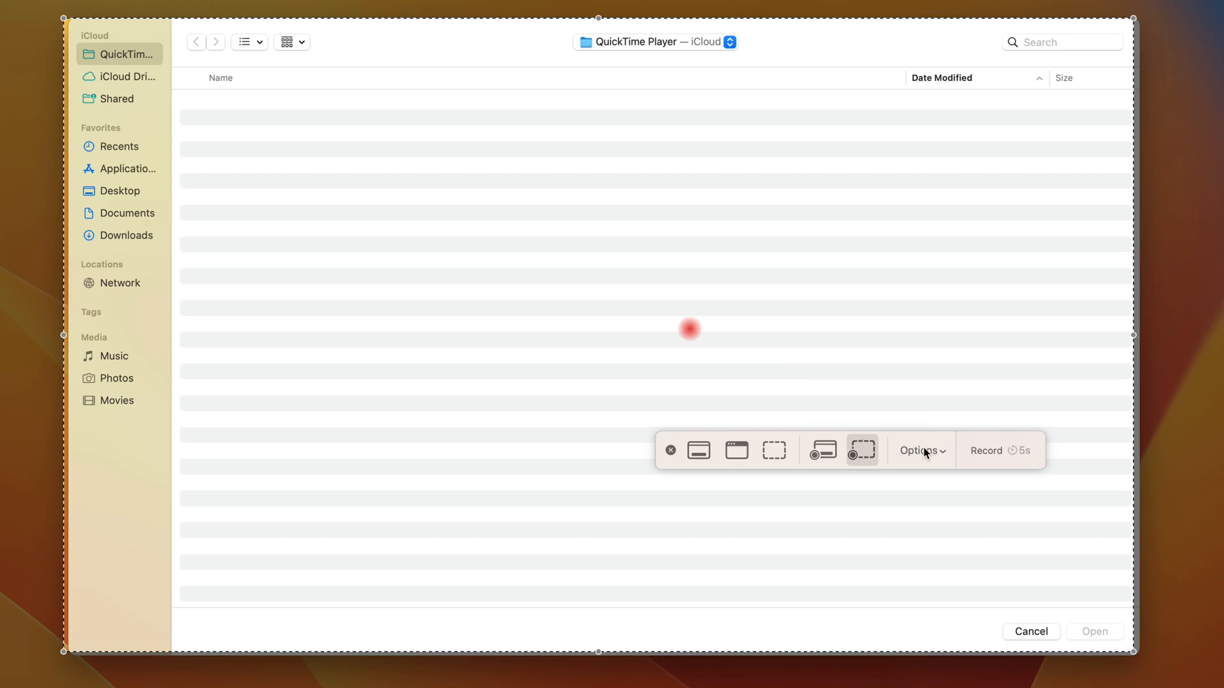
mouse_move(813, 386)
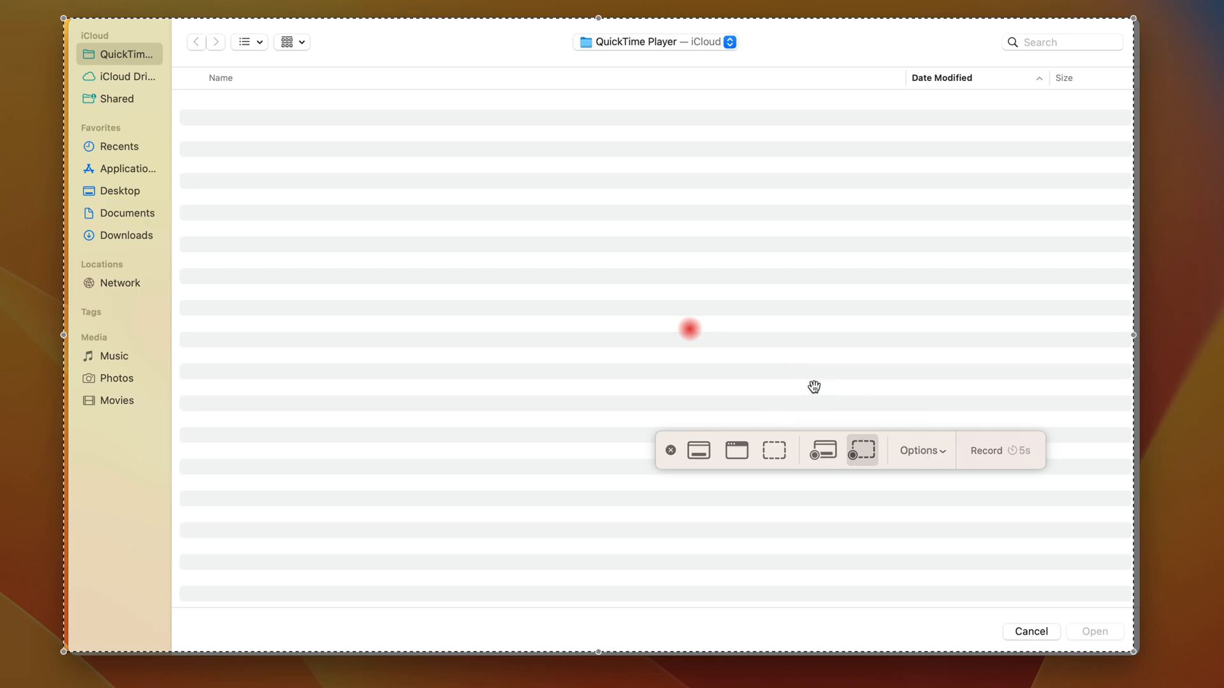
Step: Review the recording Options microphone list, leaving iMac Microphone checked
click(919, 450)
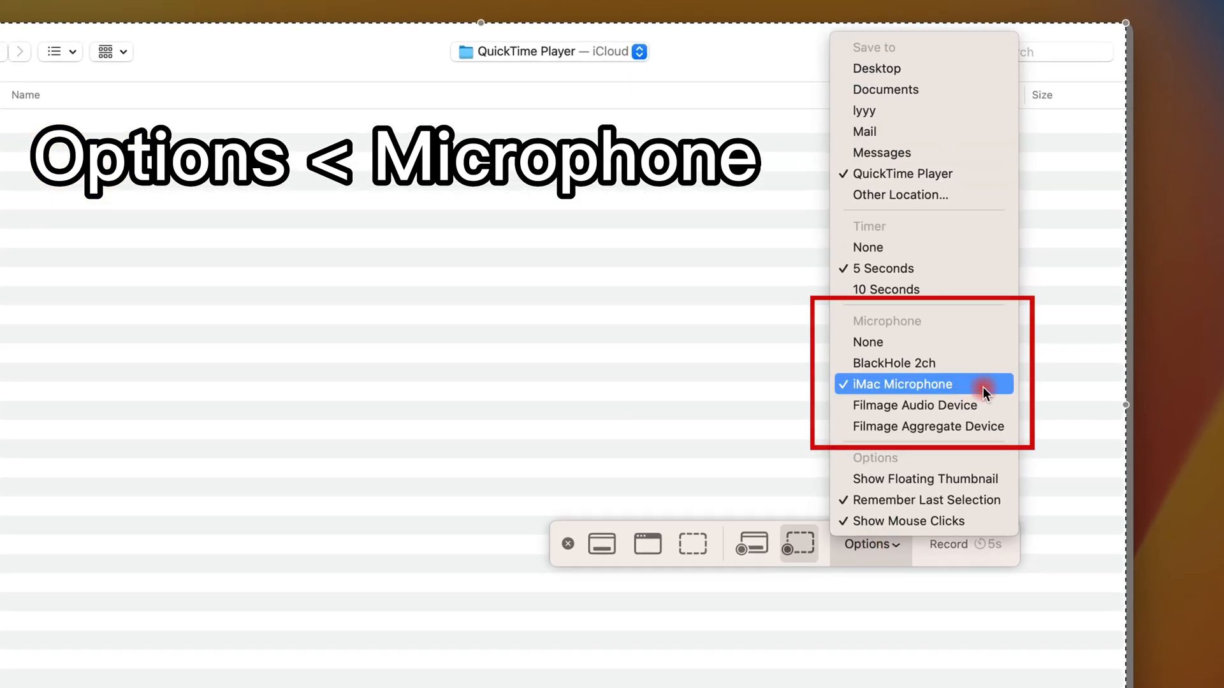
click(901, 384)
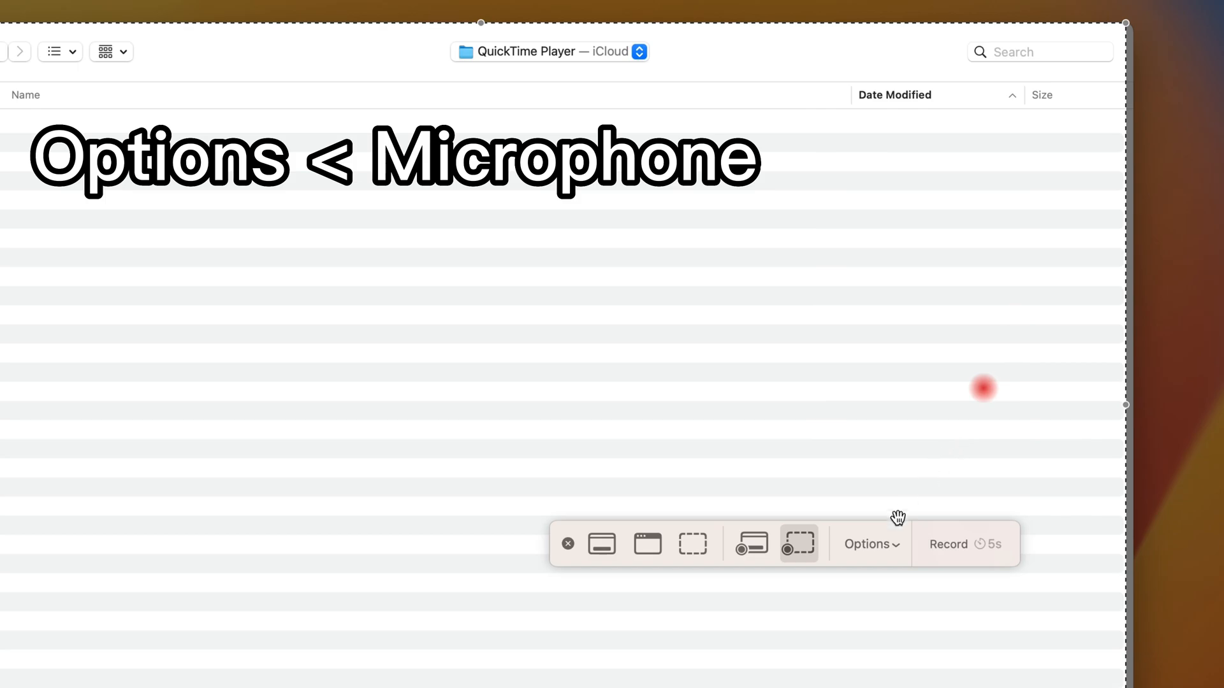
click(869, 543)
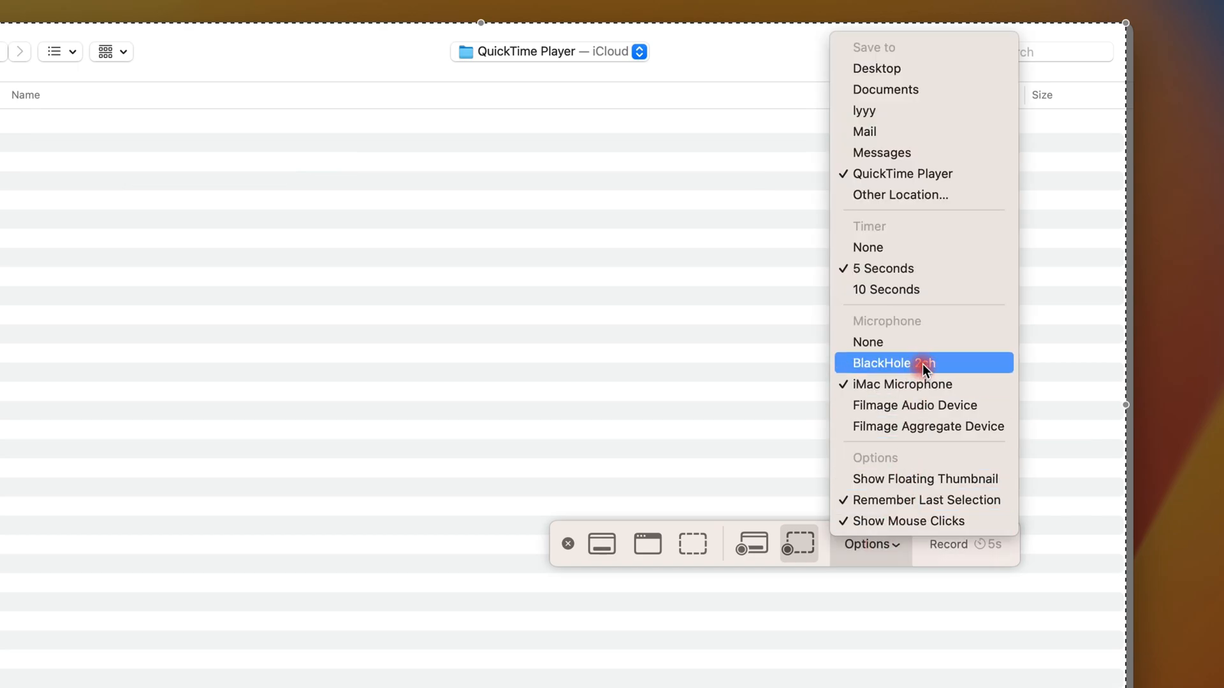
mouse_move(911, 69)
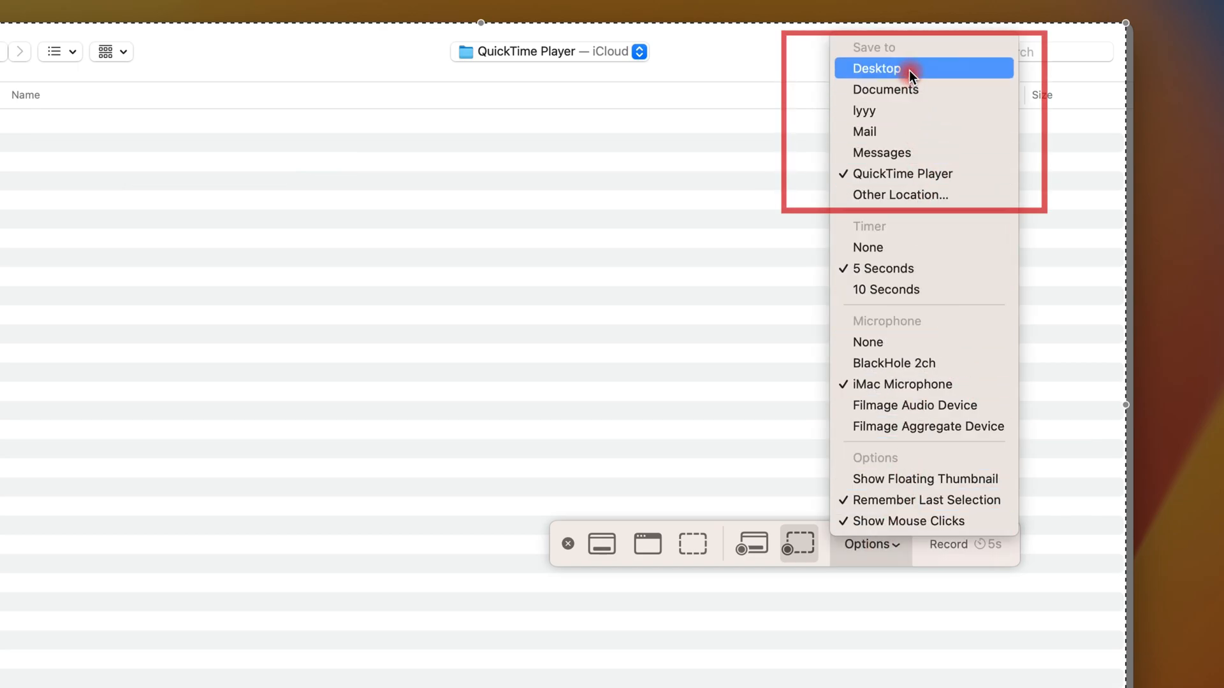
mouse_move(933, 77)
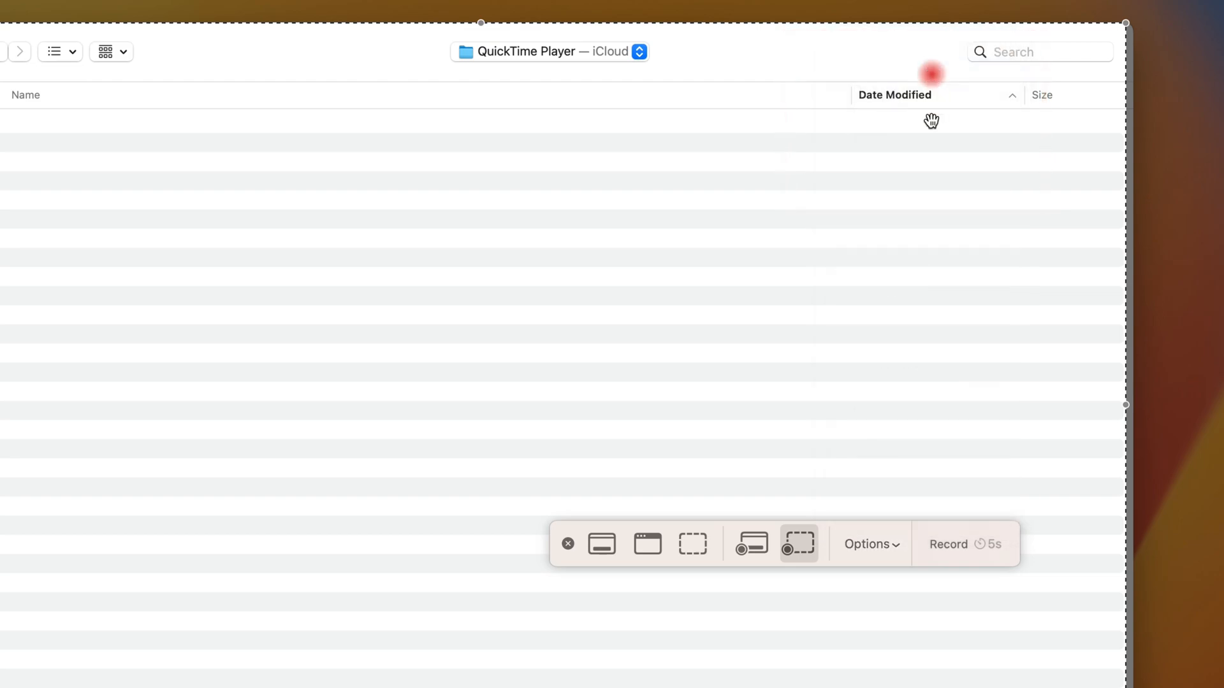
mouse_move(913, 388)
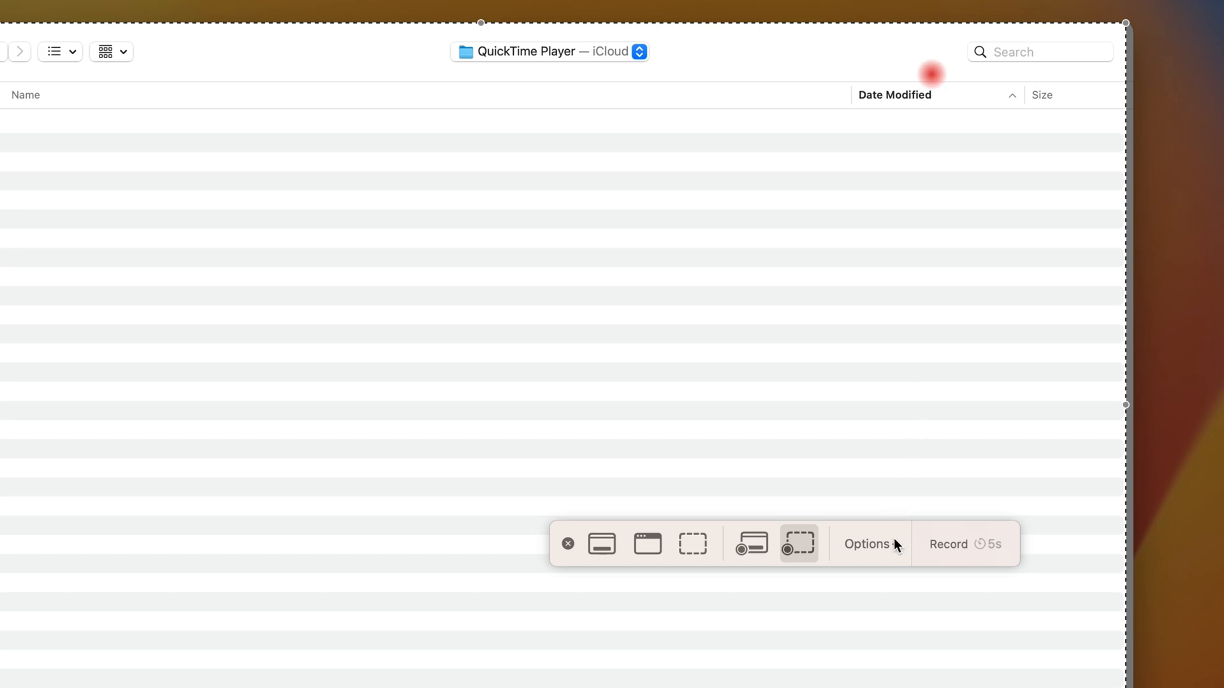
mouse_move(886, 547)
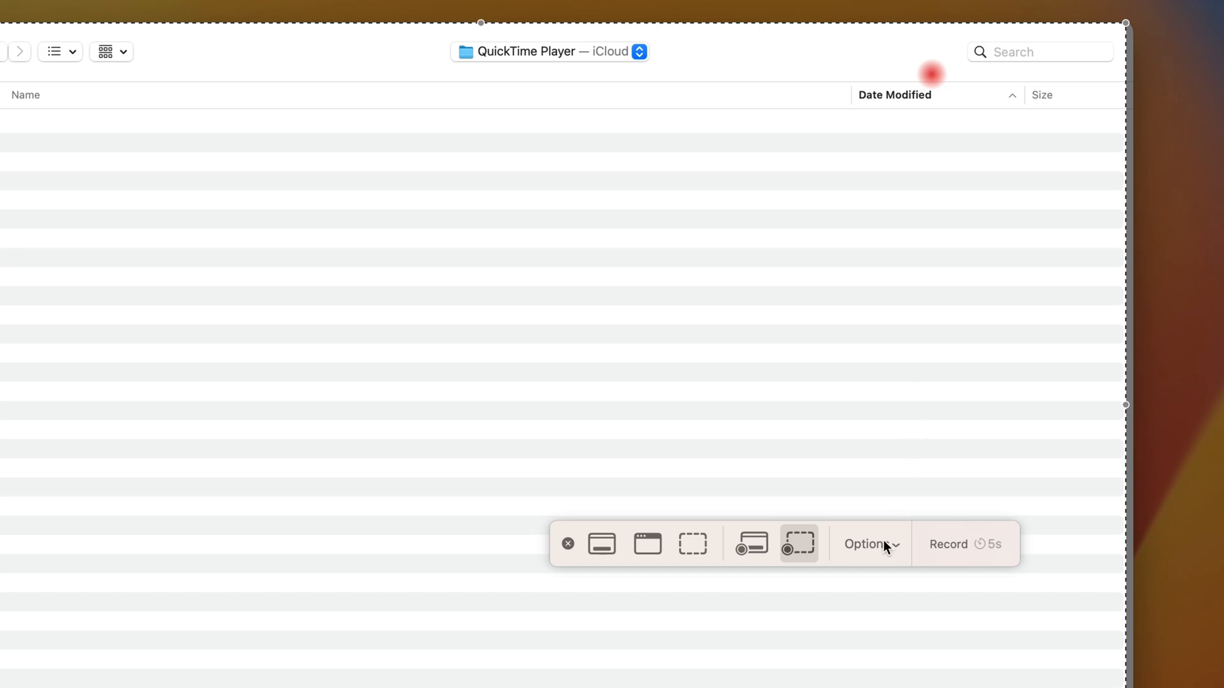
click(869, 543)
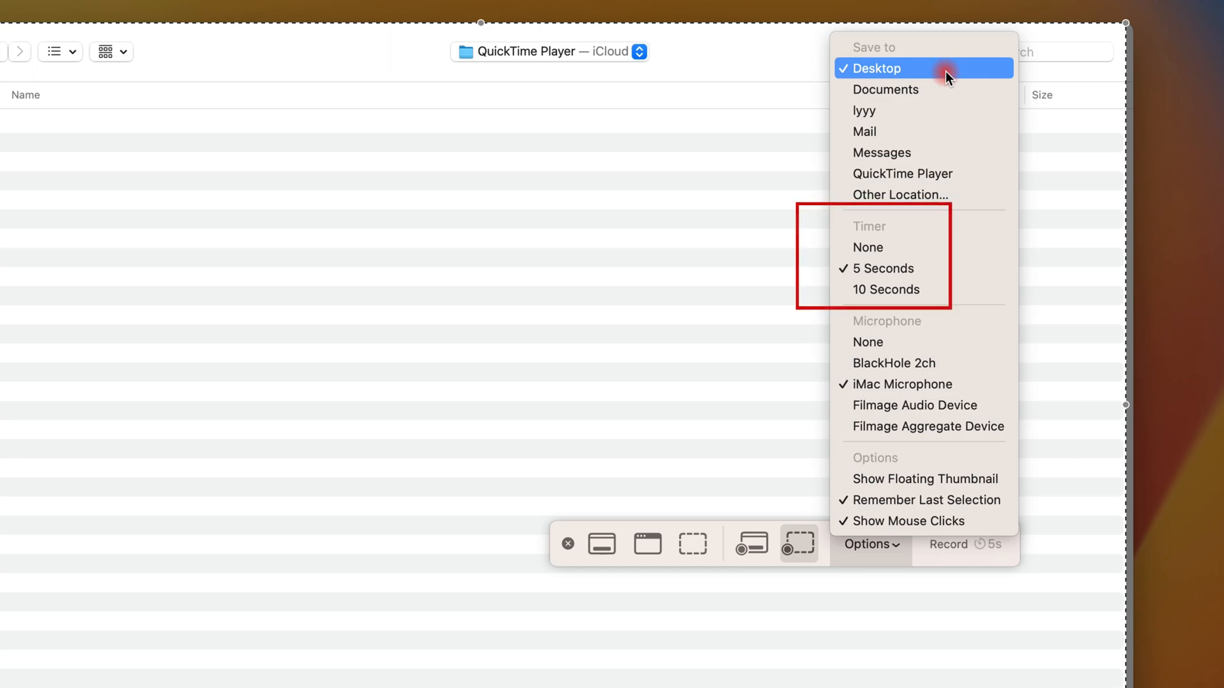
mouse_move(924, 268)
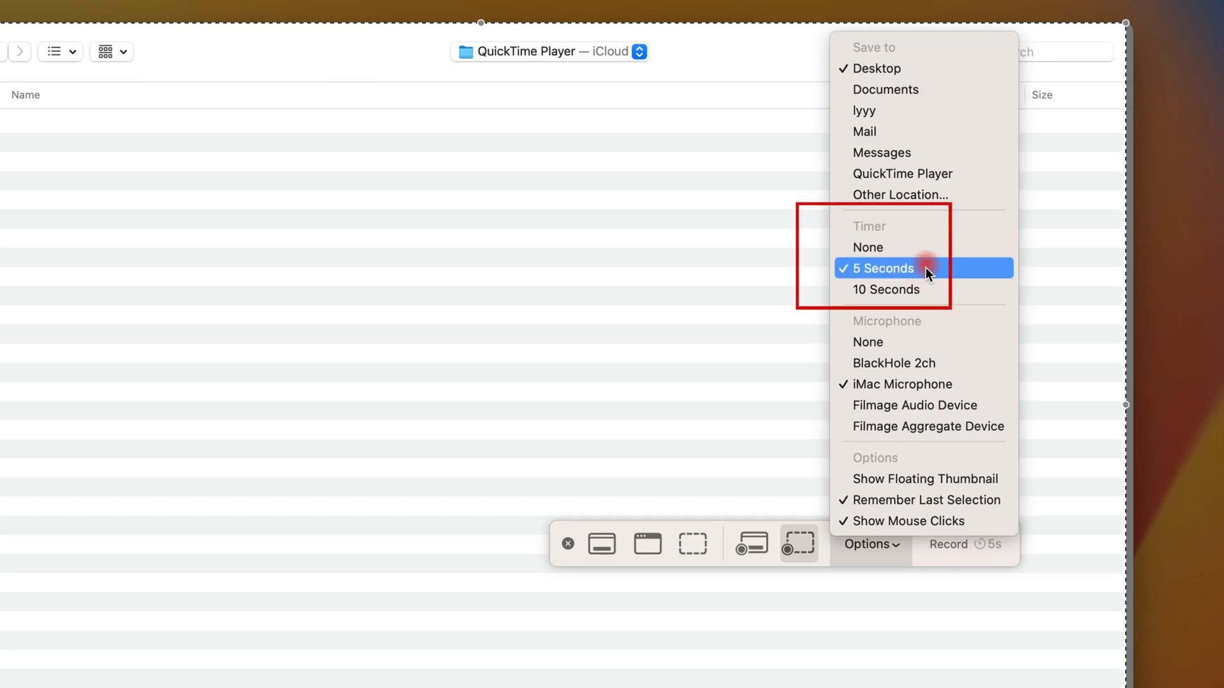
mouse_move(937, 289)
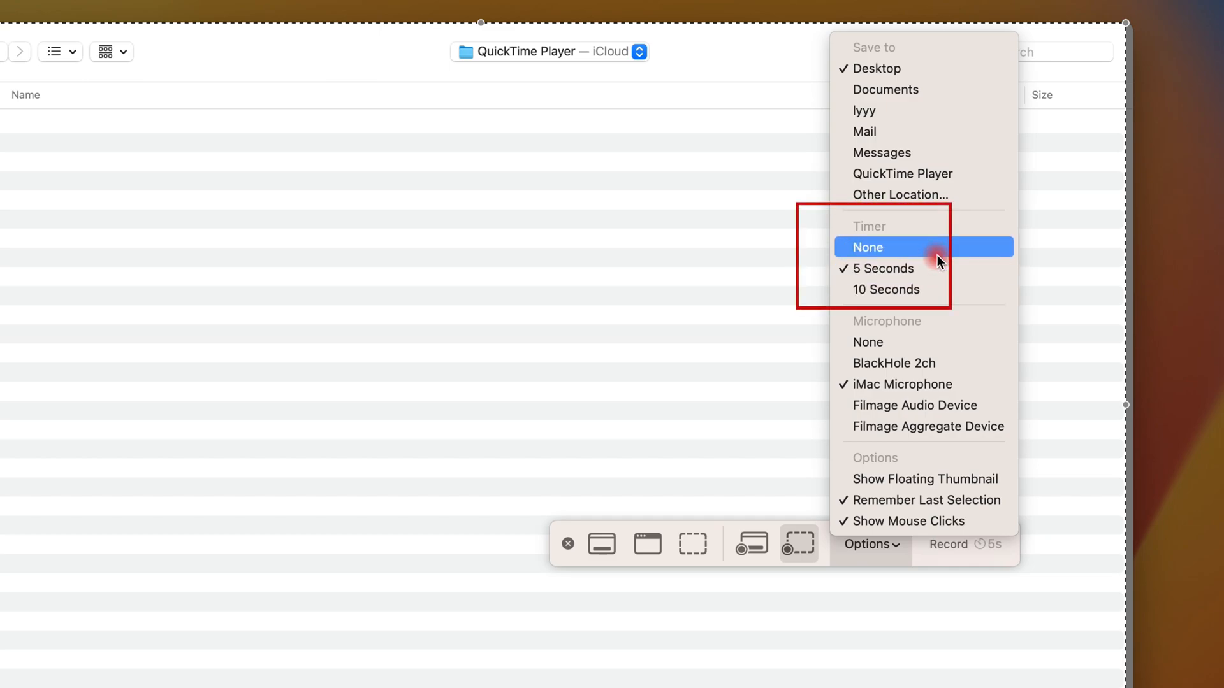
mouse_move(940, 289)
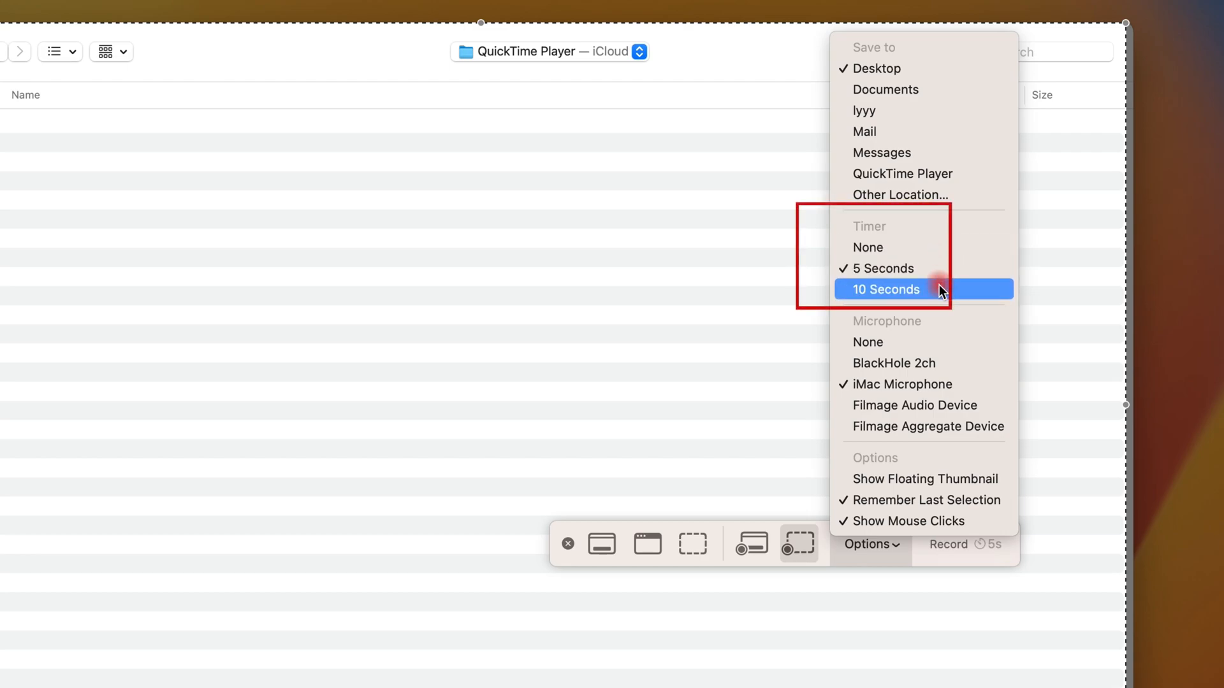
mouse_move(925, 246)
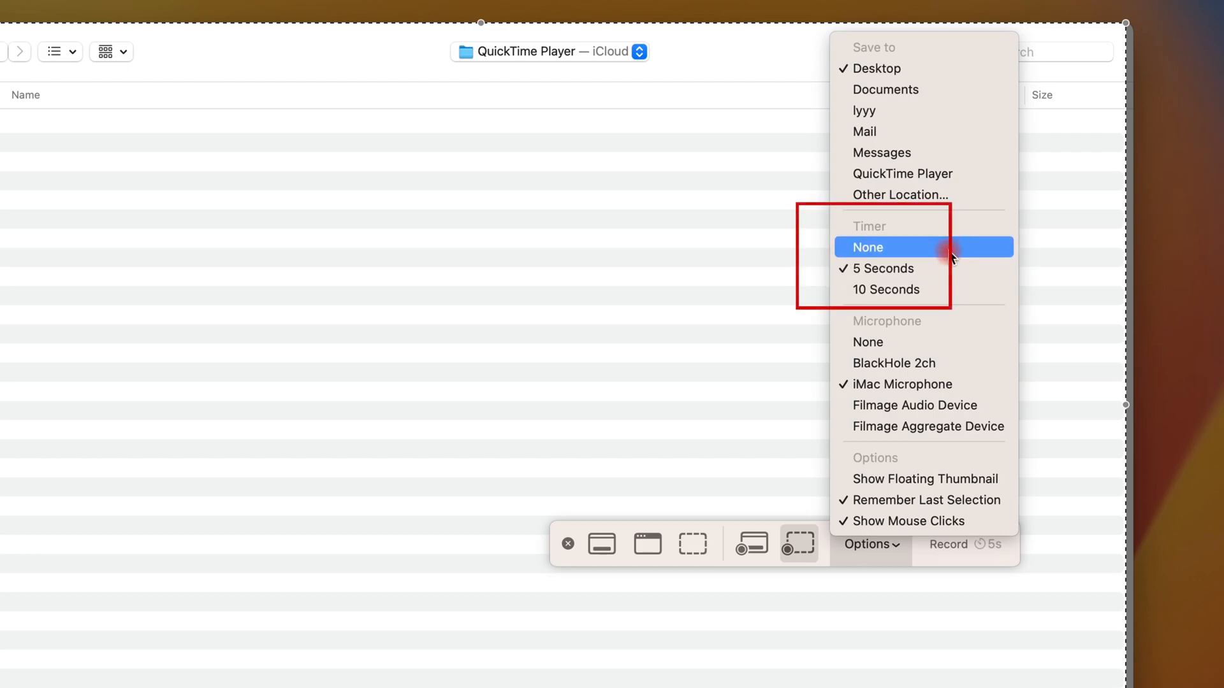
mouse_move(936, 268)
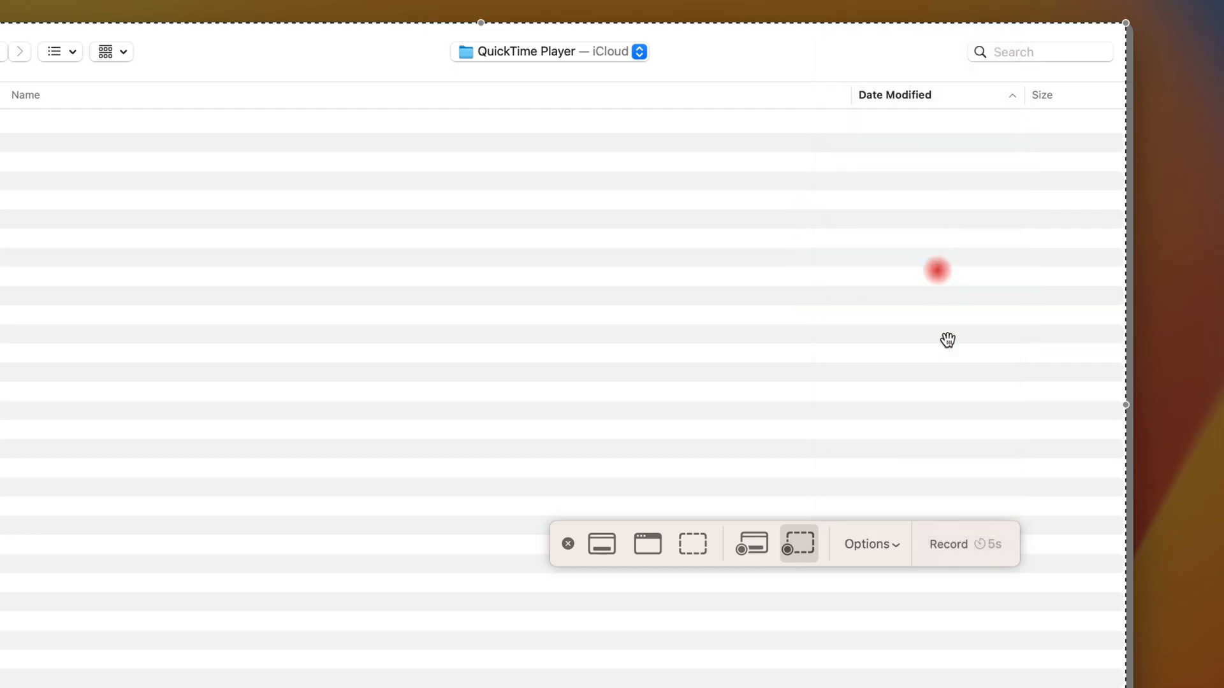
click(868, 543)
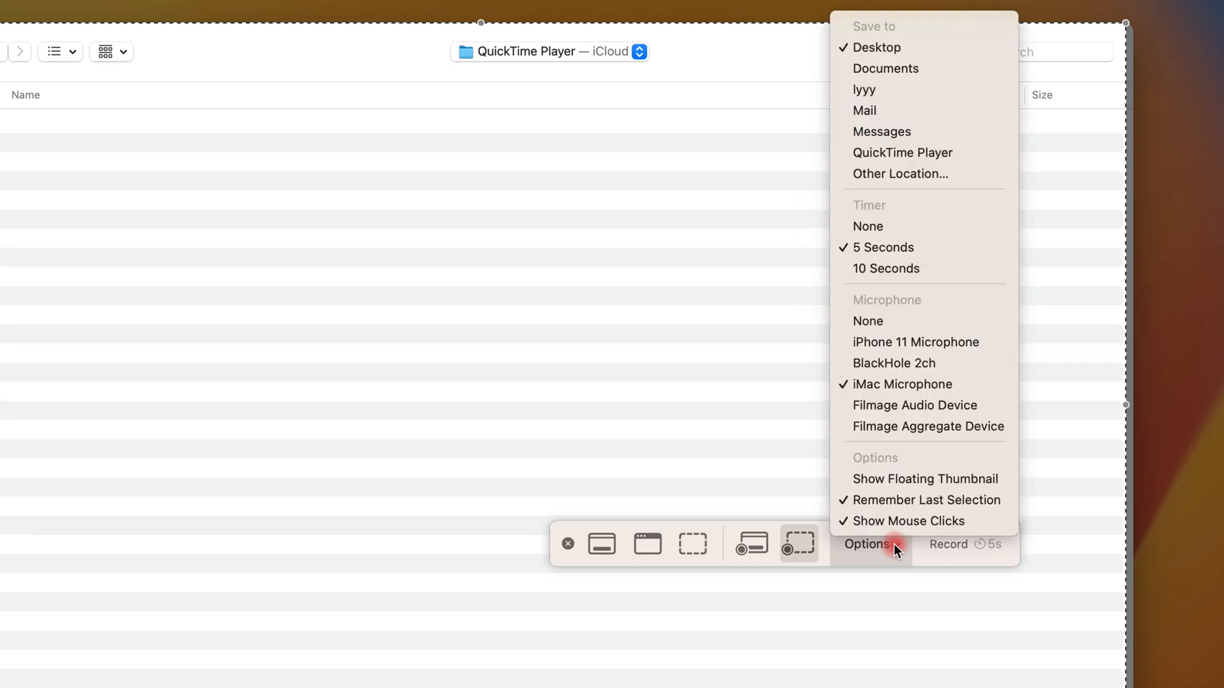
mouse_move(928, 500)
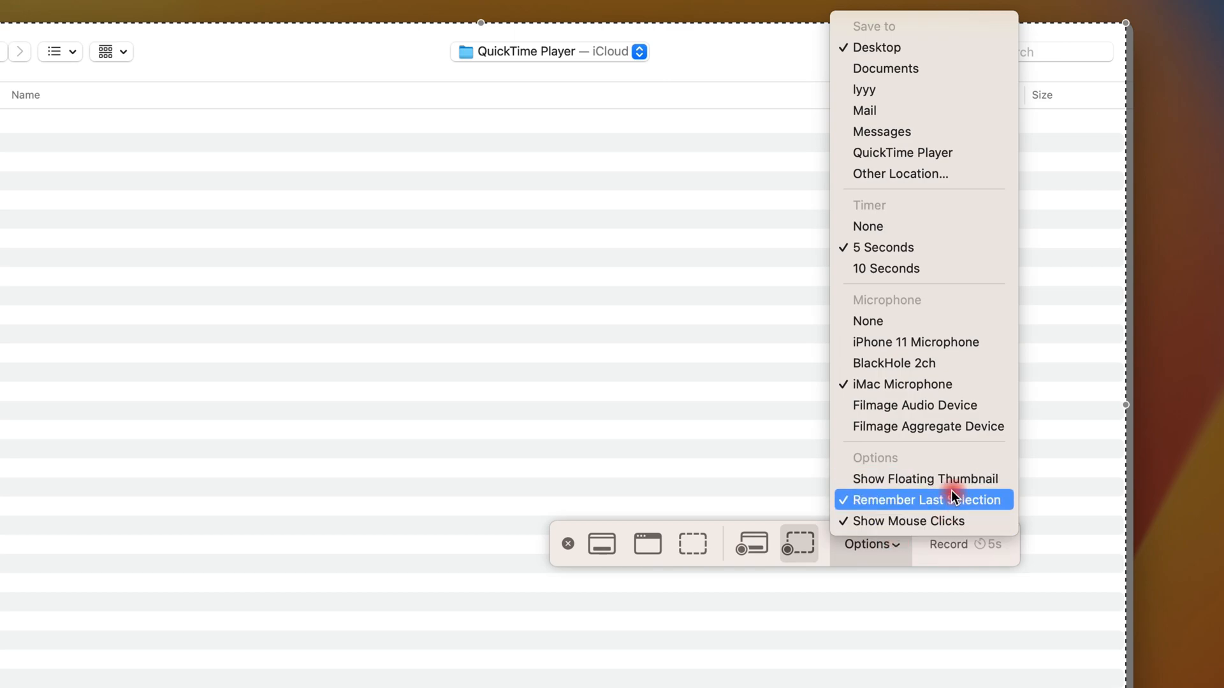
mouse_move(931, 513)
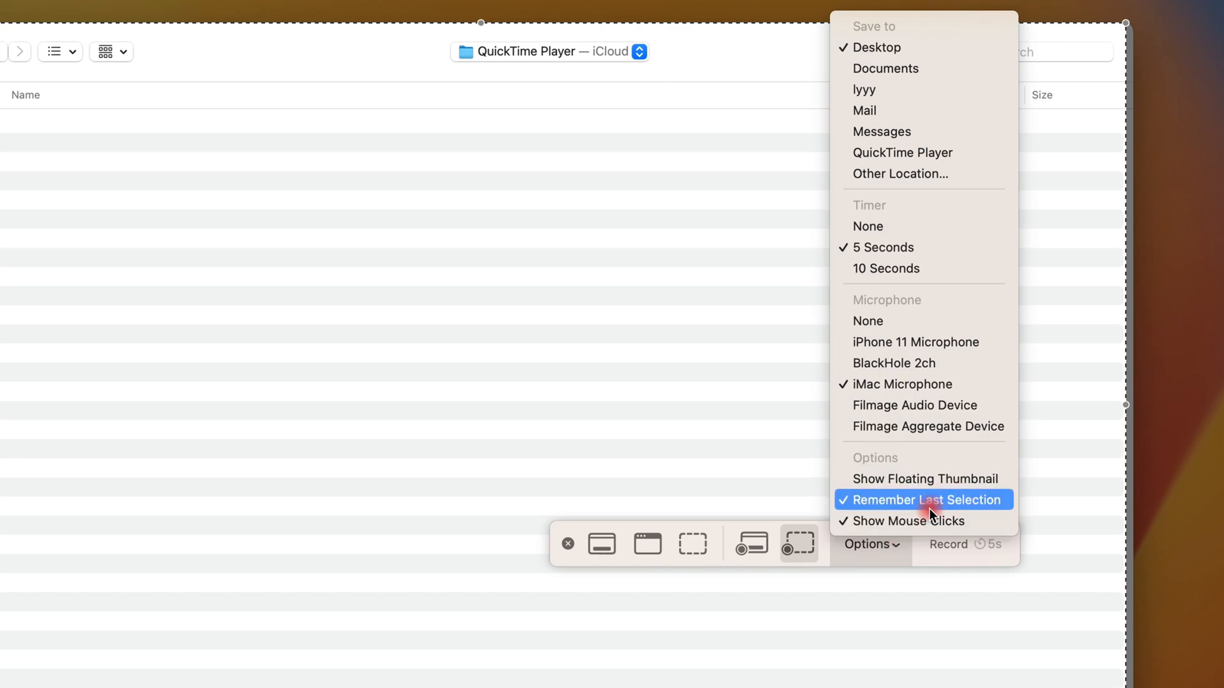
mouse_move(944, 514)
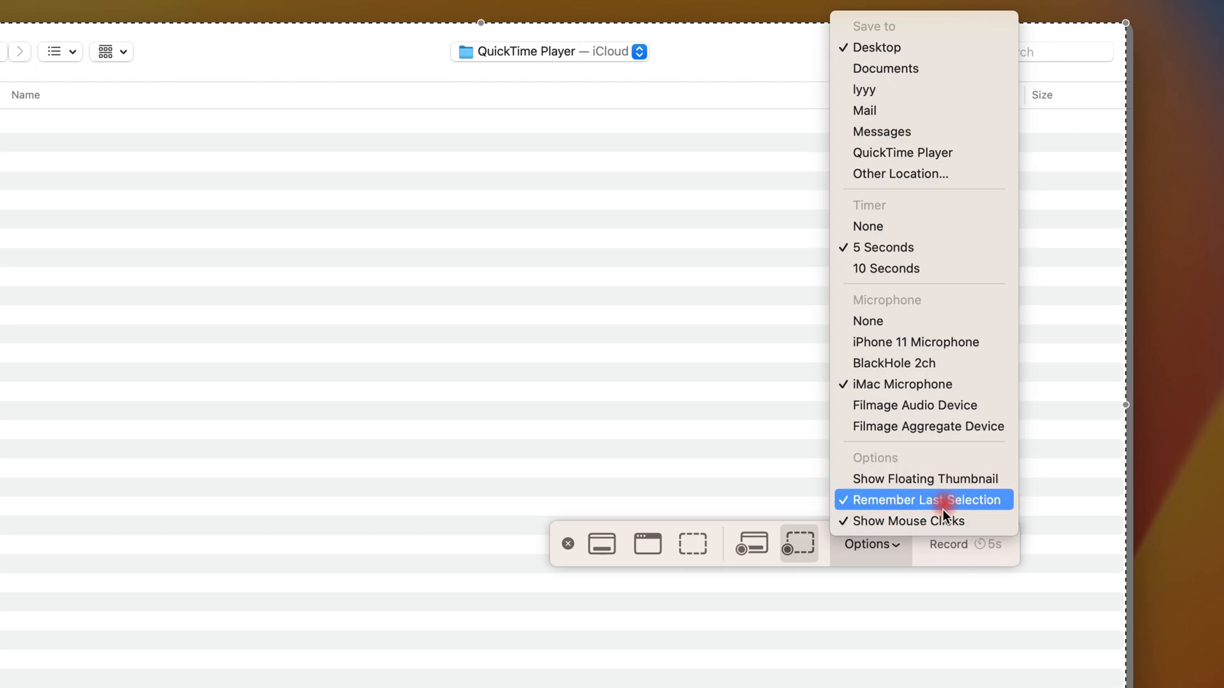
mouse_move(1012, 501)
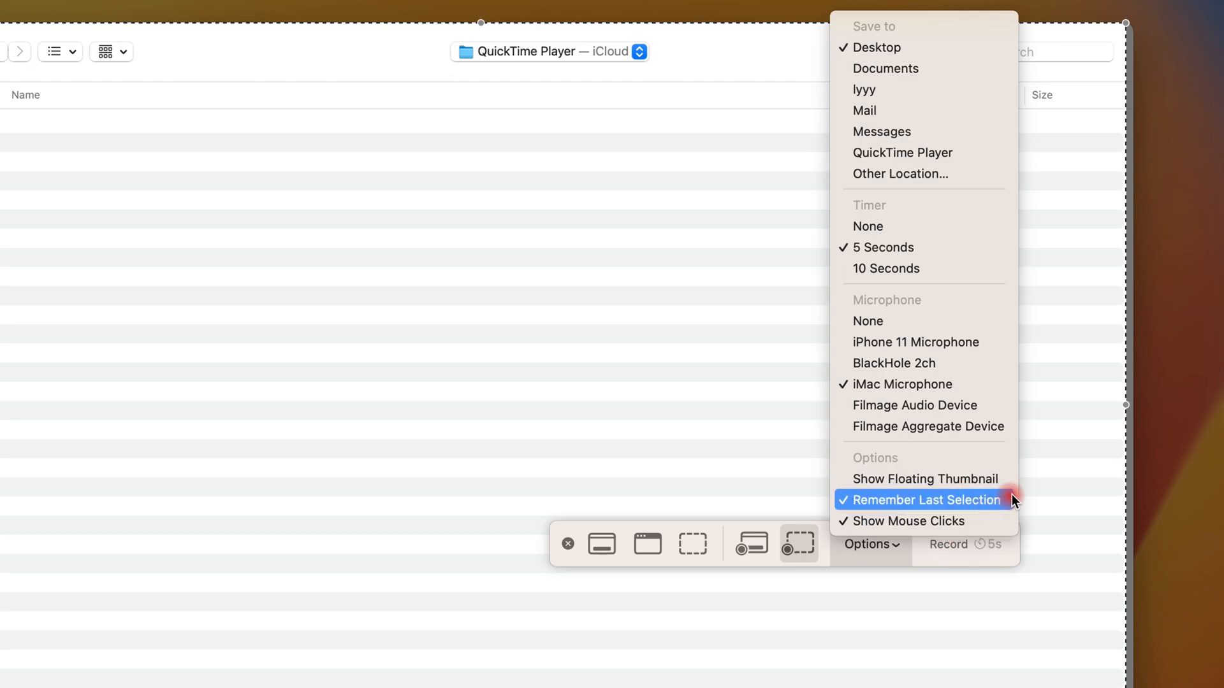
click(926, 500)
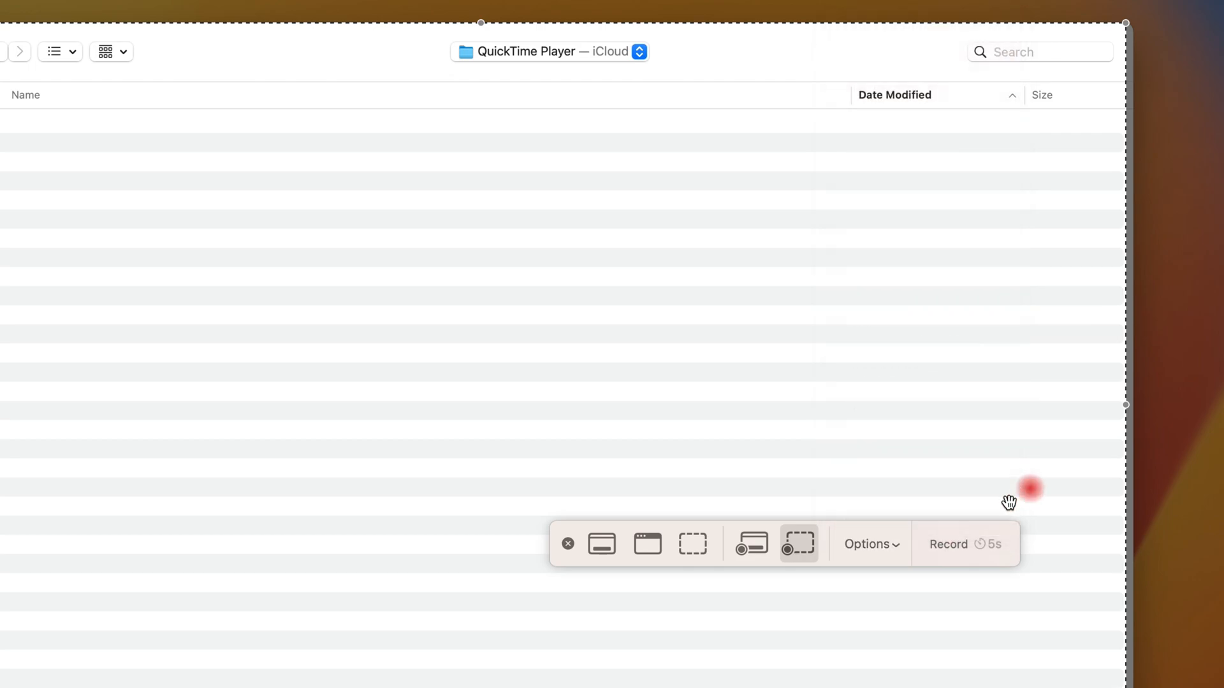
Step: Start recording the selected screen area
click(952, 543)
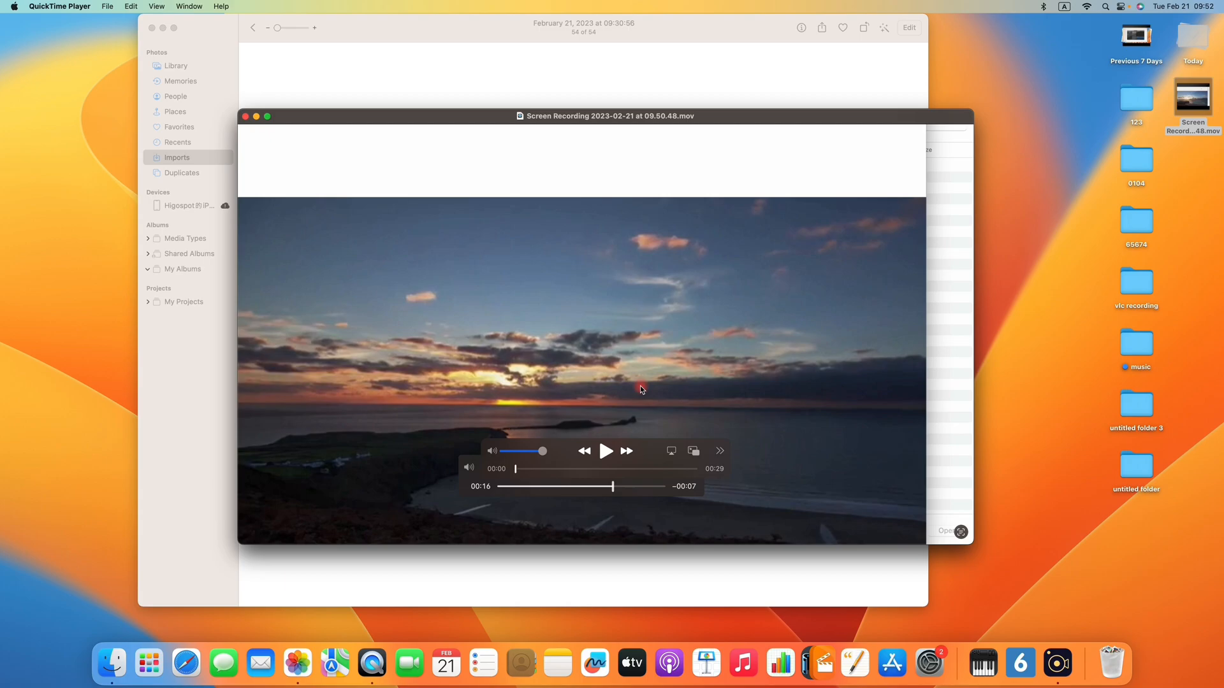
Step: Play the recorded video in the QuickTime playback window
click(606, 451)
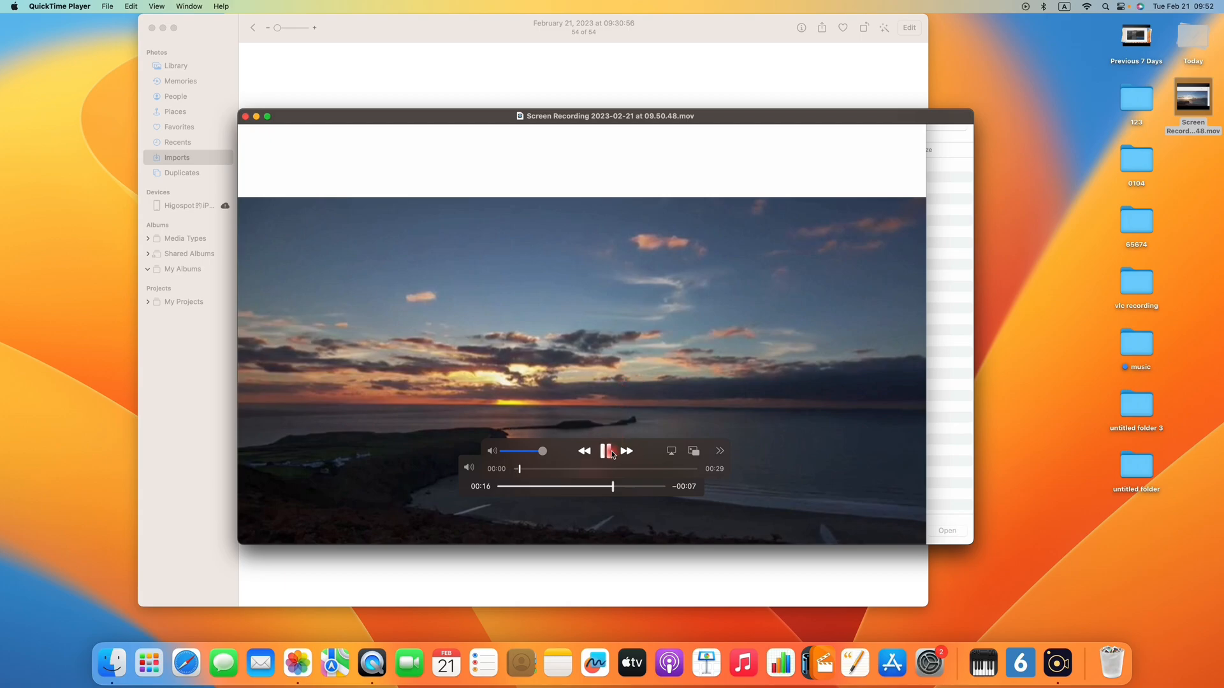
click(606, 451)
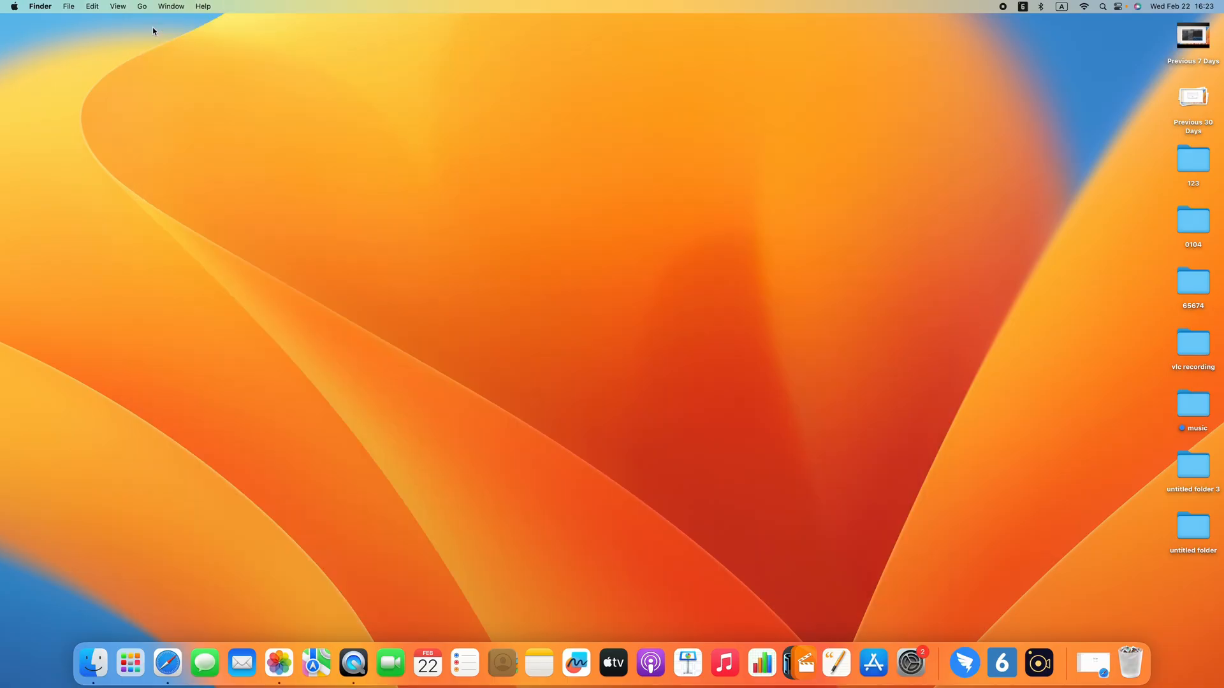
mouse_move(414, 417)
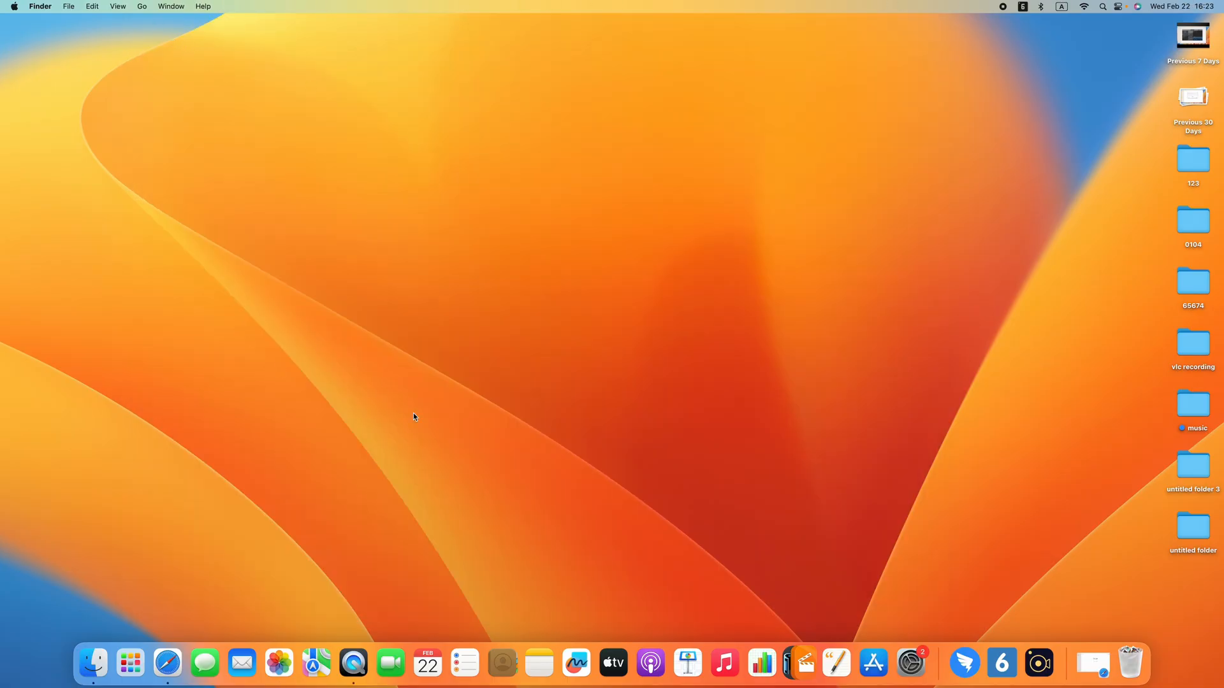
mouse_move(698, 423)
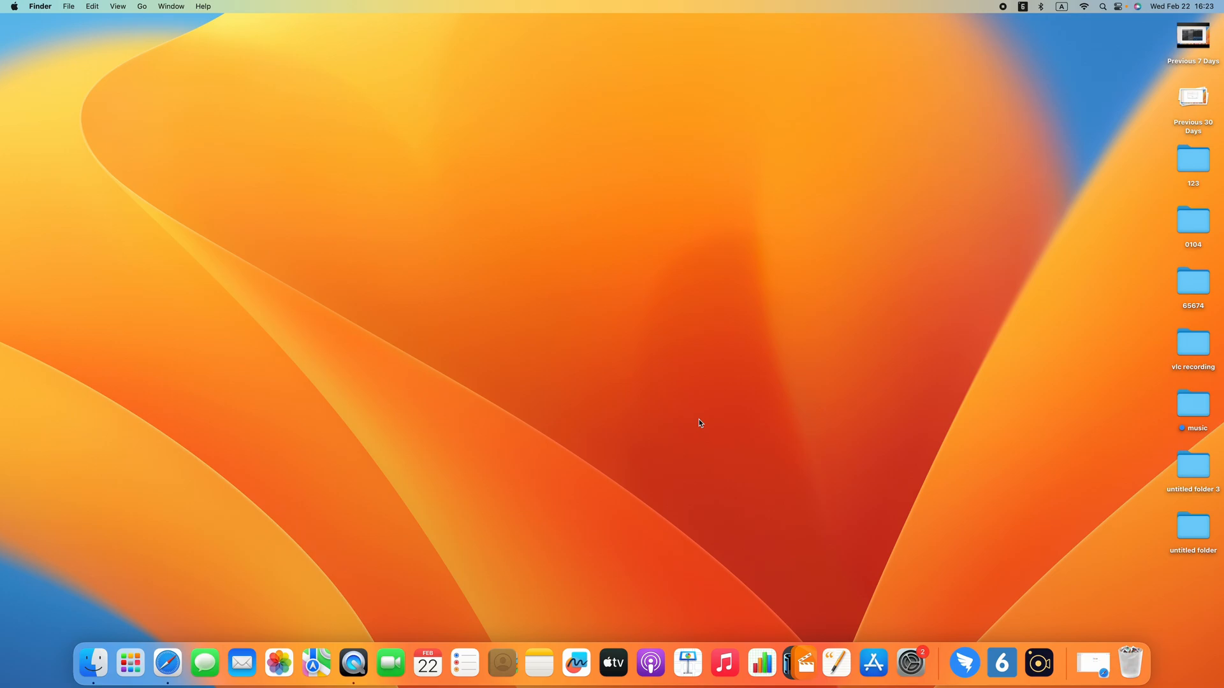
mouse_move(748, 456)
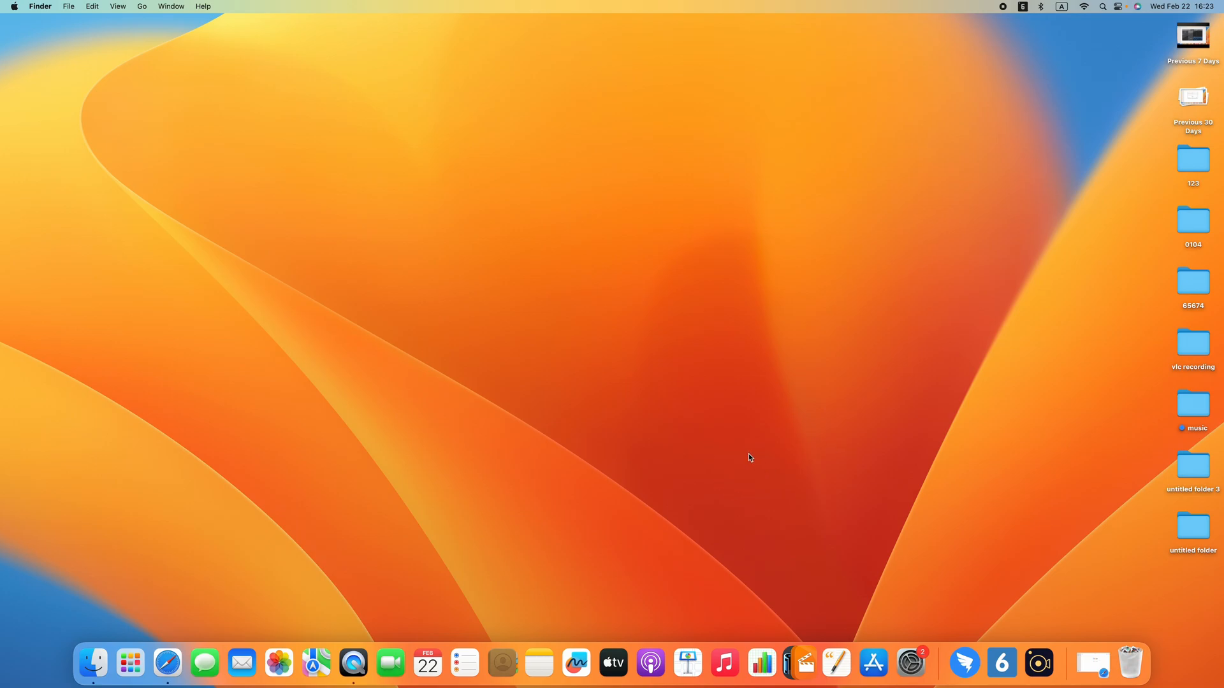
mouse_move(853, 453)
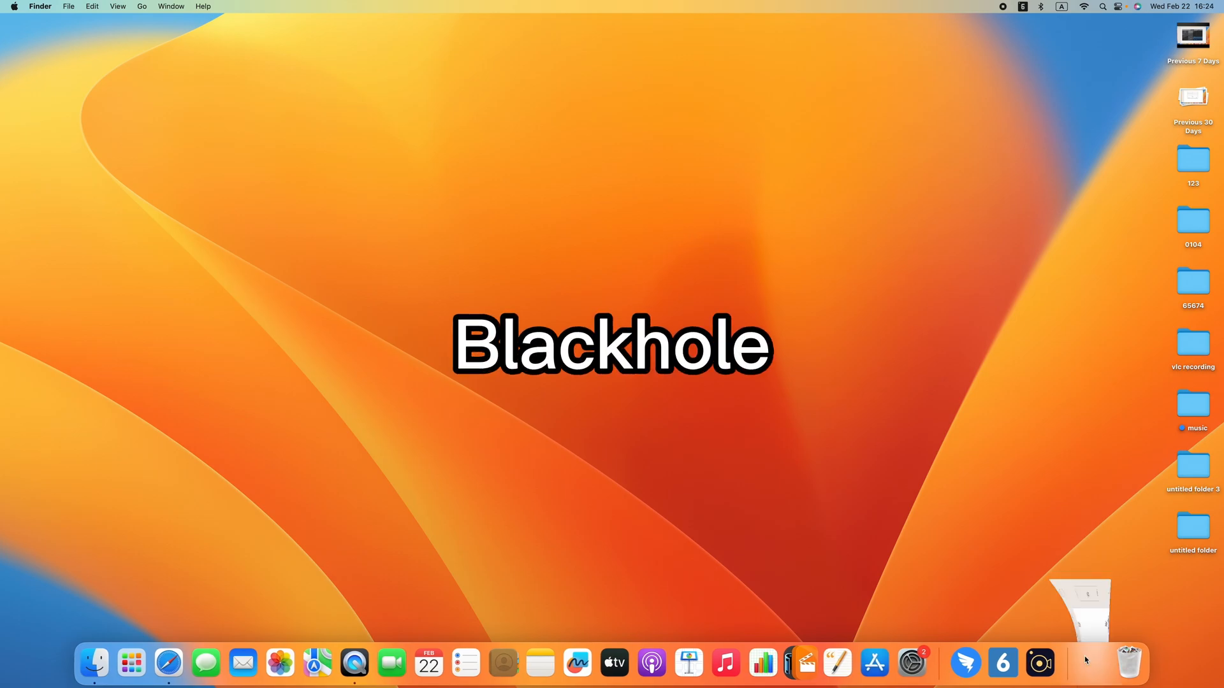
Step: Open Safari and search Google for 'blackhole'
click(168, 663)
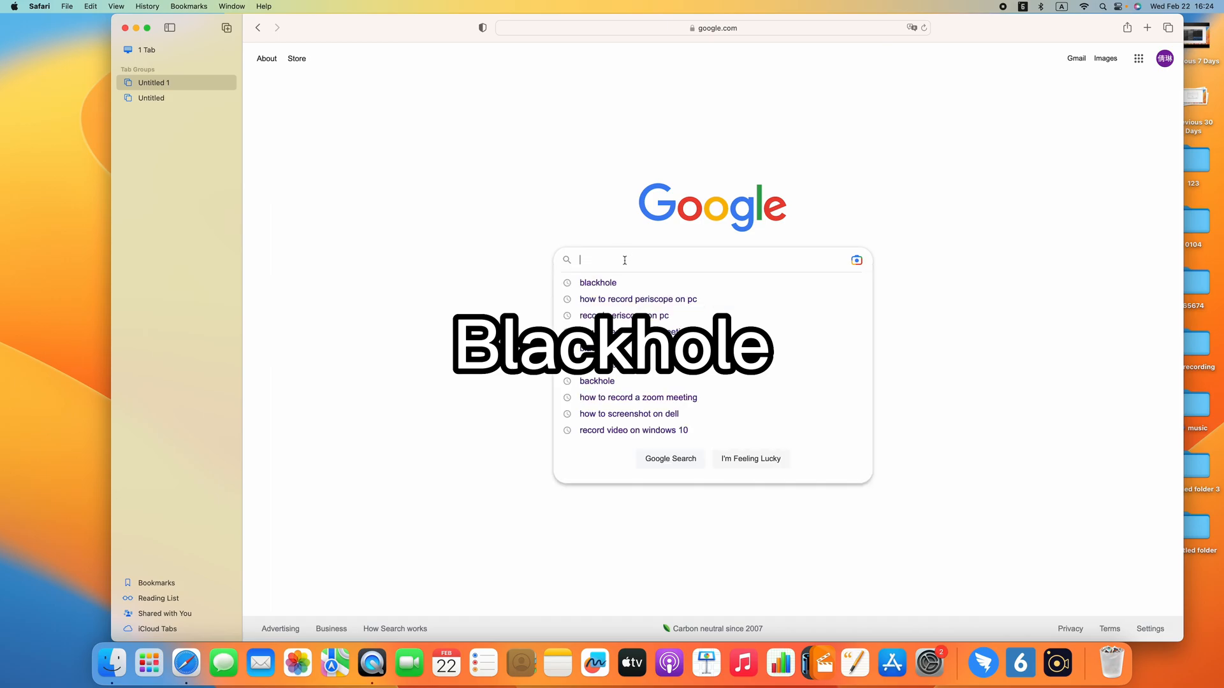
text(blackh)
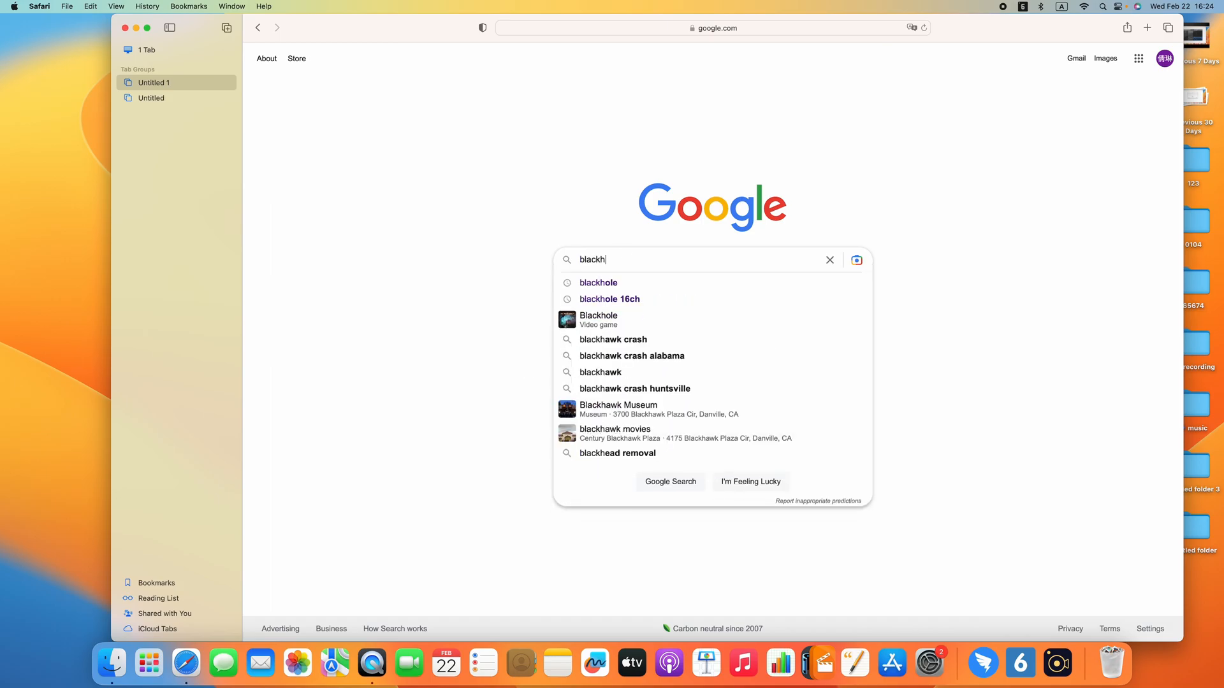
click(598, 282)
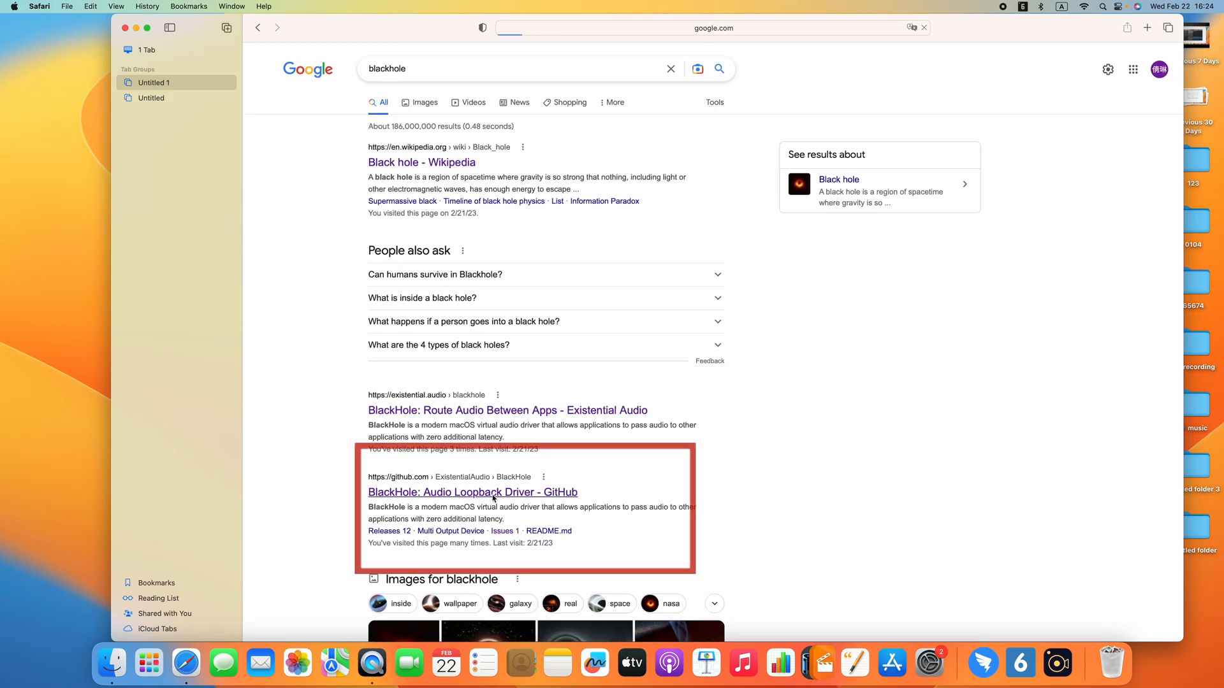
Step: Open BlackHole's GitHub project page and follow its Download Installer link
click(472, 493)
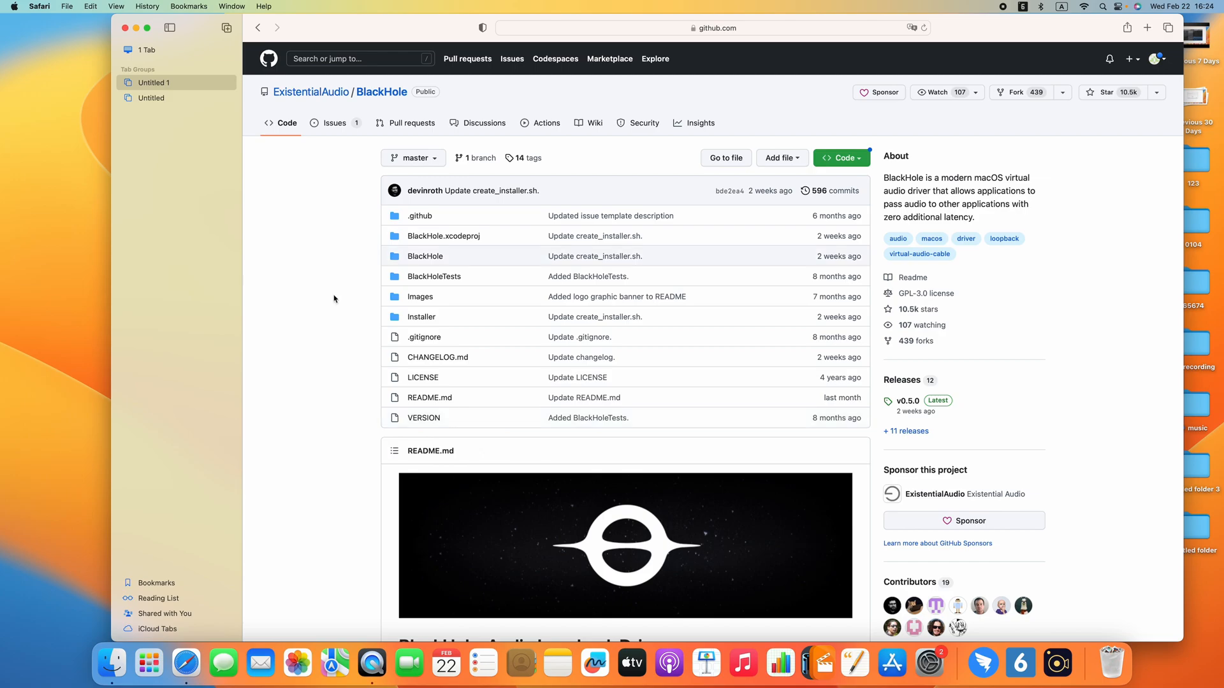
scroll(down, 3)
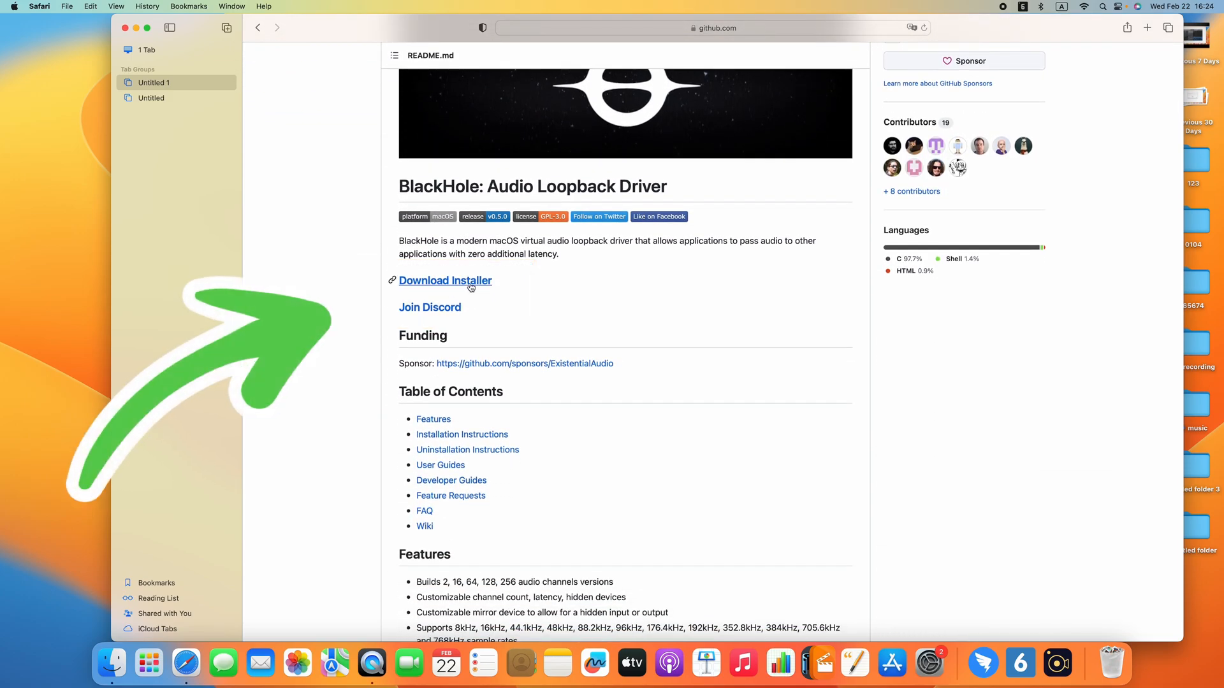
click(445, 280)
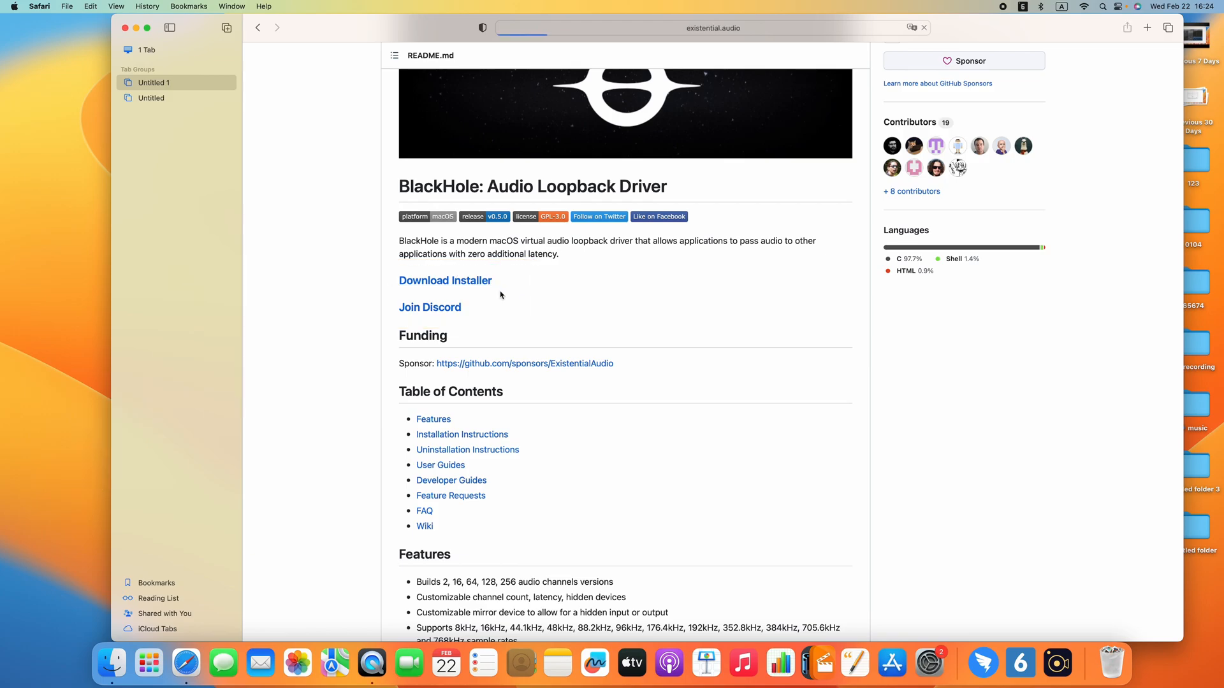
click(444, 281)
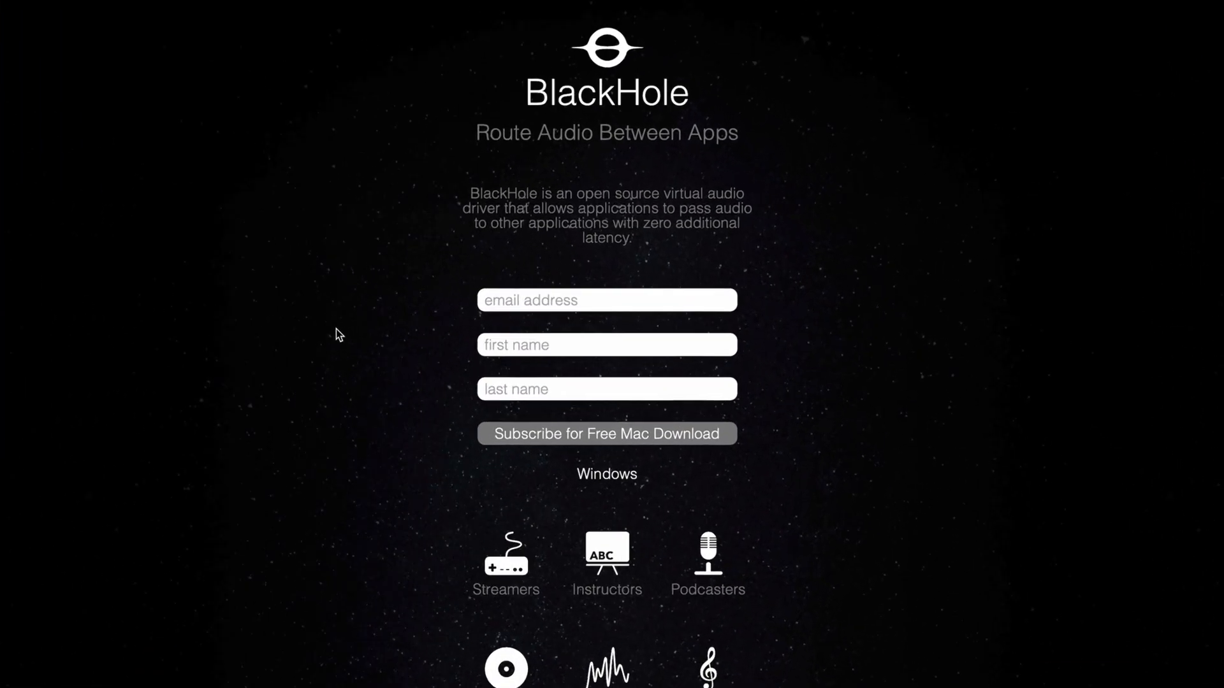
Step: Fill in the form with email and name 'aili' and subscribe for the free Mac download
click(606, 300)
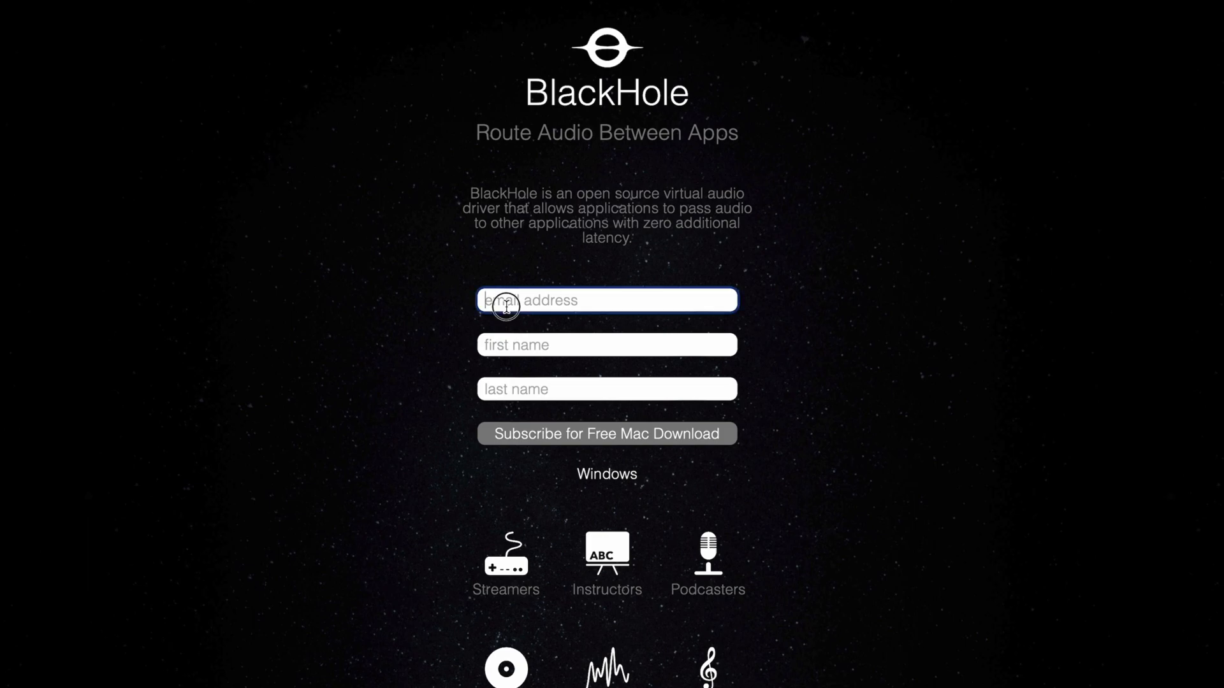
click(606, 299)
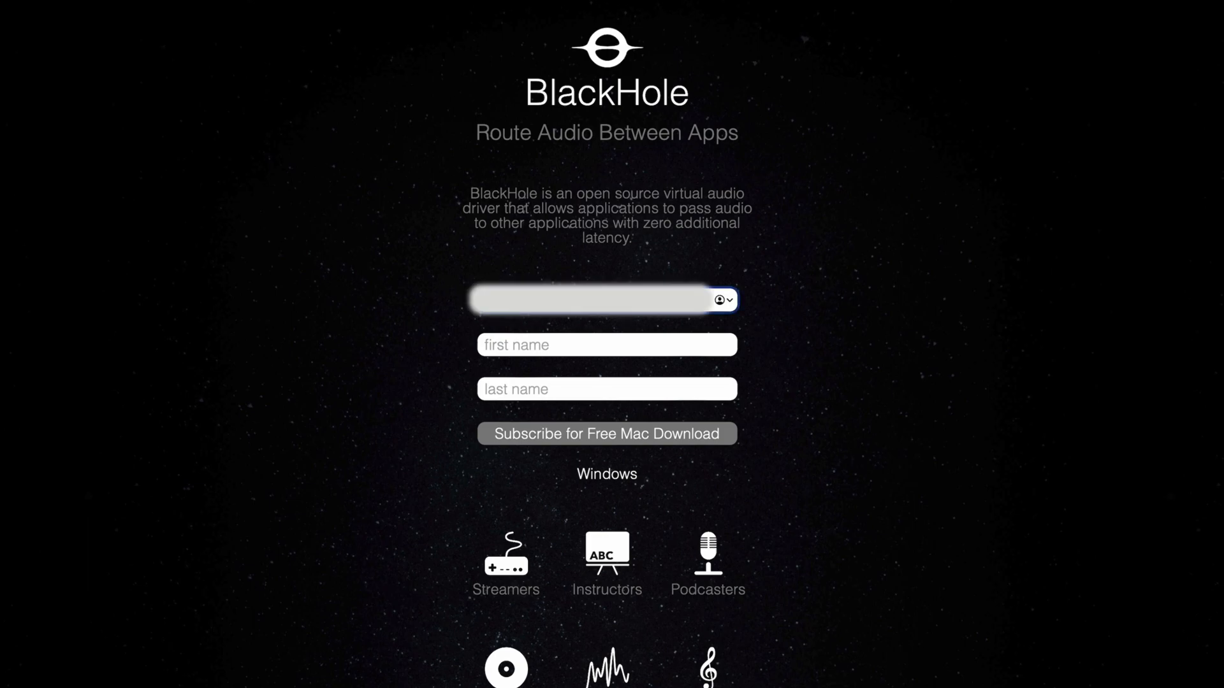
text(ai)
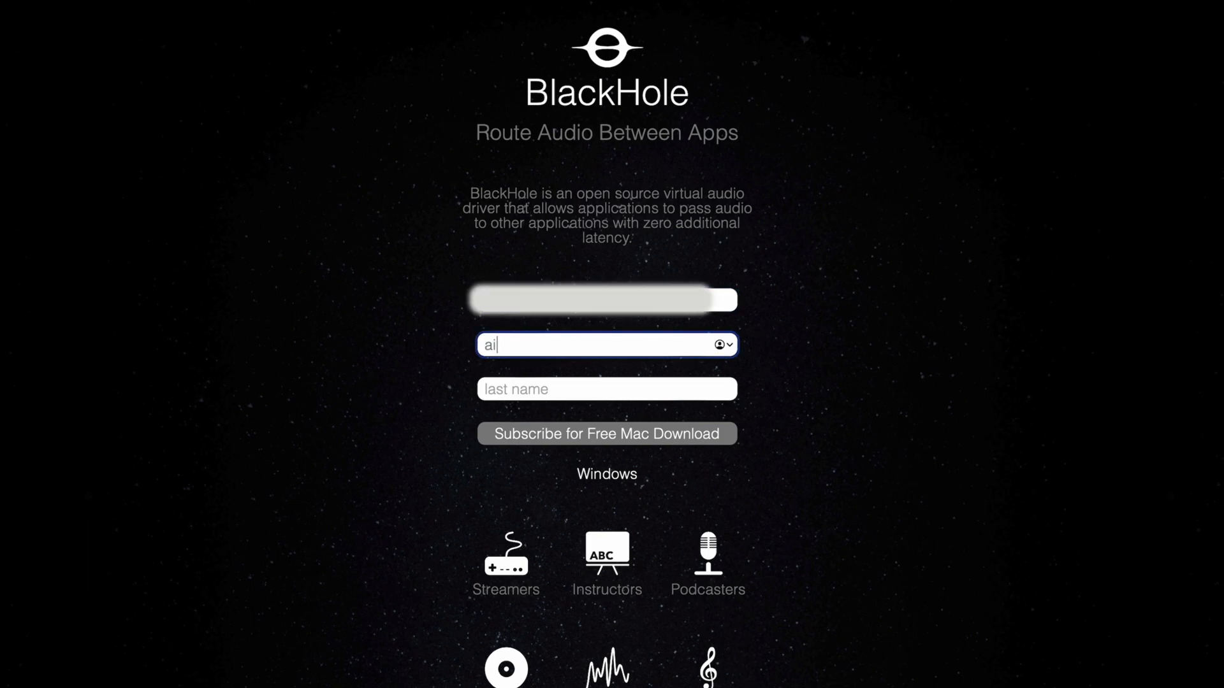
text(aili)
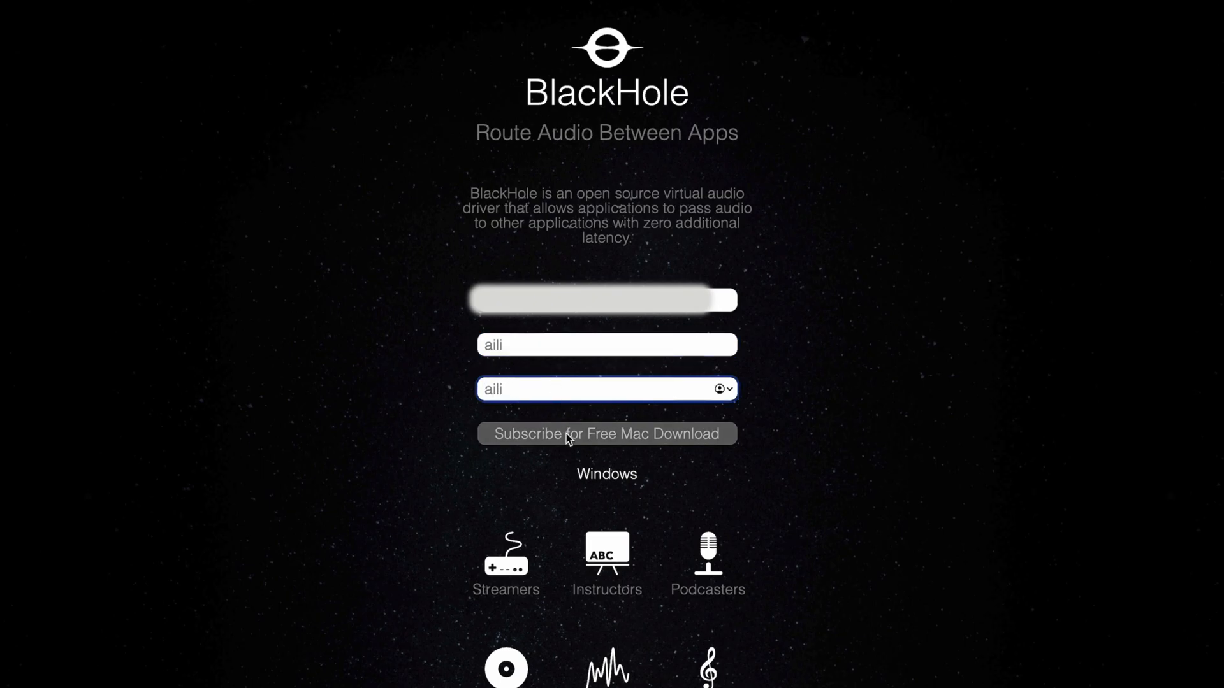
click(605, 434)
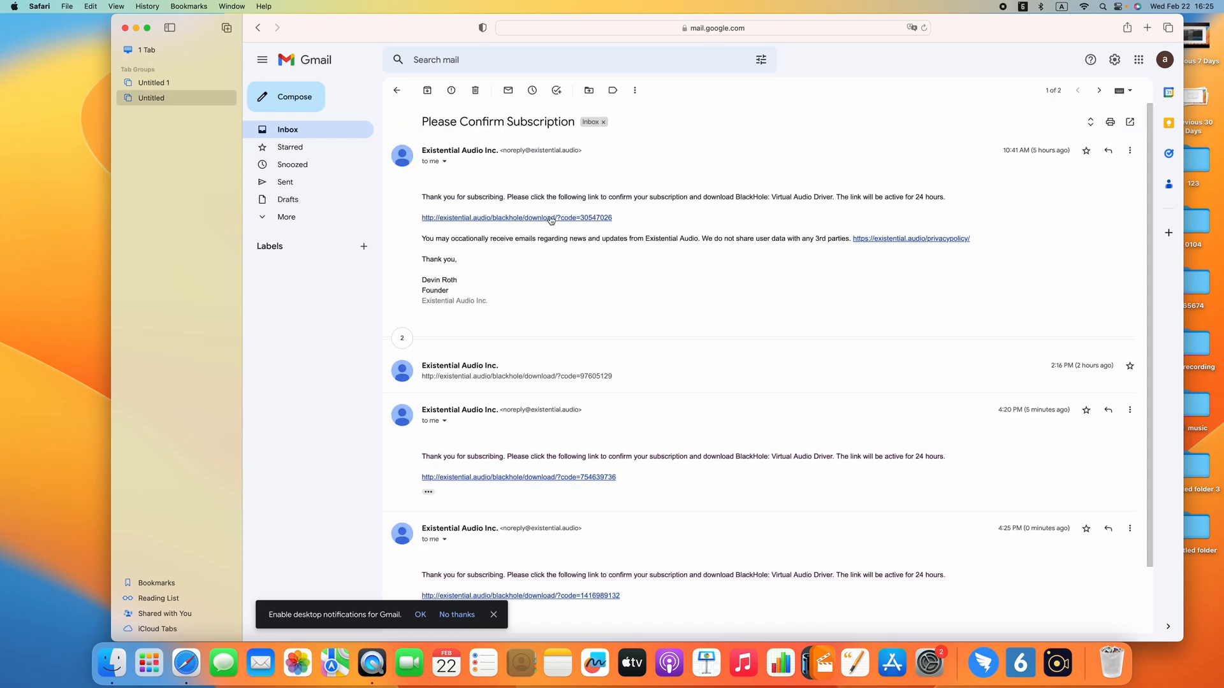
Step: Install BlackHole 16ch from the email's download link, then close the Safari window
click(514, 218)
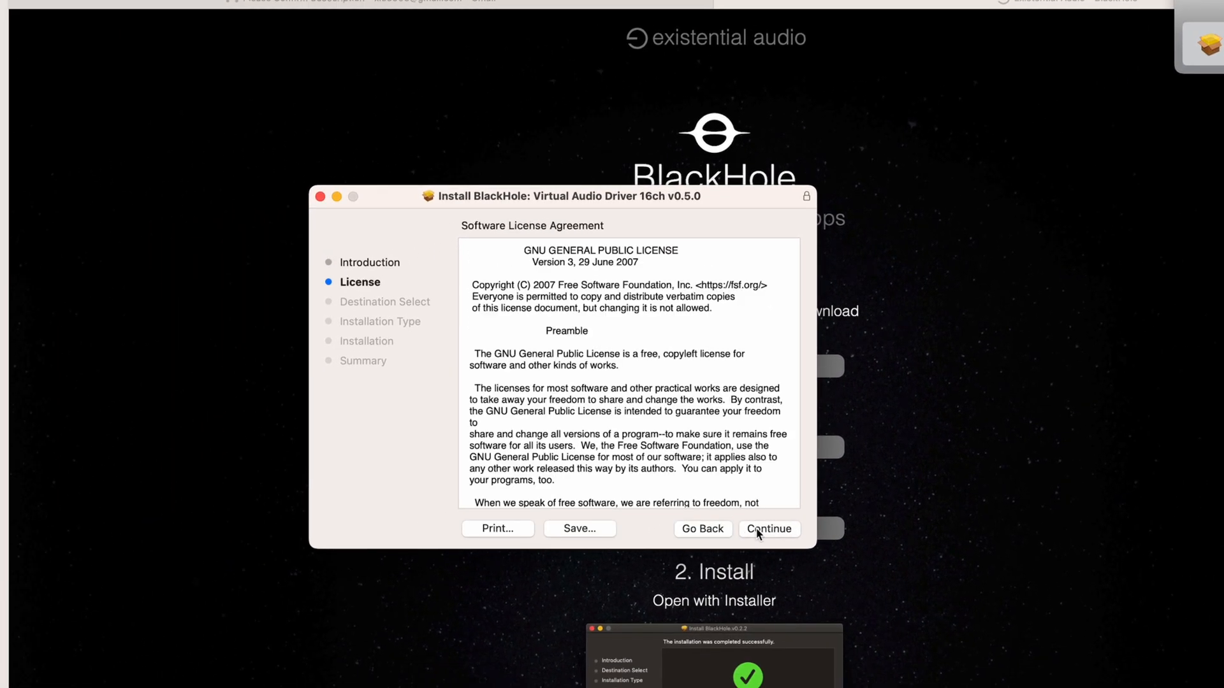
click(768, 528)
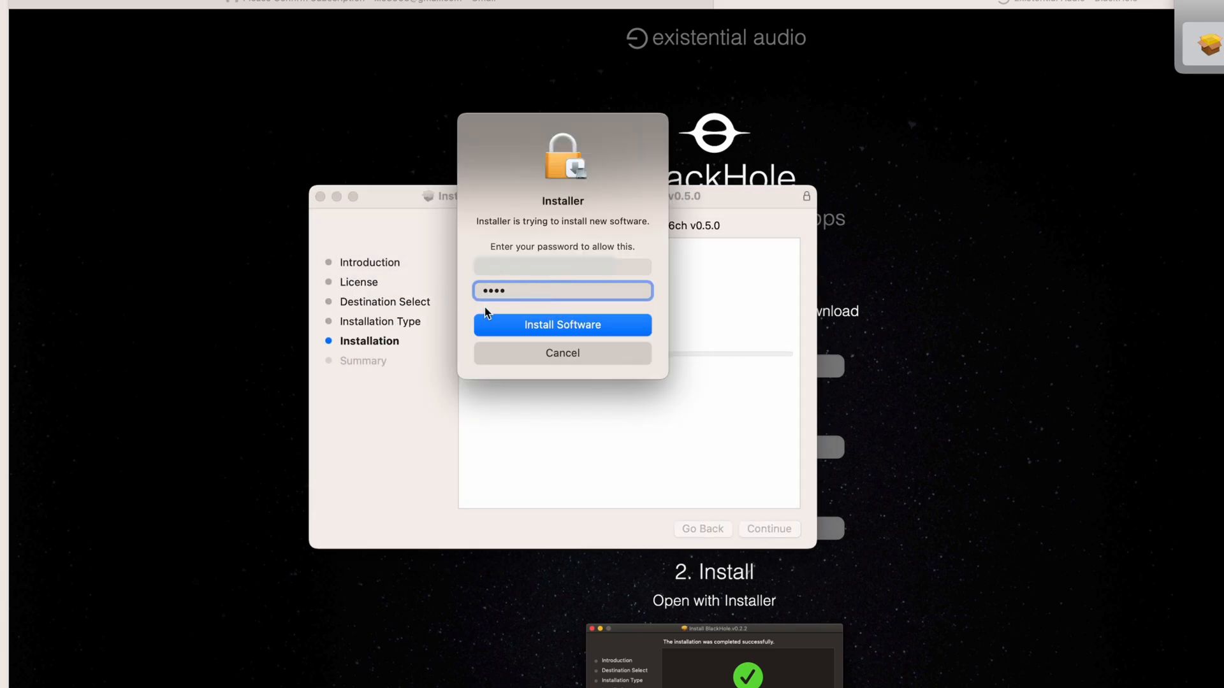
click(562, 325)
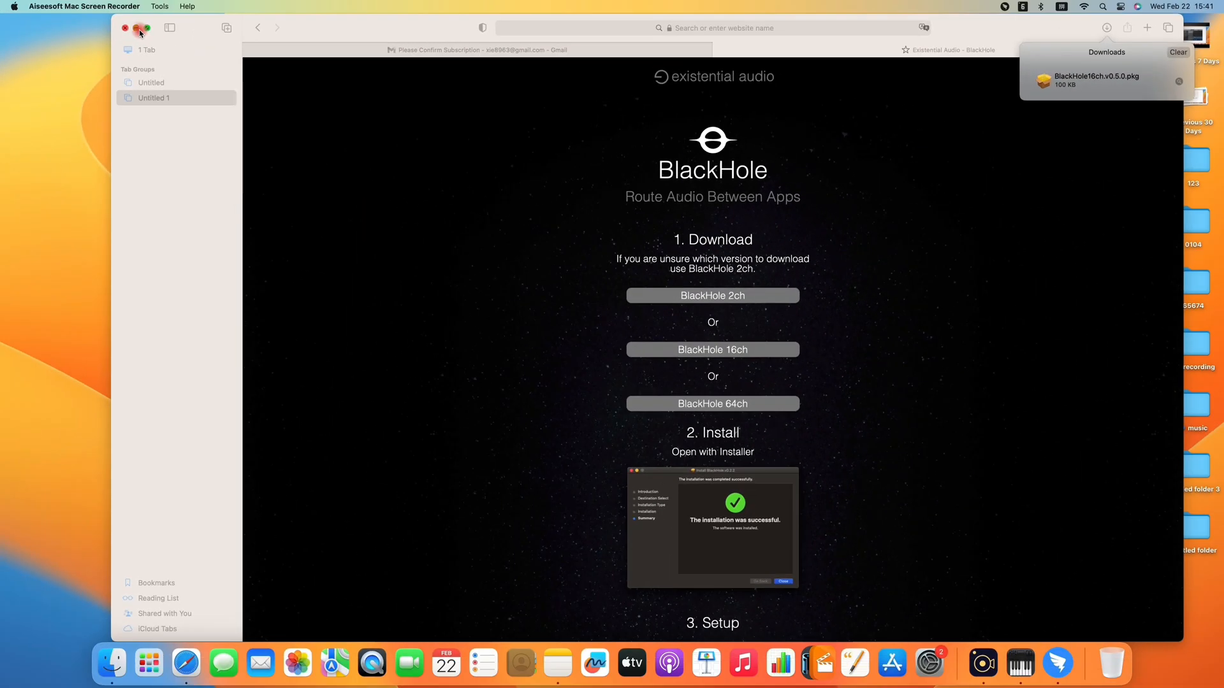
click(125, 28)
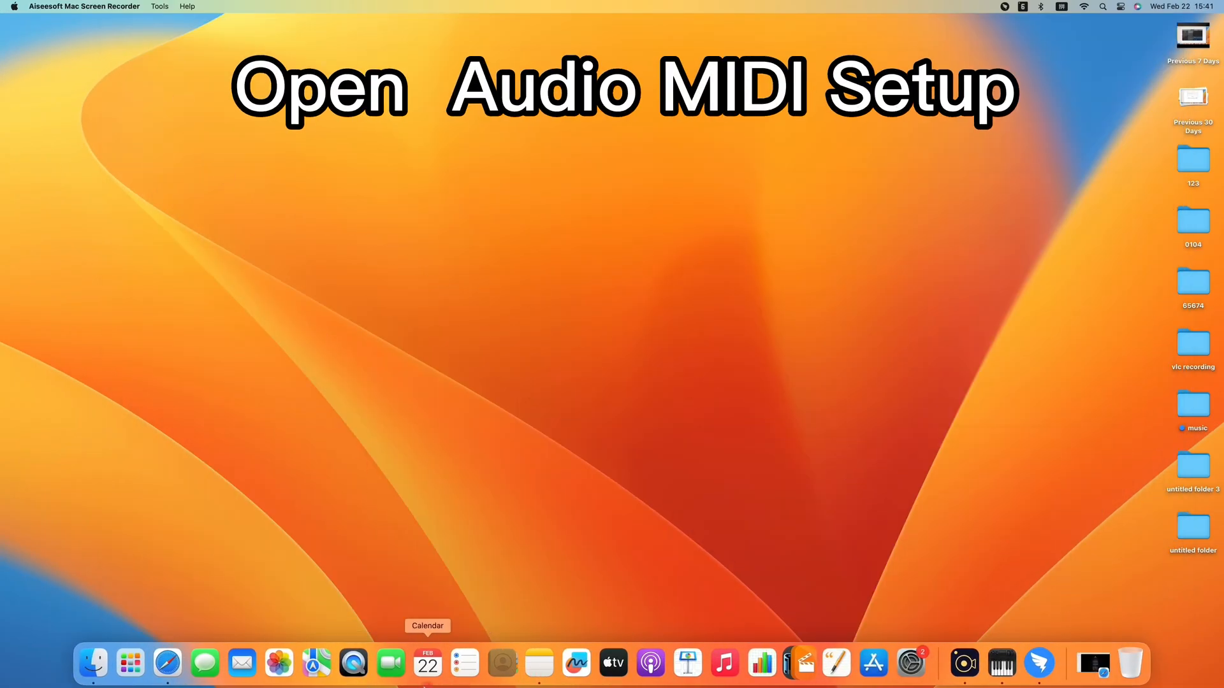
Step: Open Audio MIDI Setup through Spotlight and create a new aggregate device
key(cmd+space)
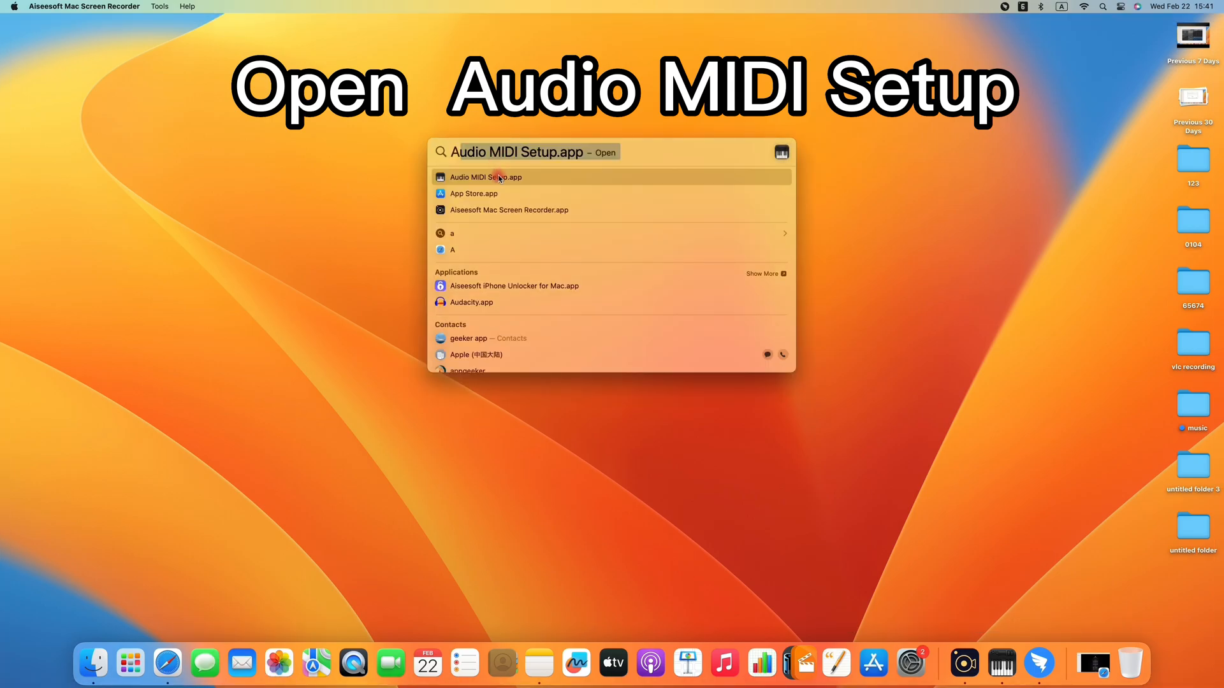
click(486, 177)
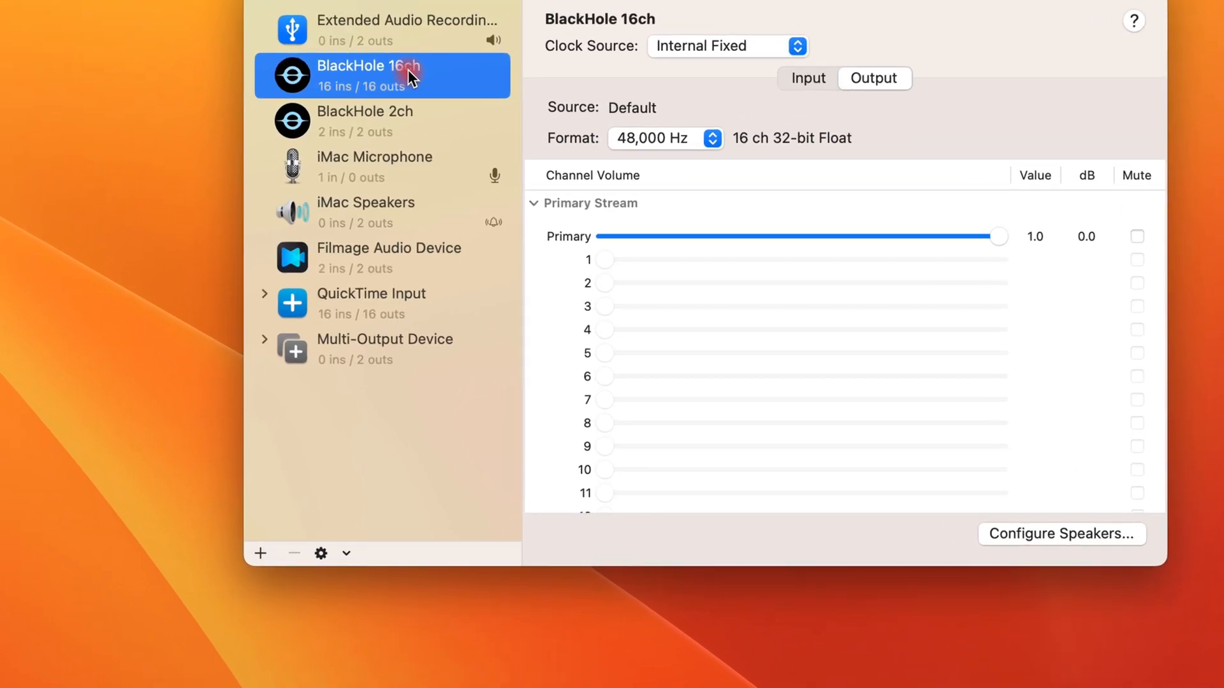
click(260, 553)
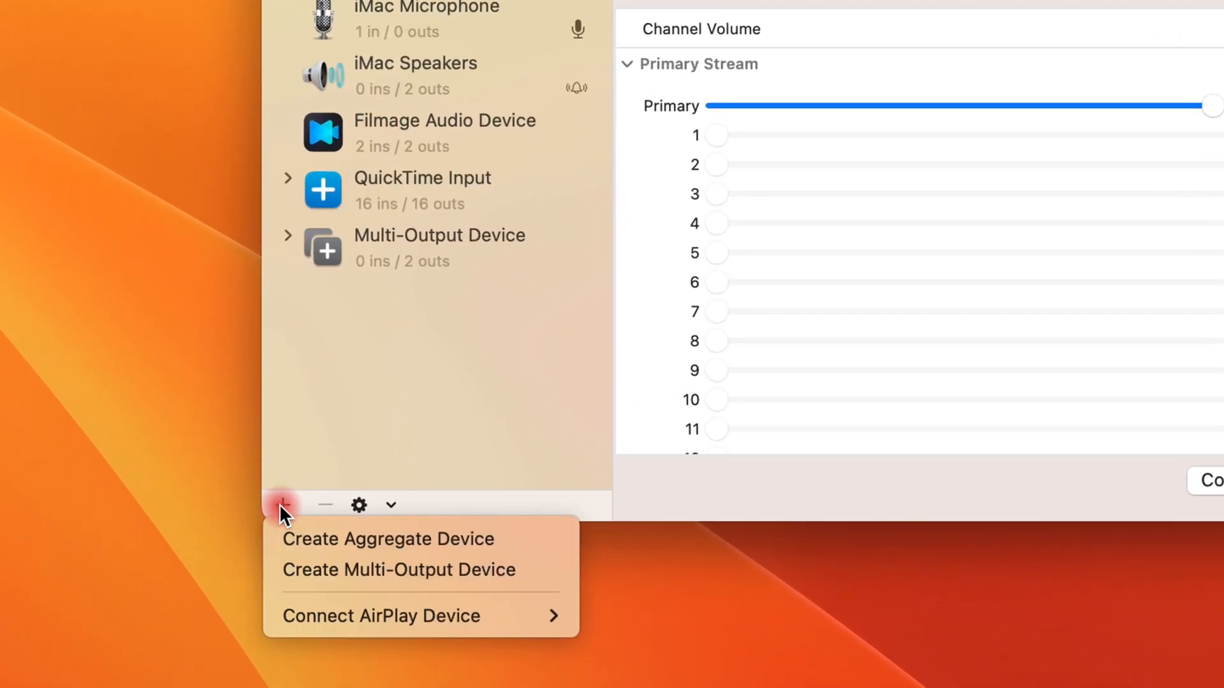
click(388, 539)
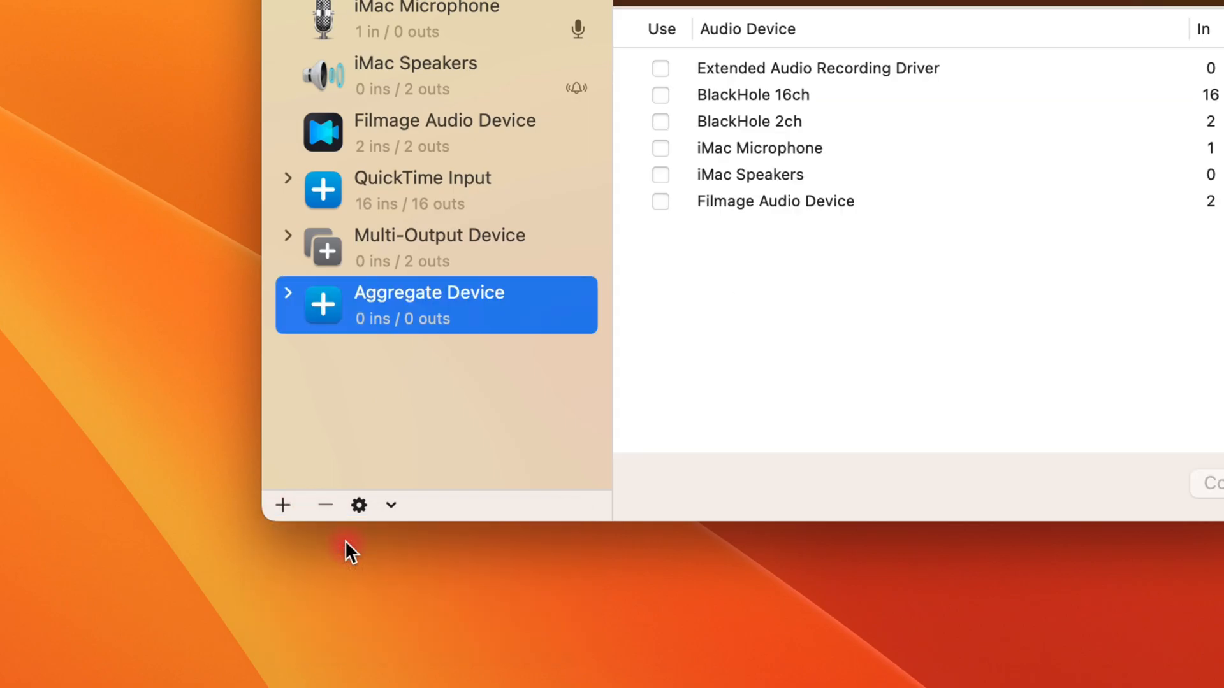
Step: Rename the aggregate device 'Quicktime Input' and add BlackHole 16ch to it
double_click(428, 293)
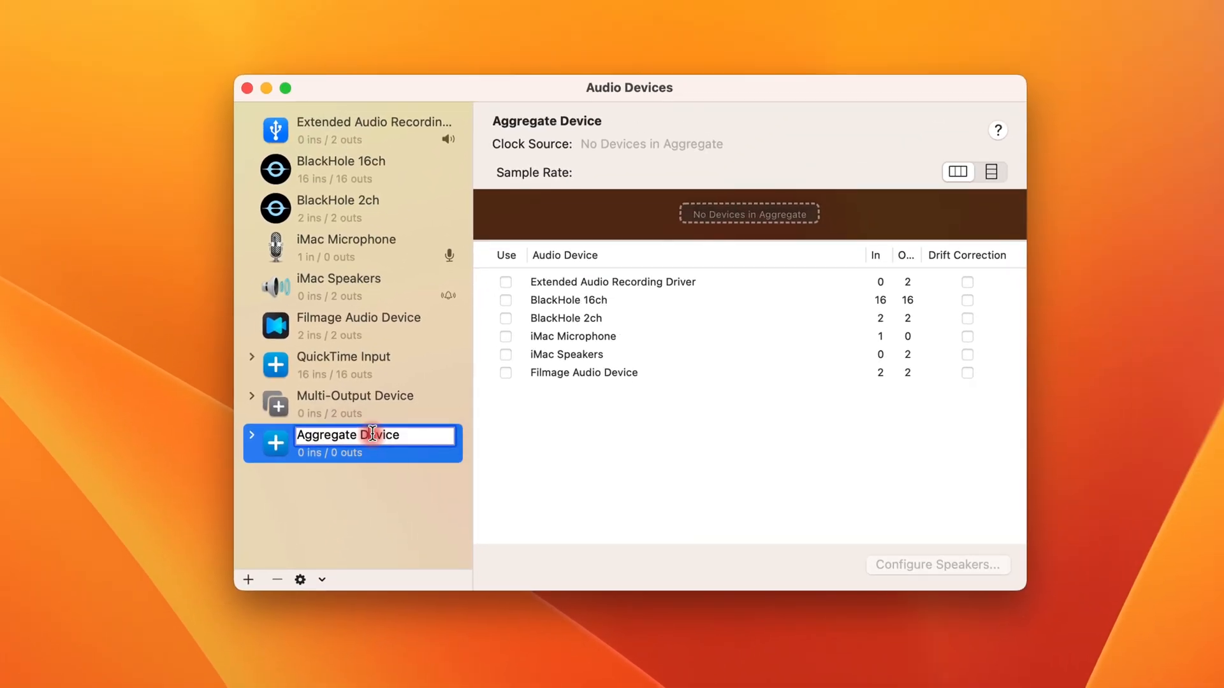
text(Quicktime Input)
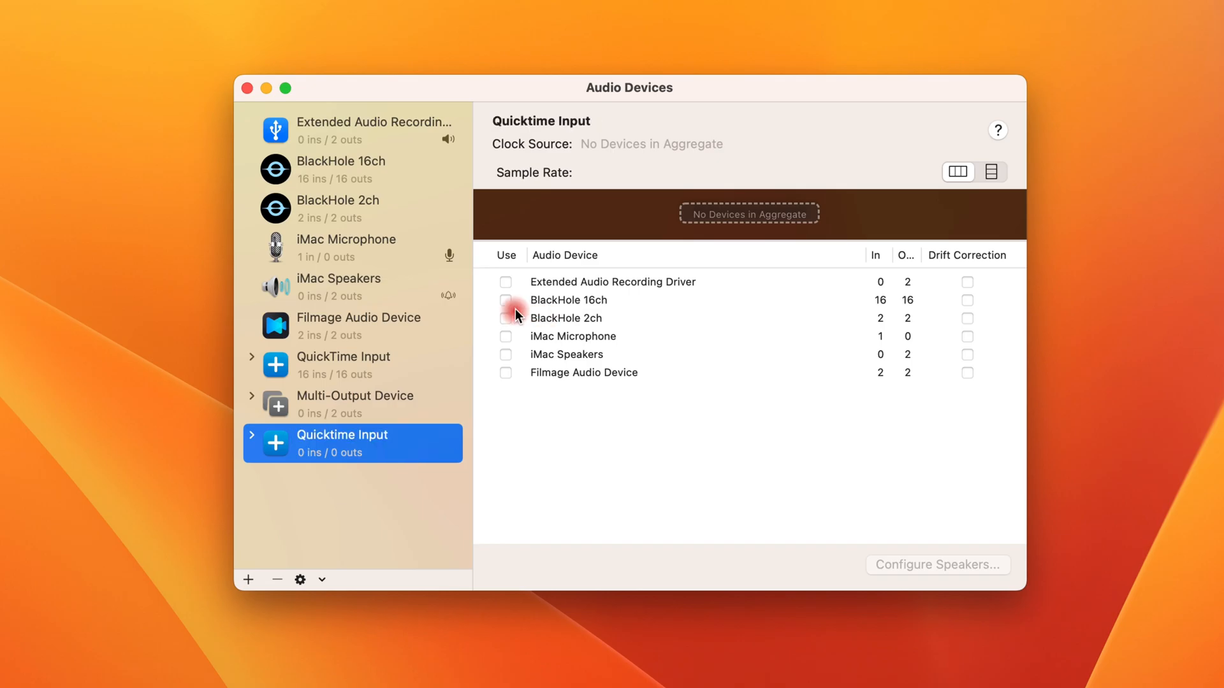
click(505, 301)
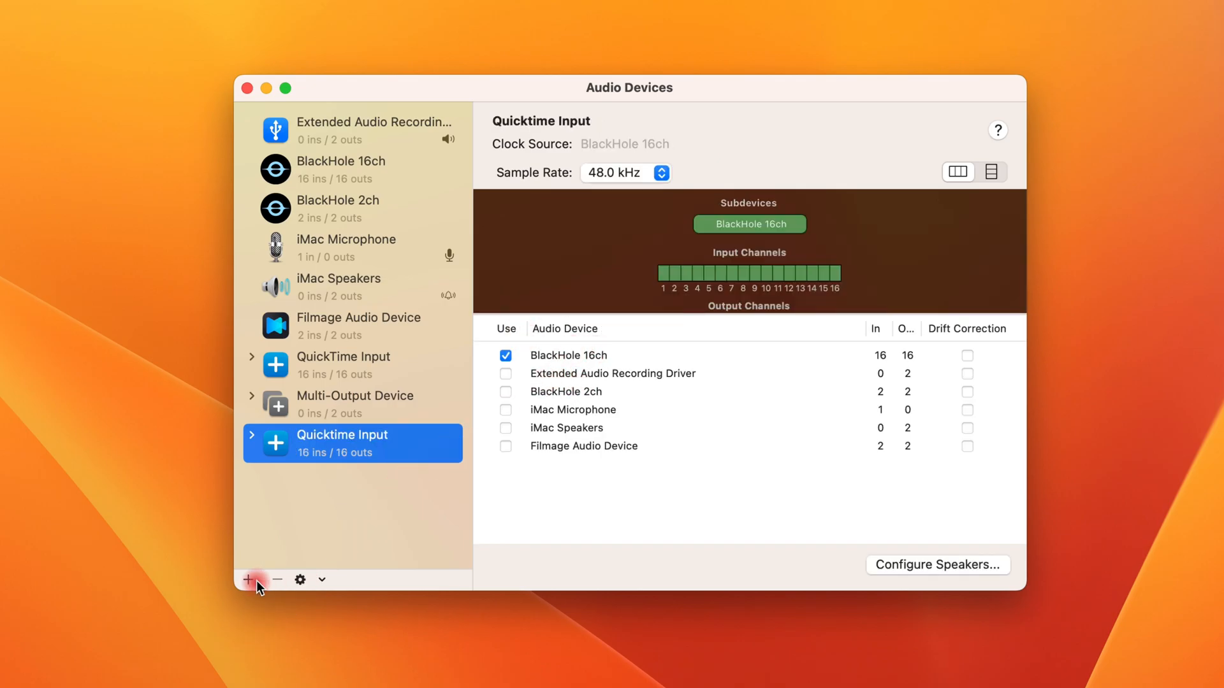
Step: Create a new multi-output device named 'Quicktime'
click(248, 579)
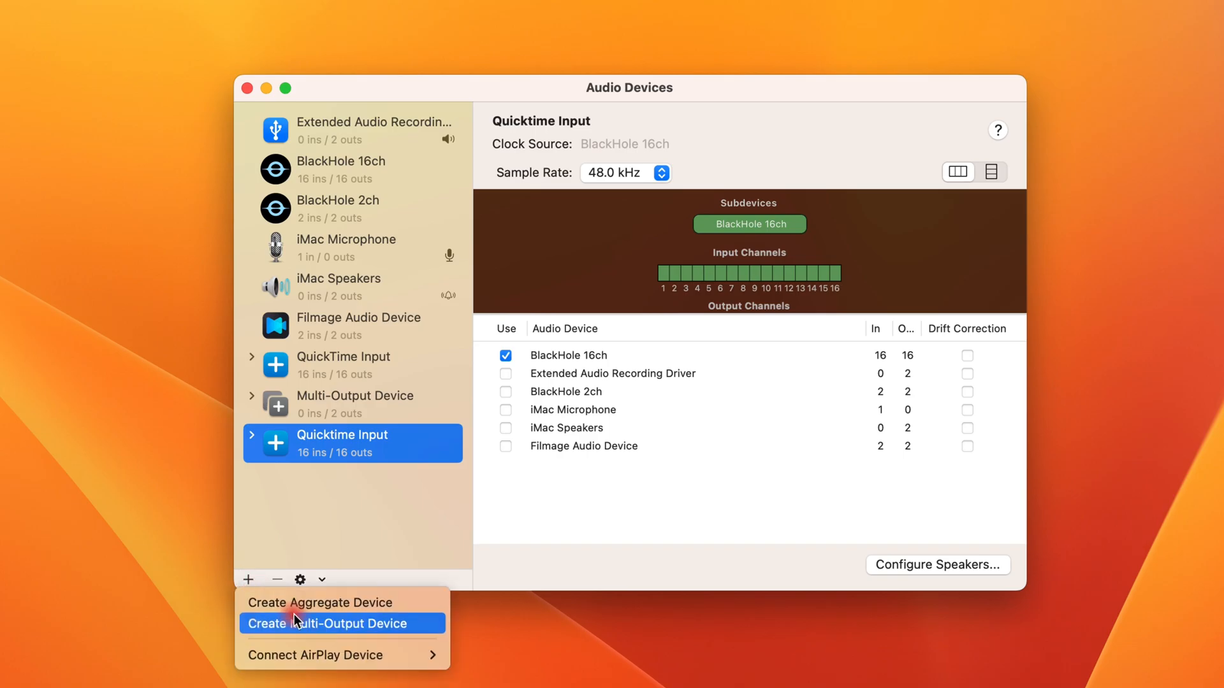
click(327, 623)
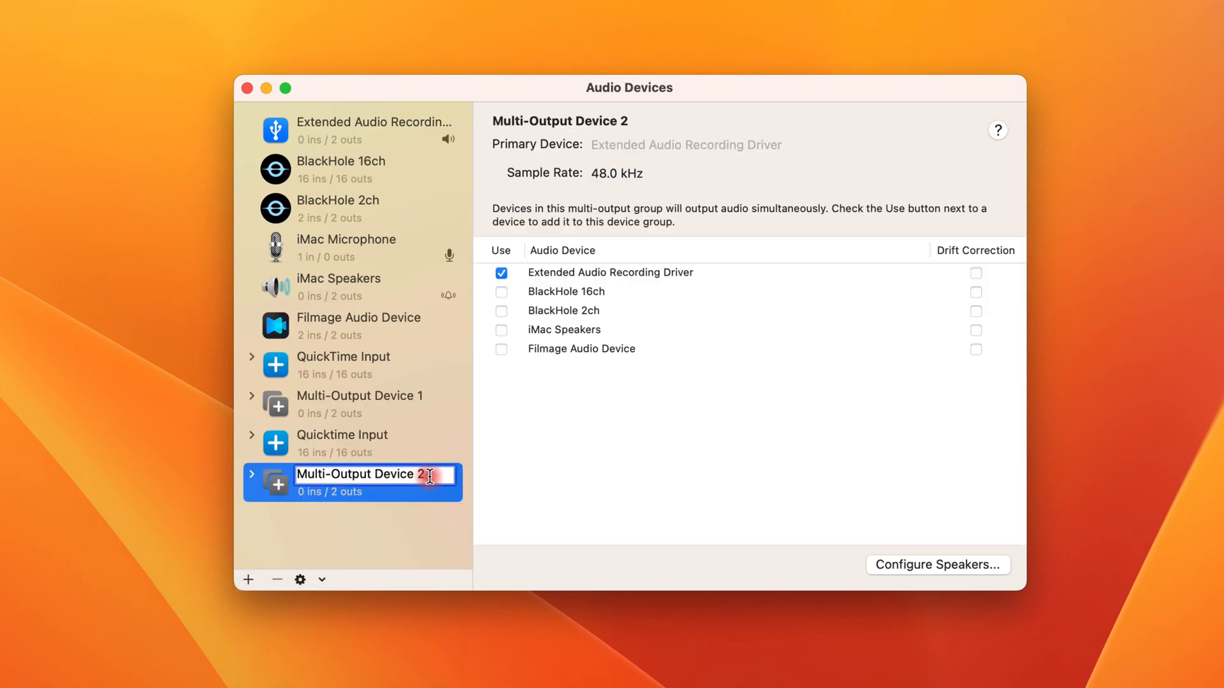
text(Quicktime output)
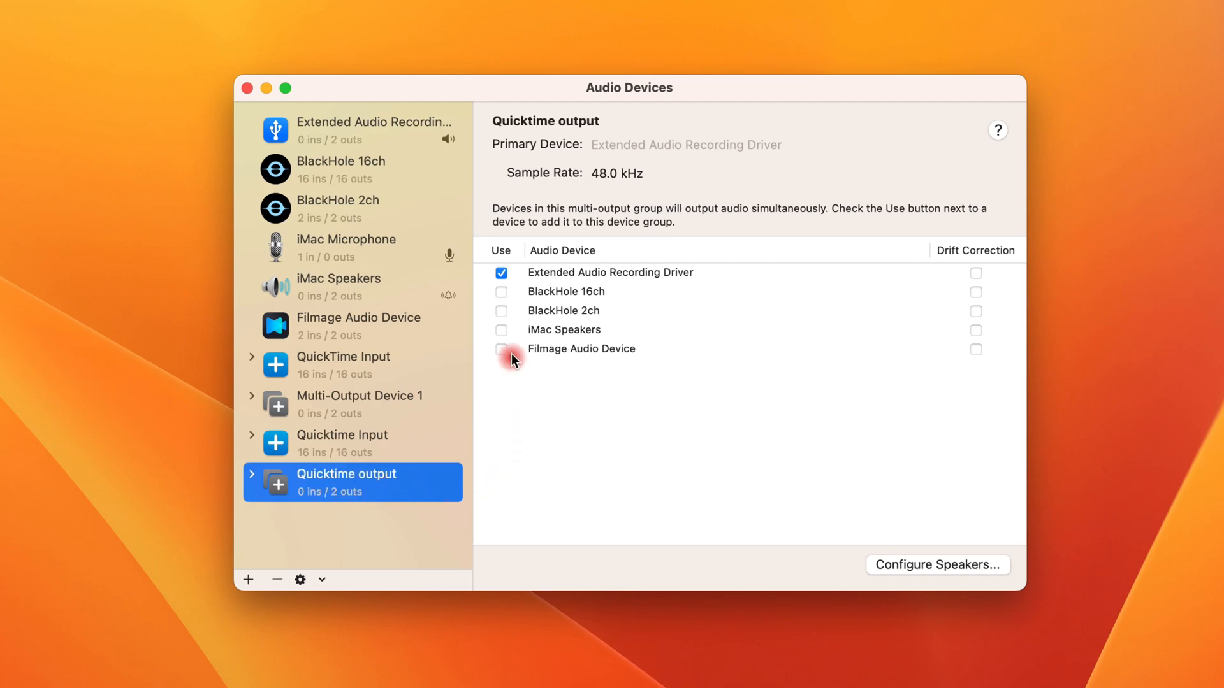
Step: Include BlackHole 16ch and Extended Audio Recording Driver, with the driver as primary device
click(501, 292)
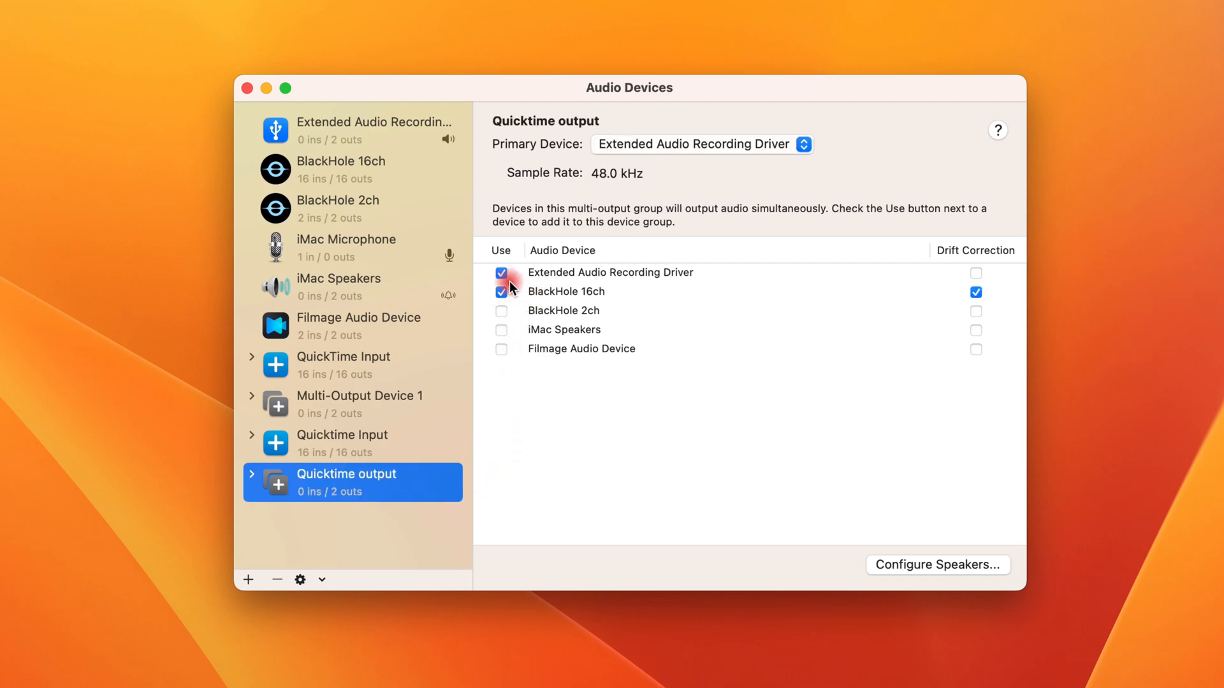
click(501, 272)
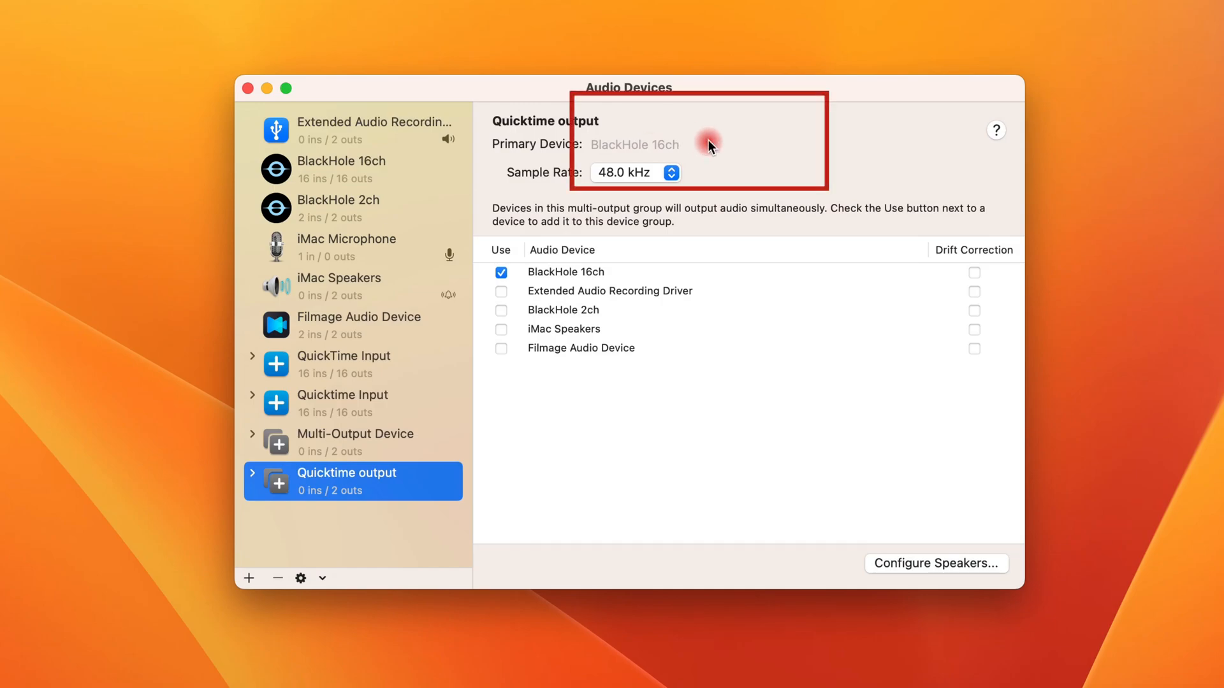
click(501, 291)
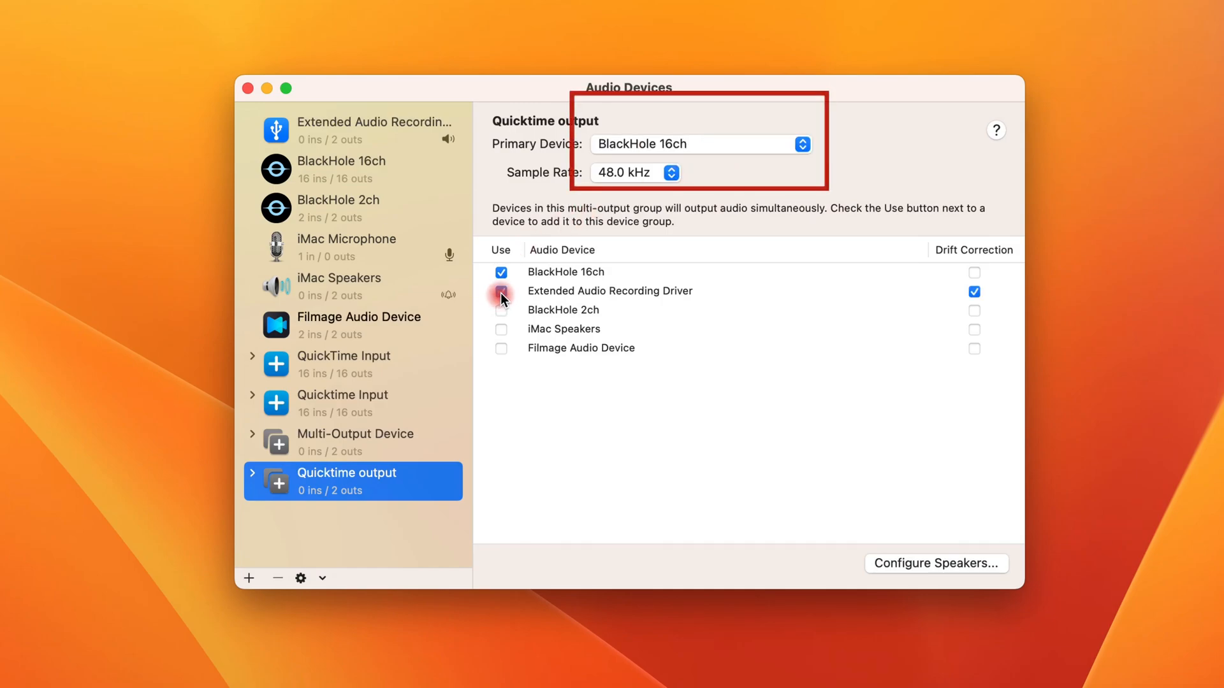
click(501, 292)
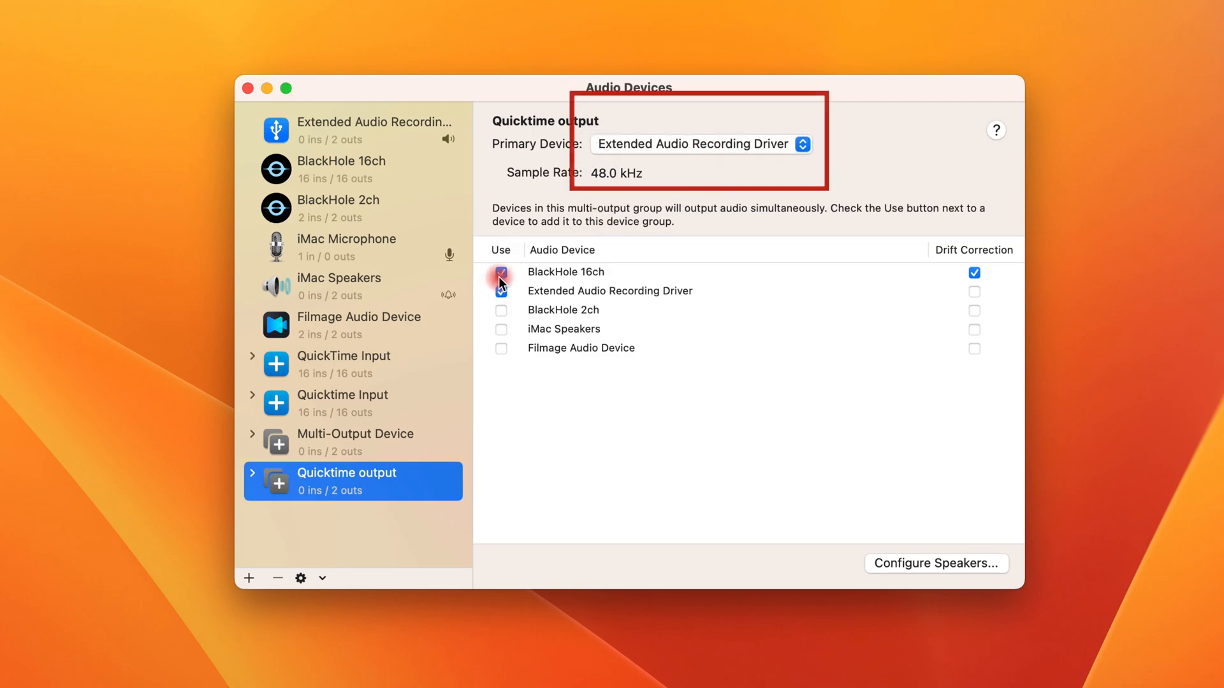
click(501, 272)
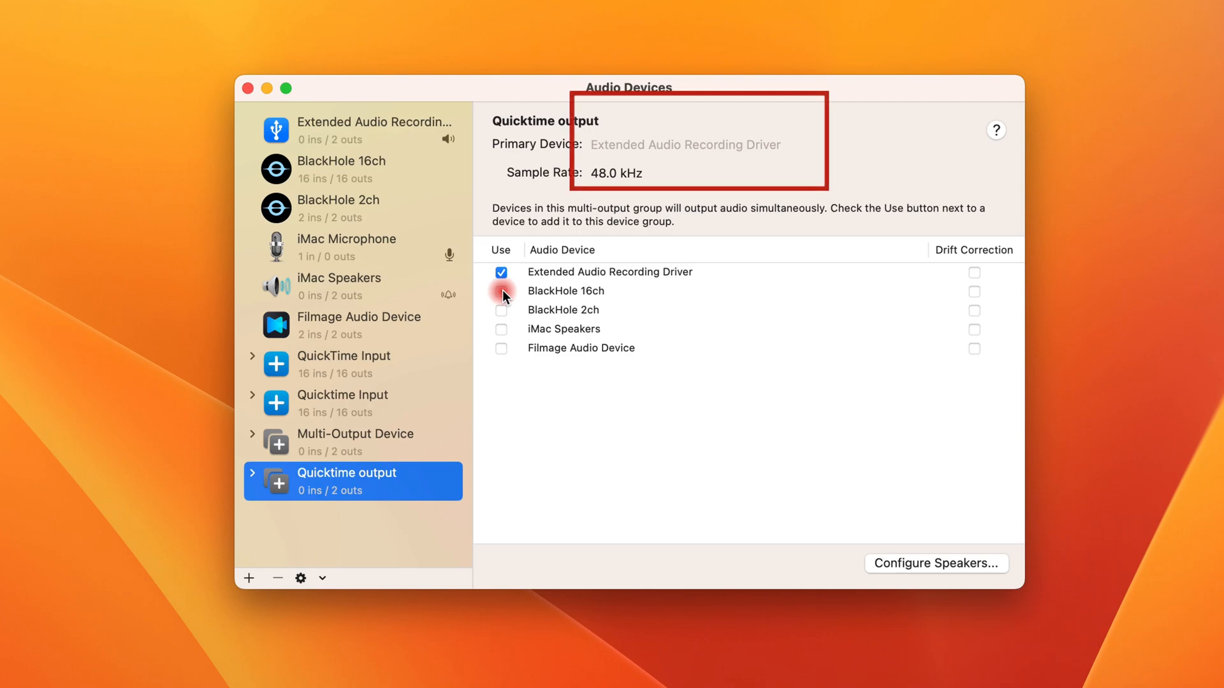
click(501, 292)
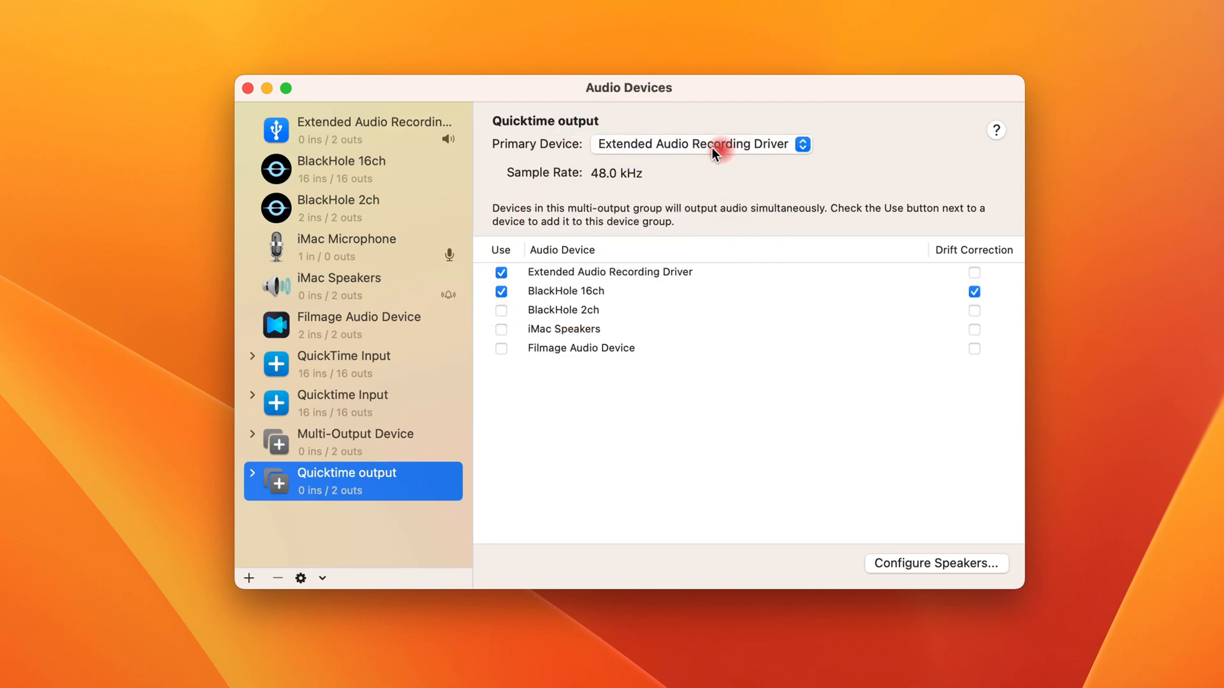
mouse_move(758, 168)
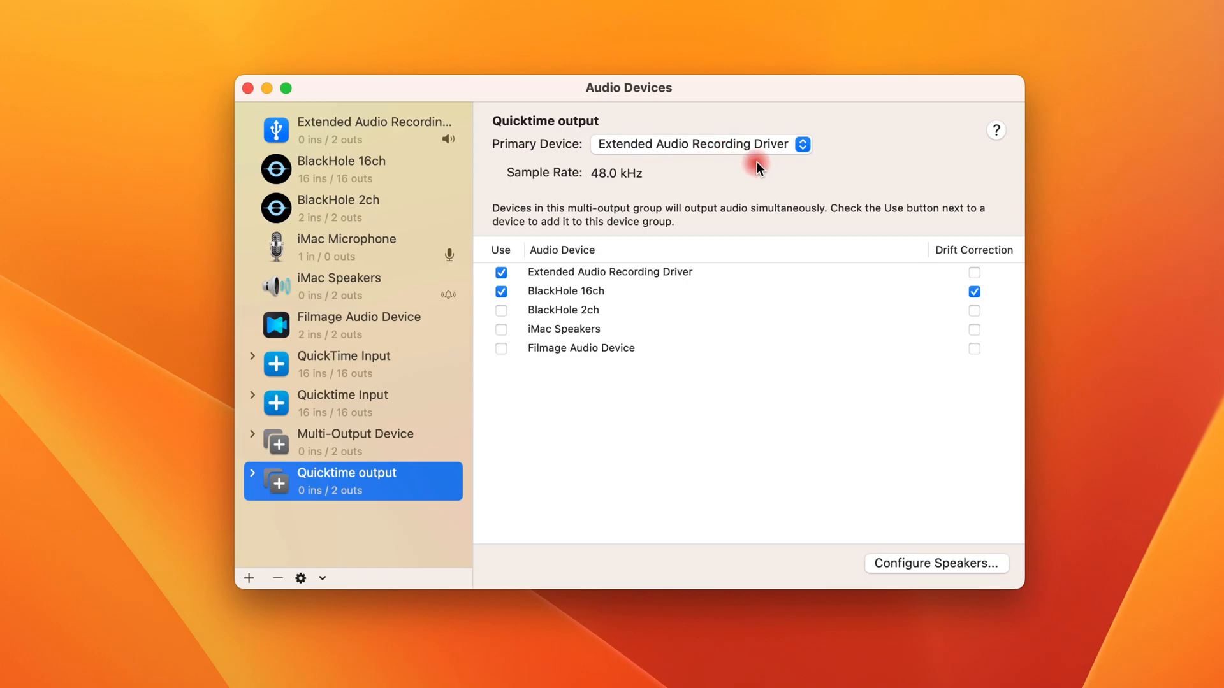
mouse_move(652, 238)
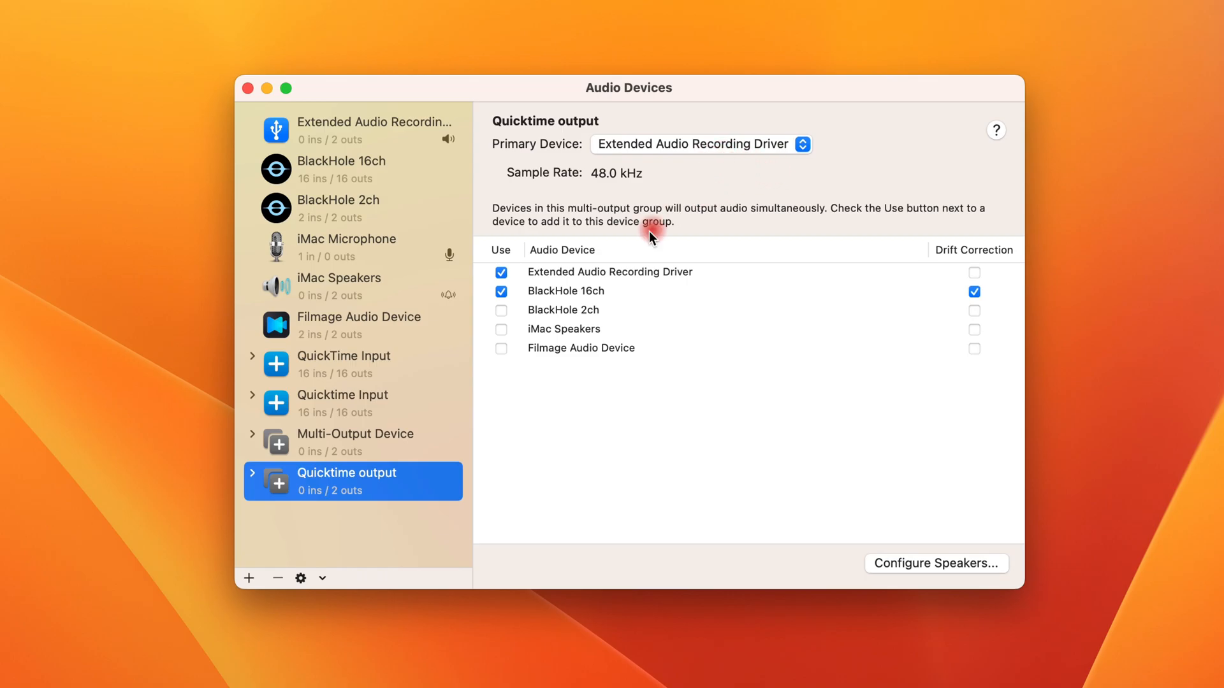
click(25, 11)
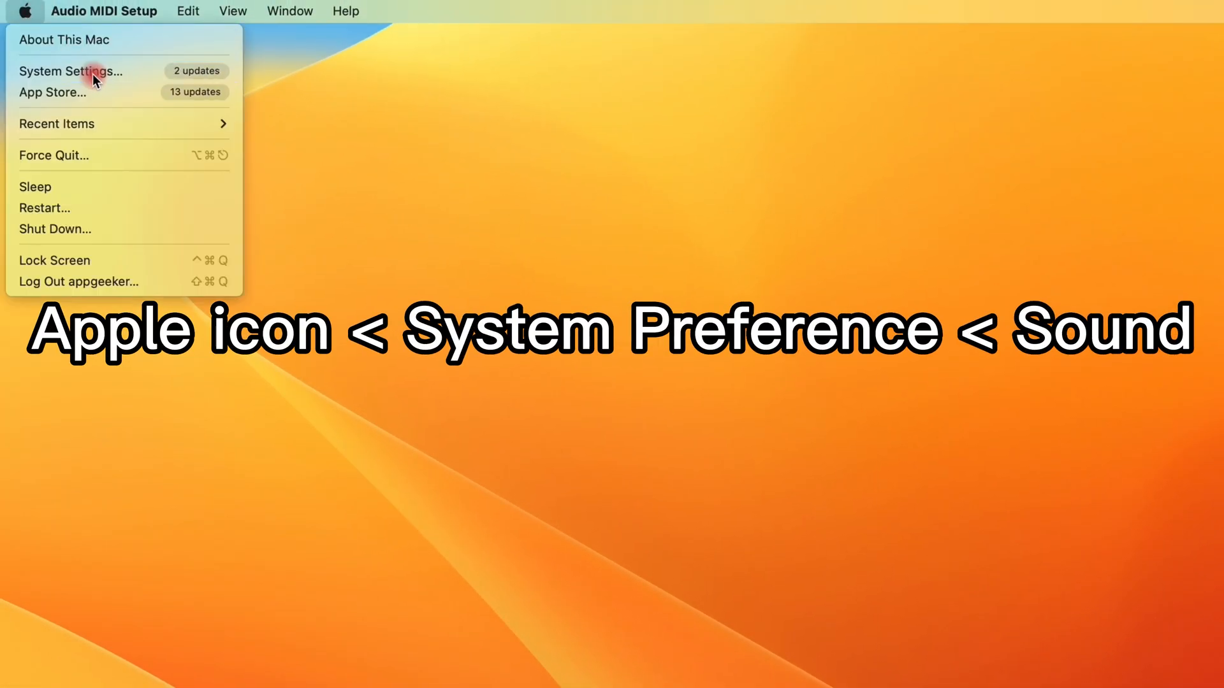
Step: Choose Multi-Output Device as the output in System Settings > Sound
click(70, 70)
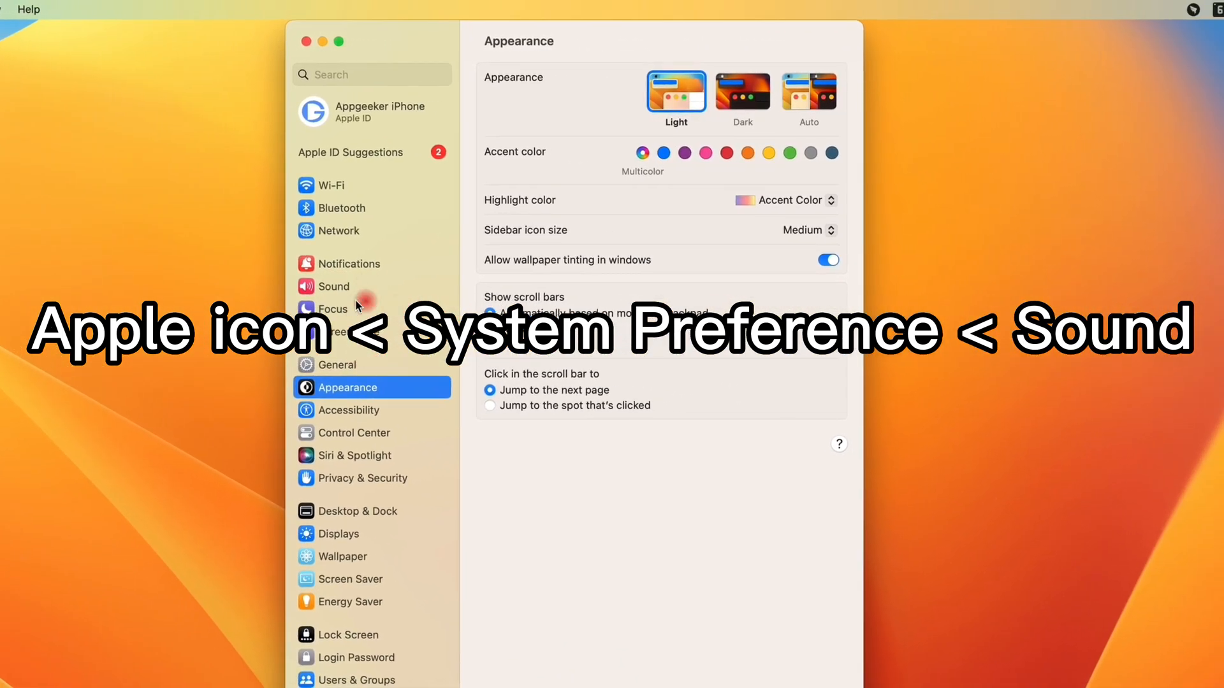
click(334, 286)
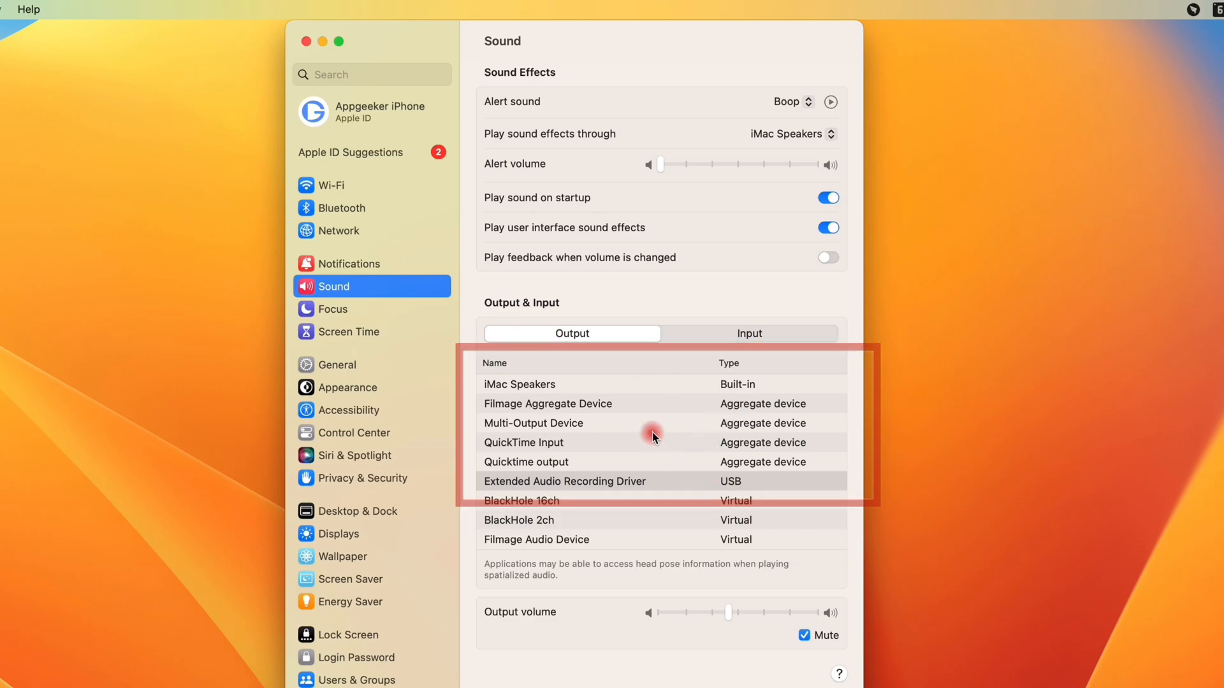
click(533, 422)
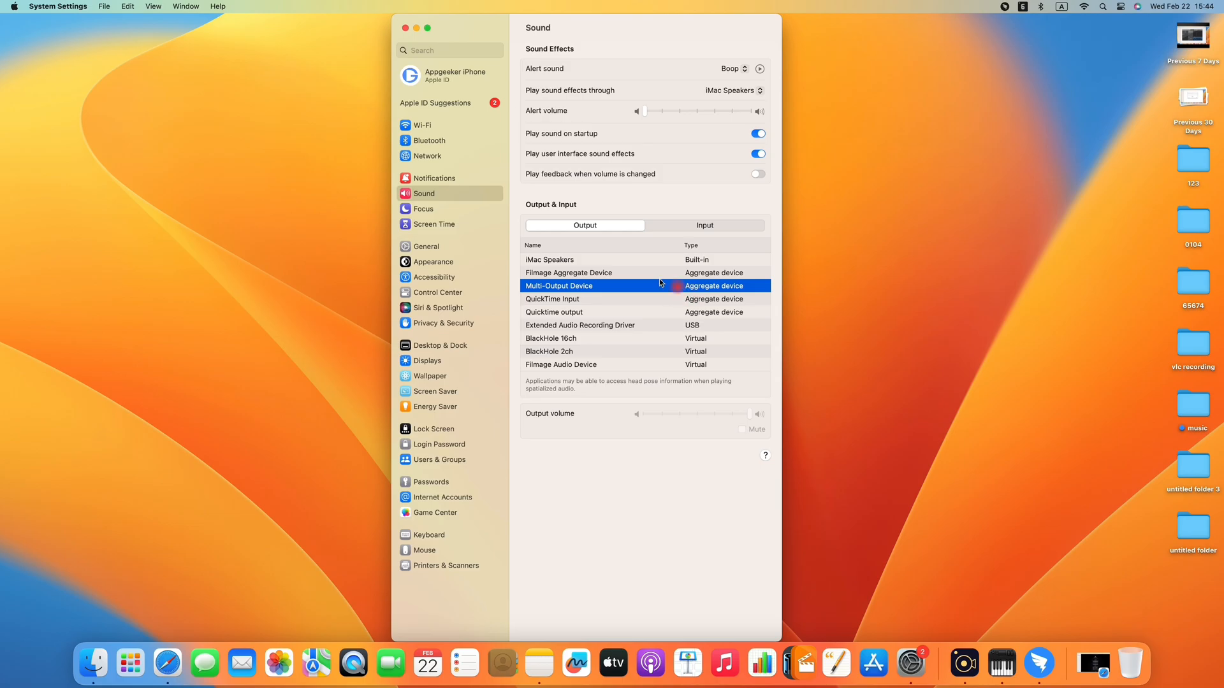
click(405, 28)
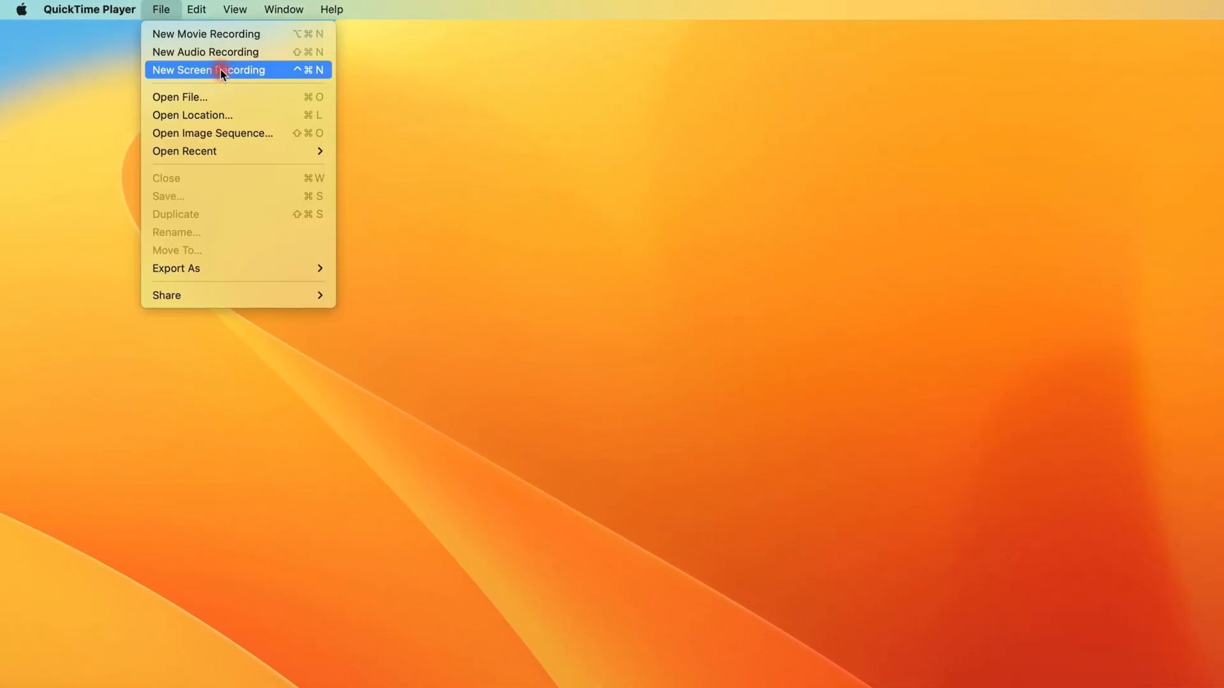
Step: Start a new screen recording using QuickTime Input as the microphone
click(208, 70)
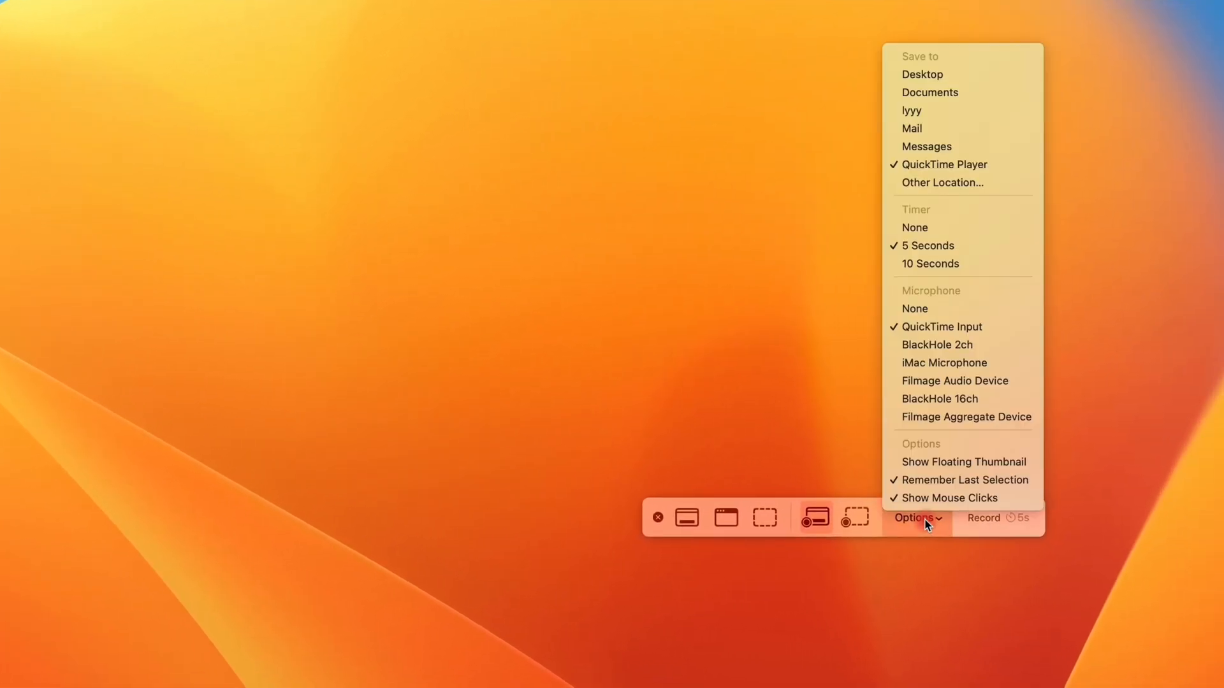
mouse_move(963, 344)
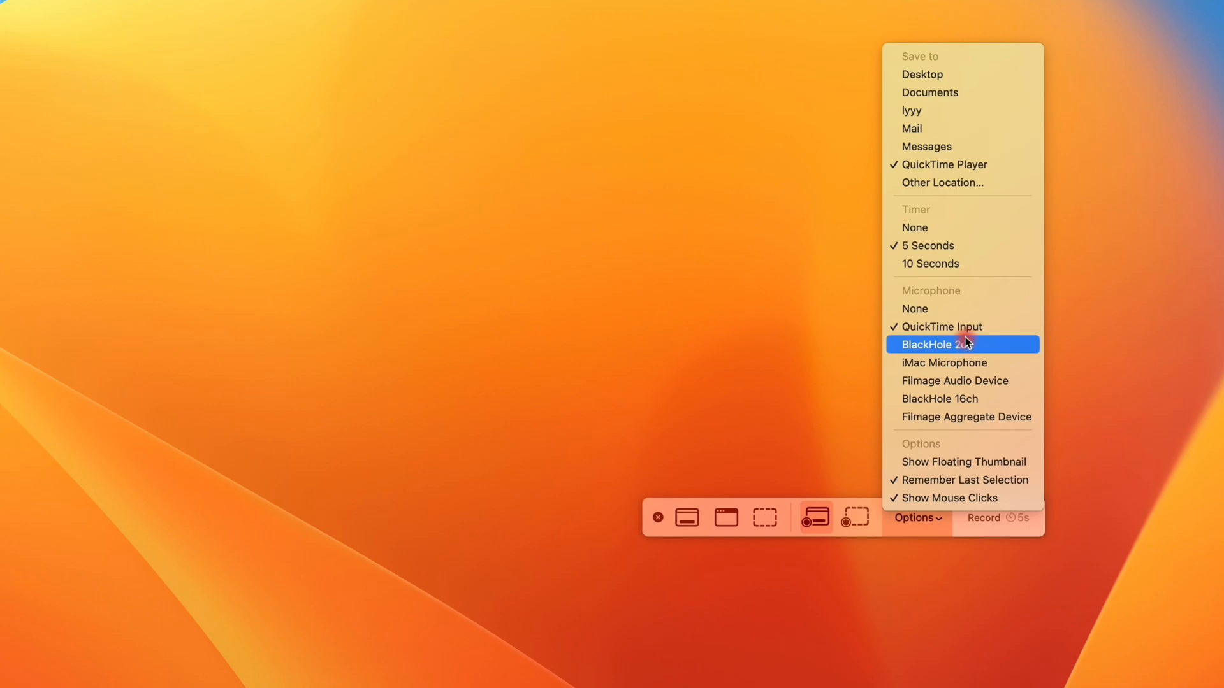
mouse_move(962, 326)
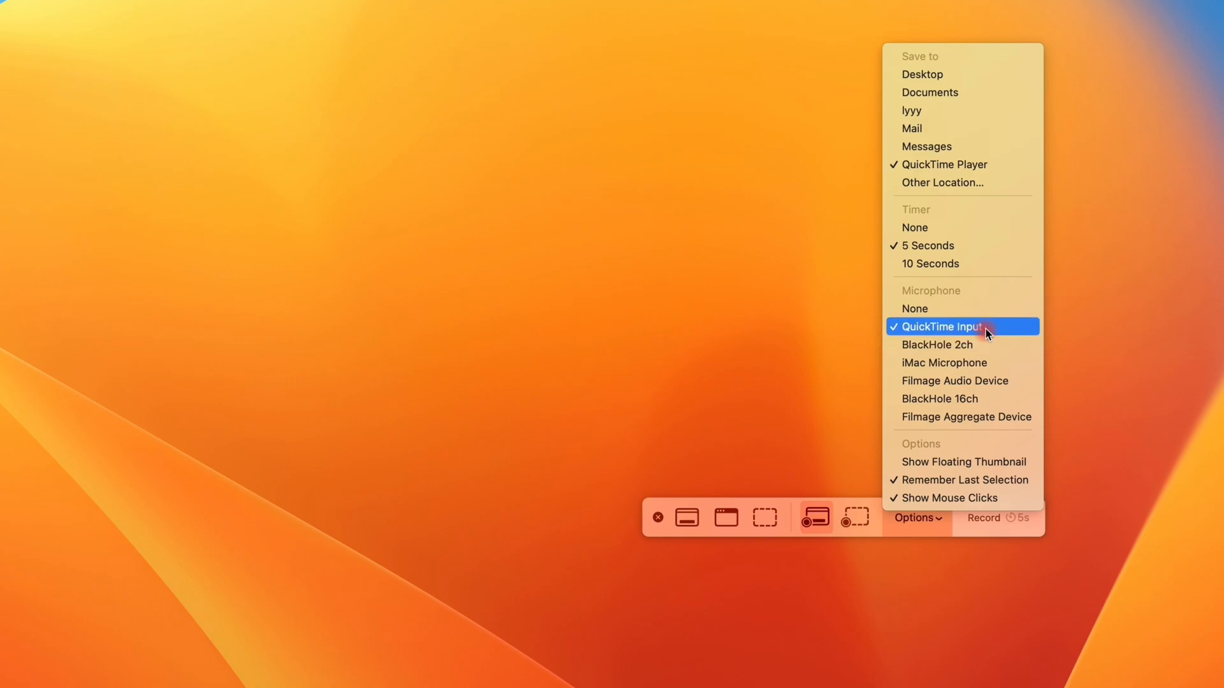
click(941, 327)
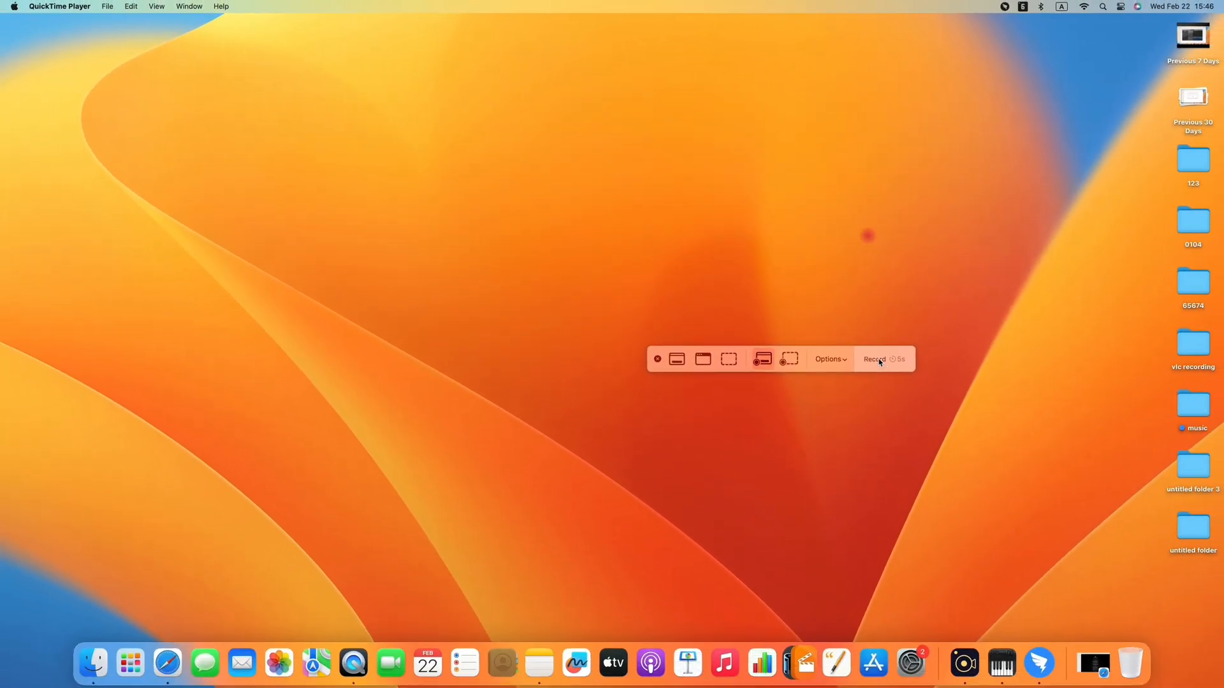
click(874, 358)
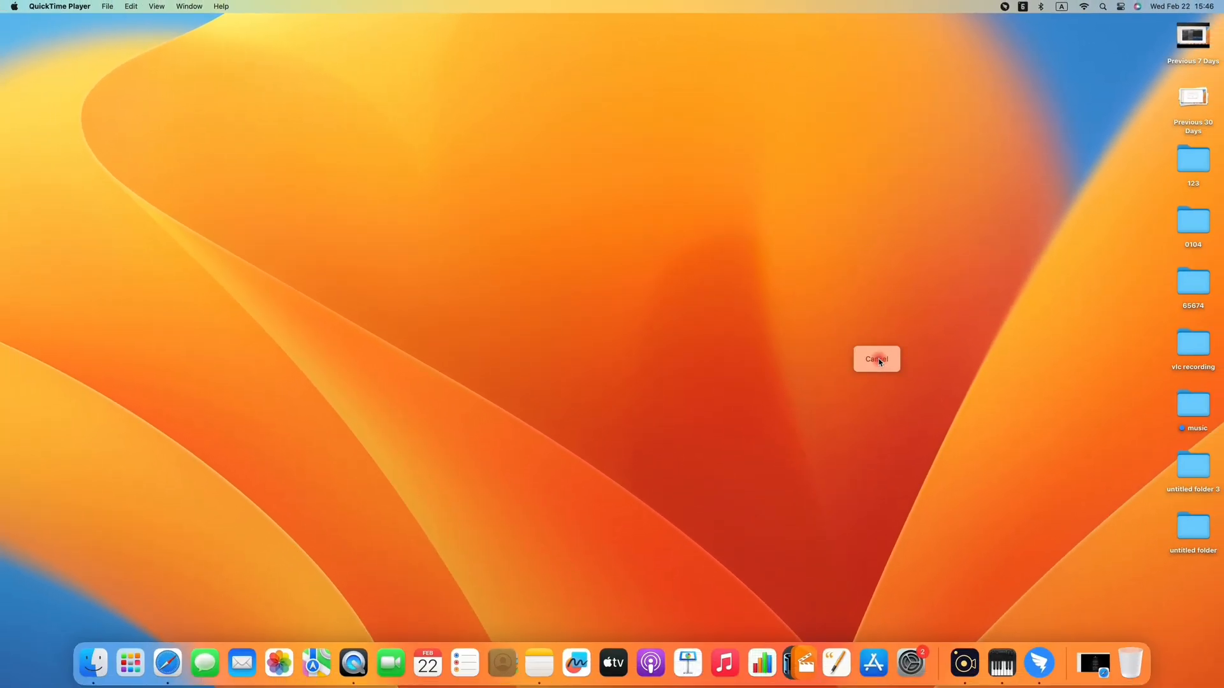
click(278, 663)
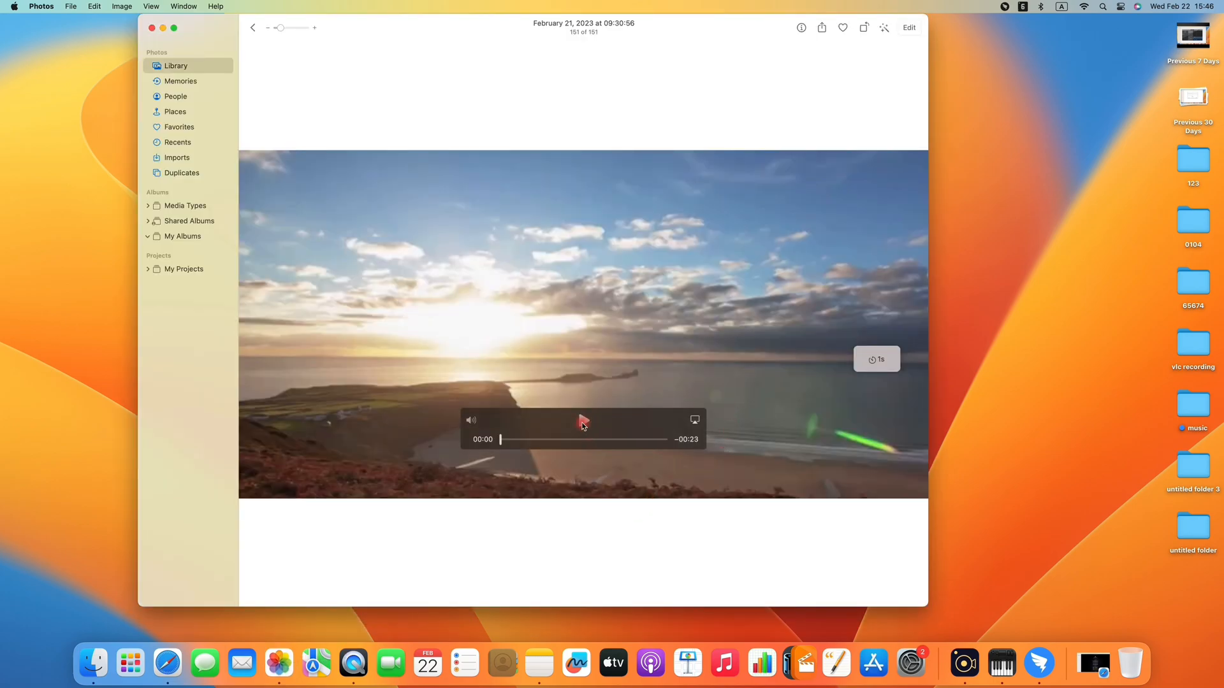
Step: Play the sunset beach video in Photos while recording
click(583, 421)
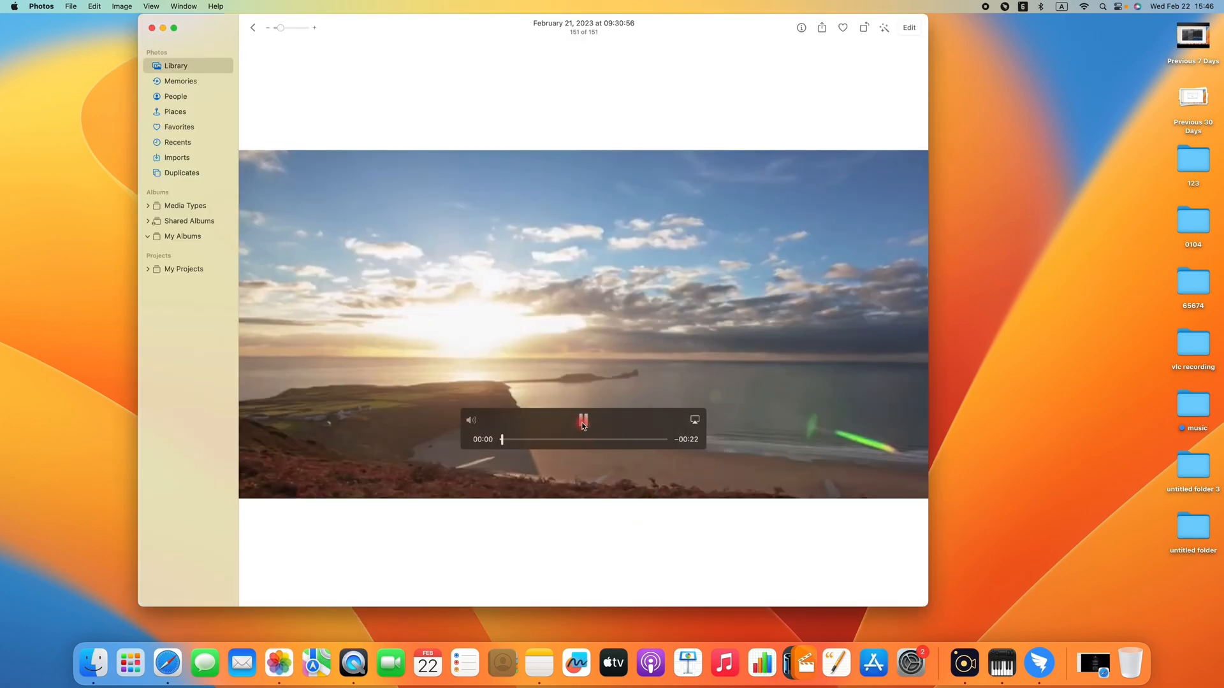
click(582, 420)
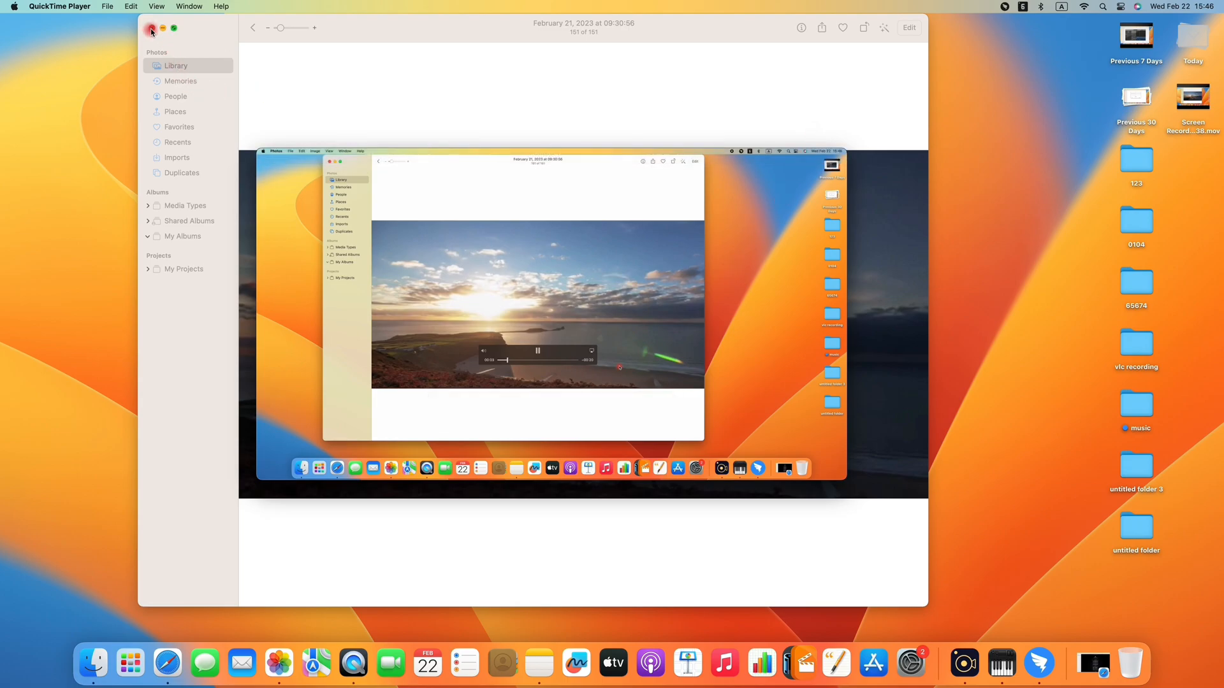
Step: Close Photos, open the finished recording from the Desktop, then close its window
click(151, 28)
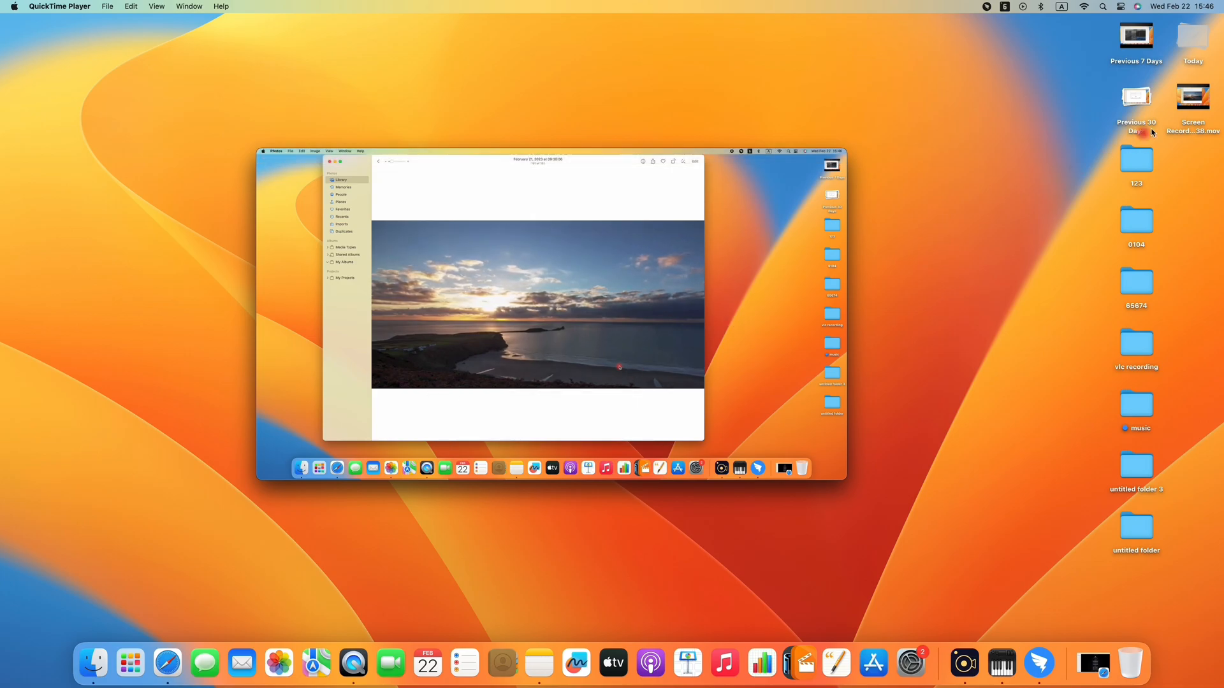
double_click(1191, 96)
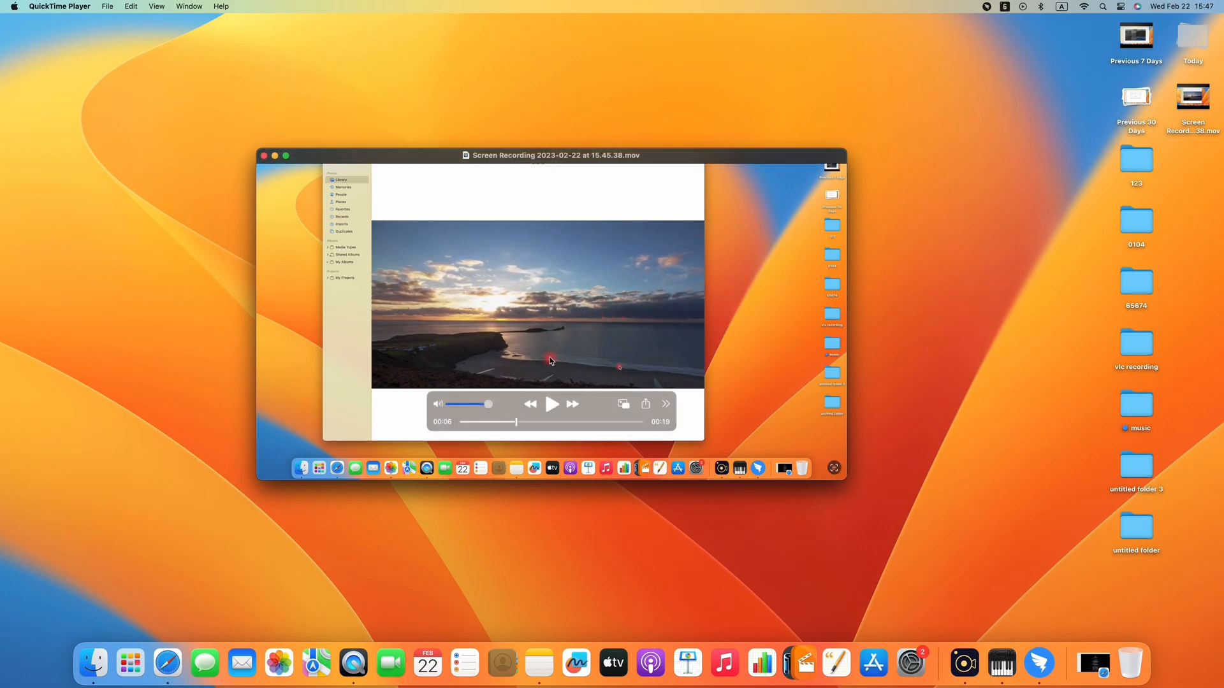
mouse_move(594, 360)
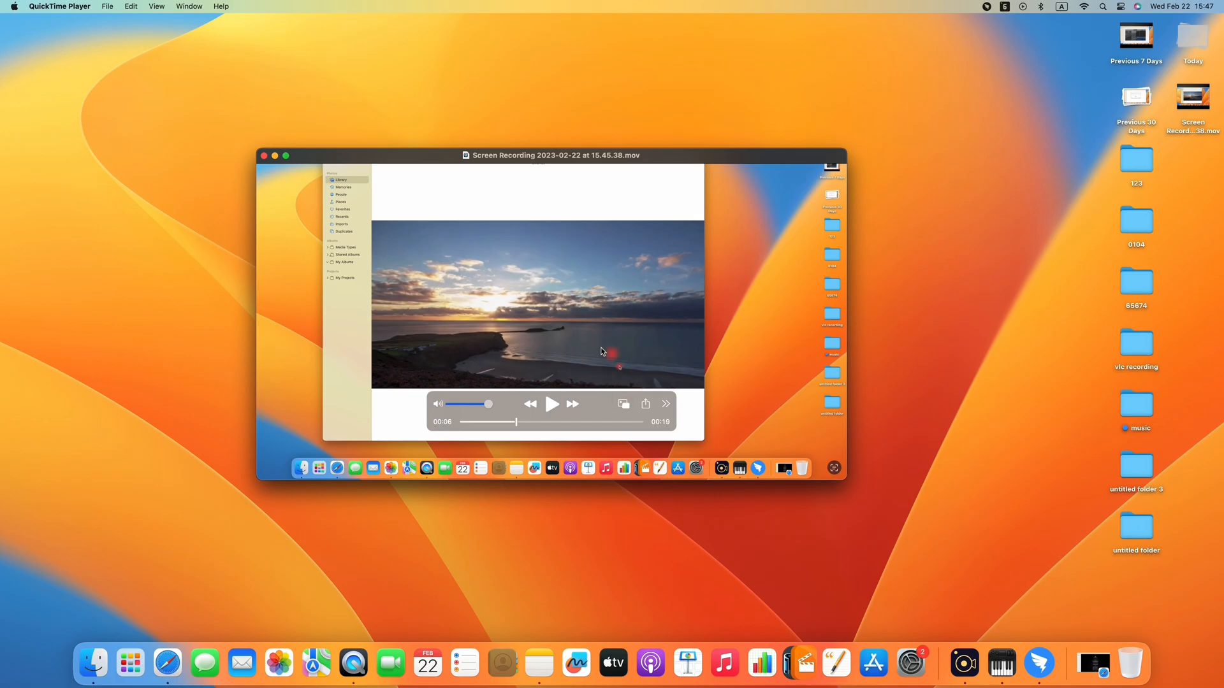
mouse_move(265, 159)
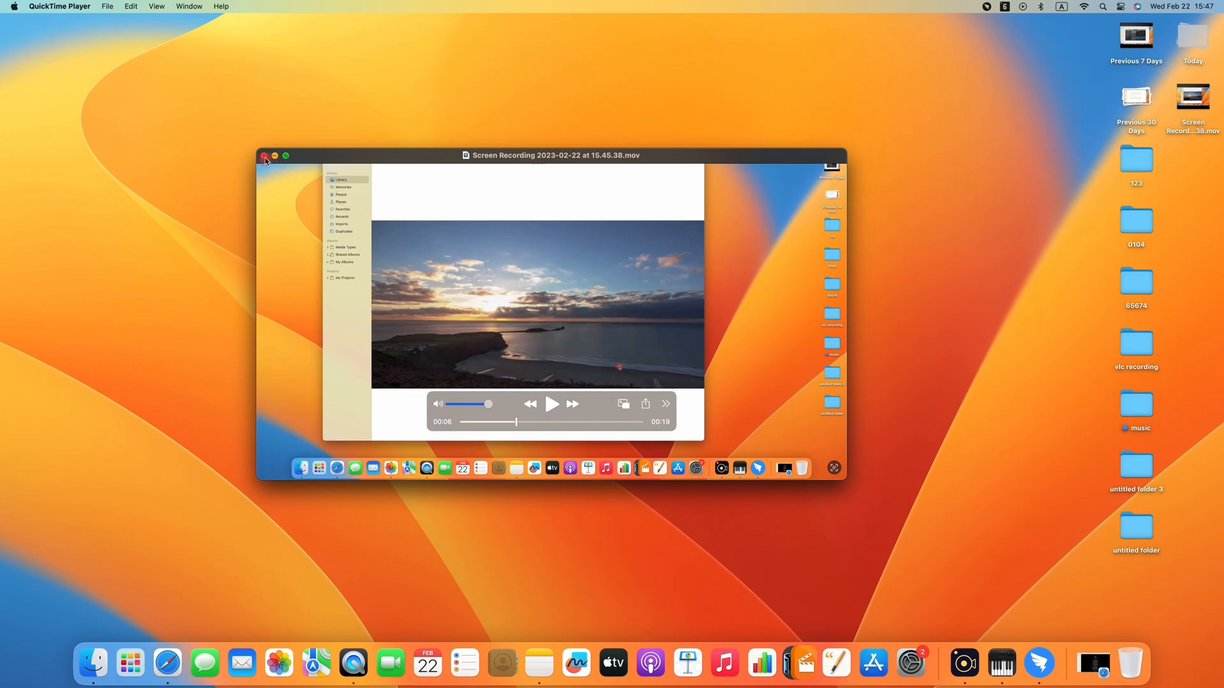
click(264, 155)
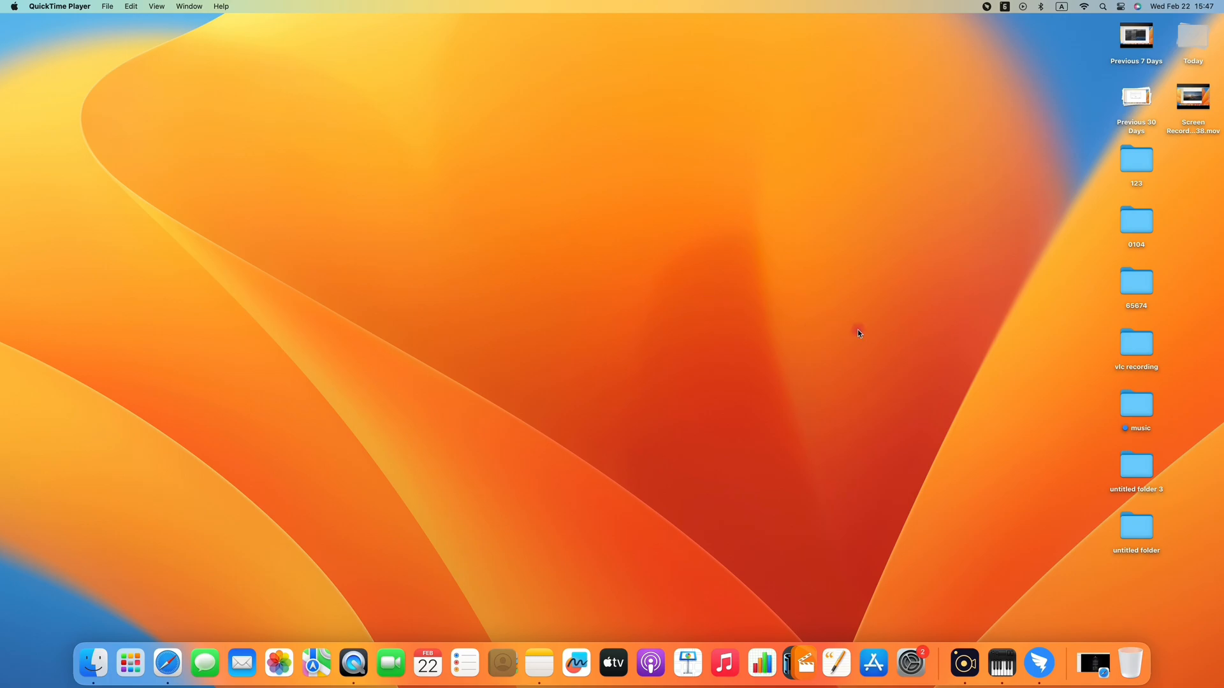
mouse_move(1119, 6)
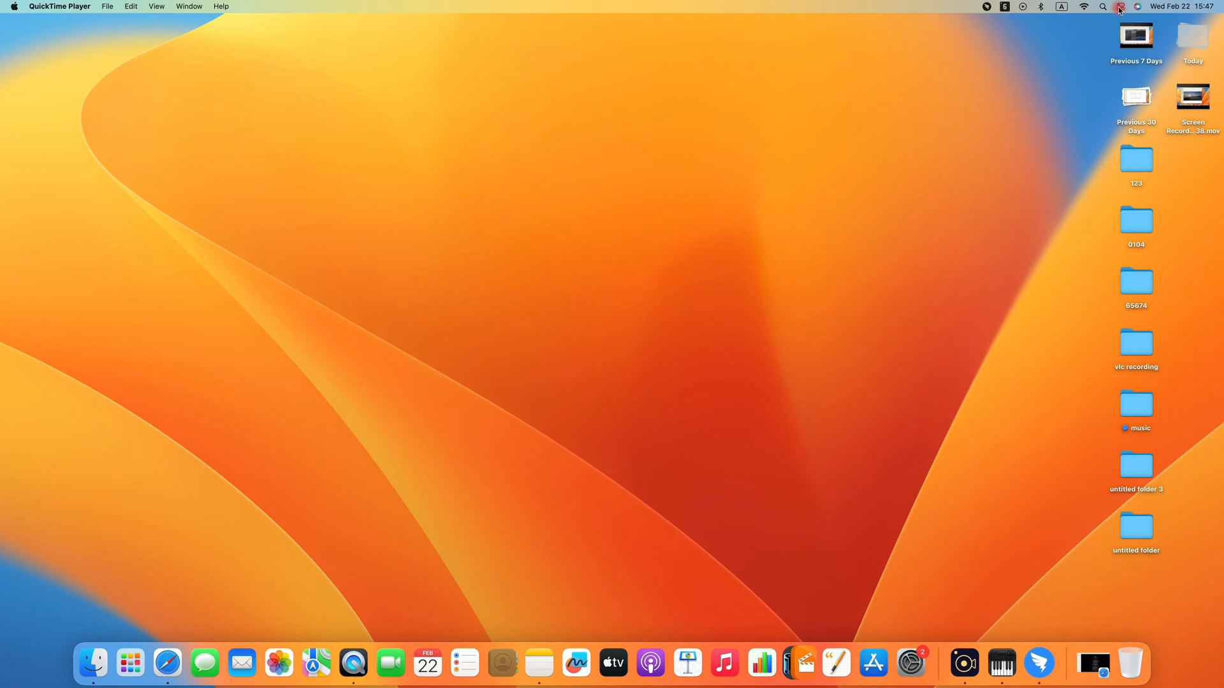
mouse_move(1093, 670)
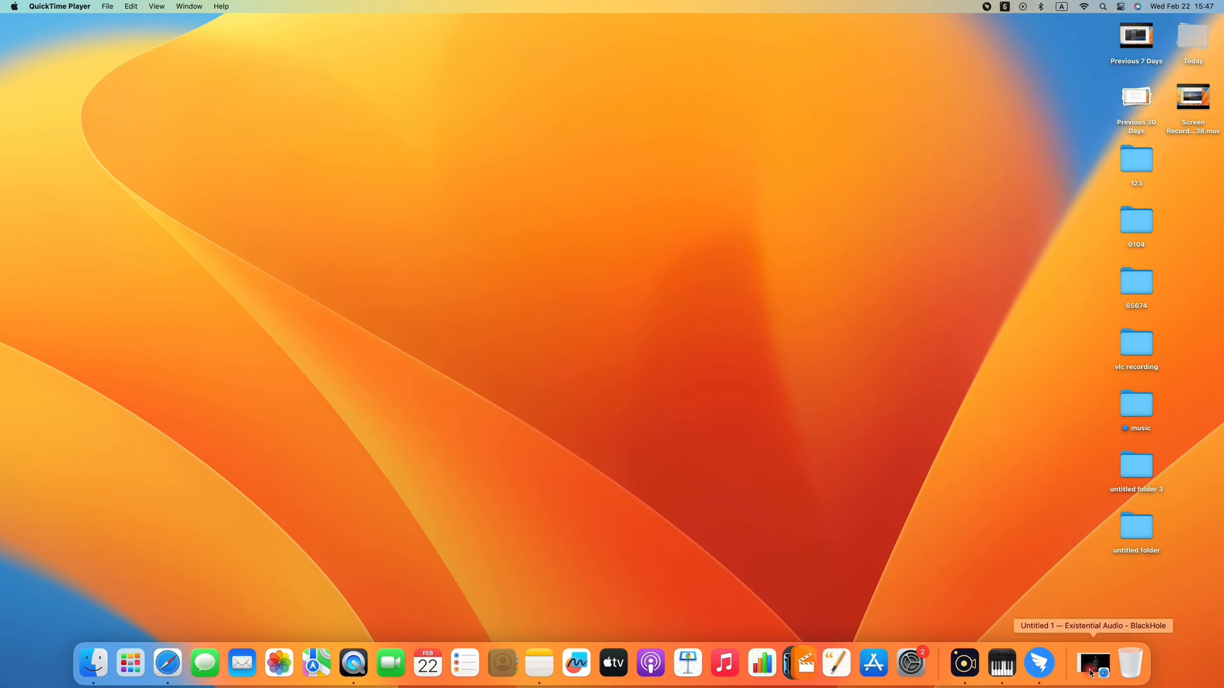
Step: Close the Aiseesoft recorder window and bring up AppGeeker's Screen Recorder page in Safari
click(1091, 663)
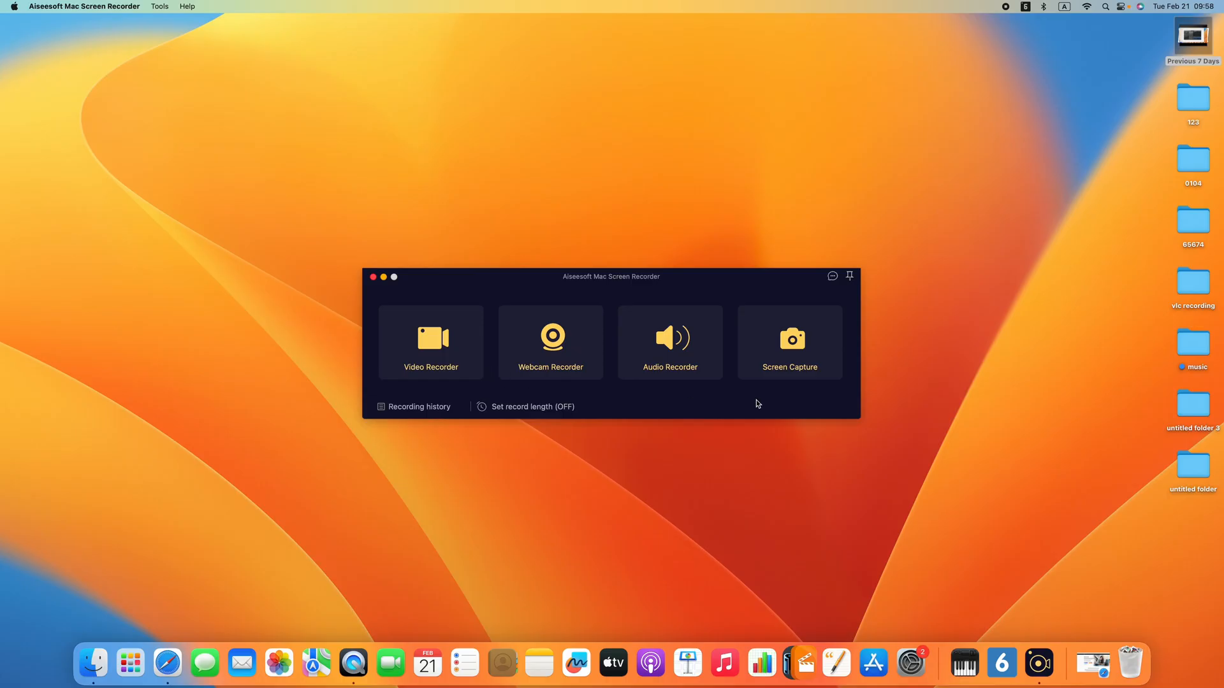
mouse_move(550, 354)
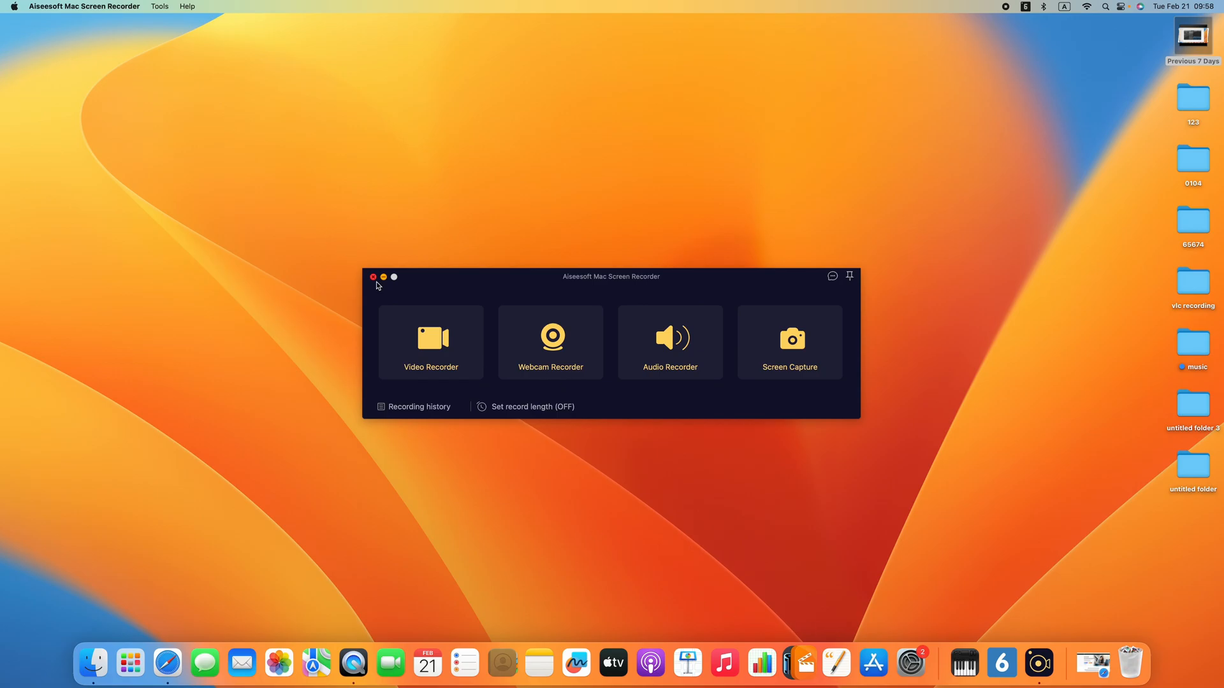
click(372, 276)
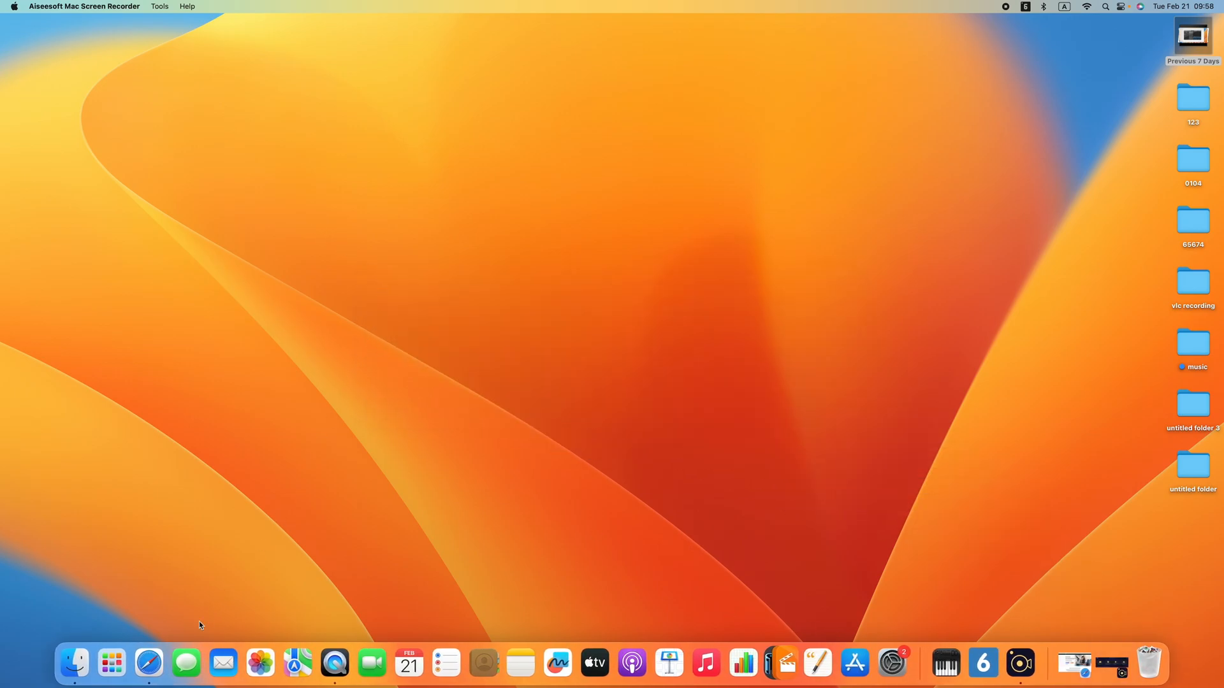
click(149, 664)
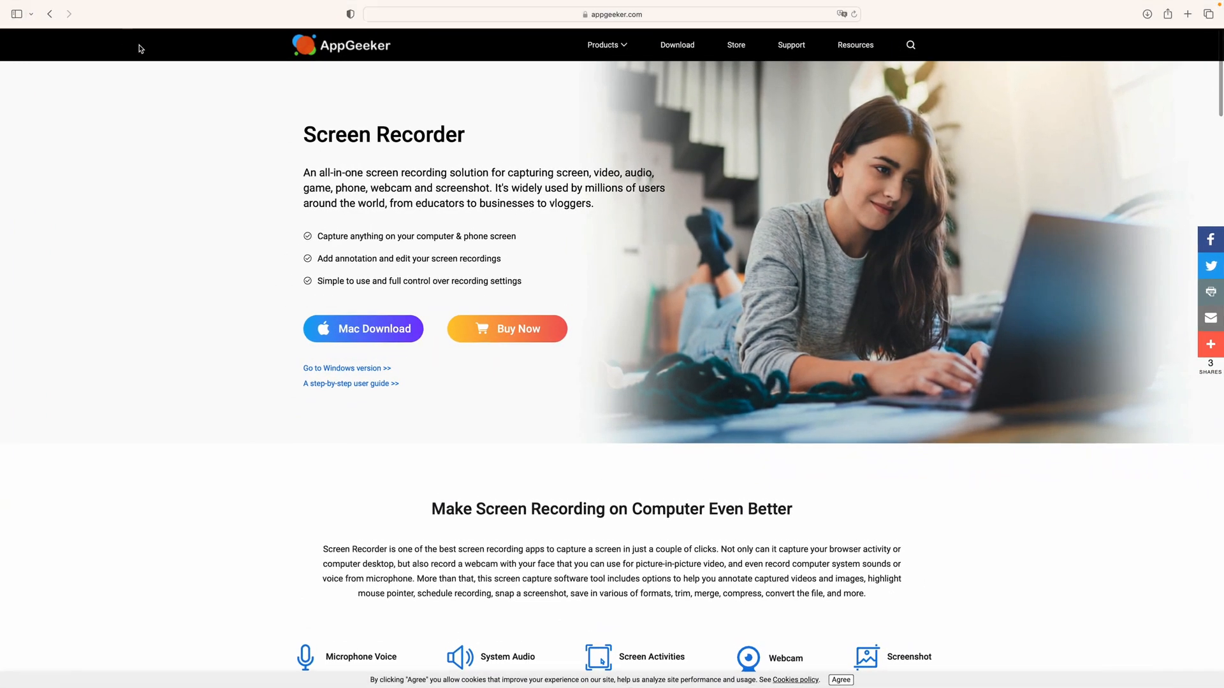
mouse_move(754, 216)
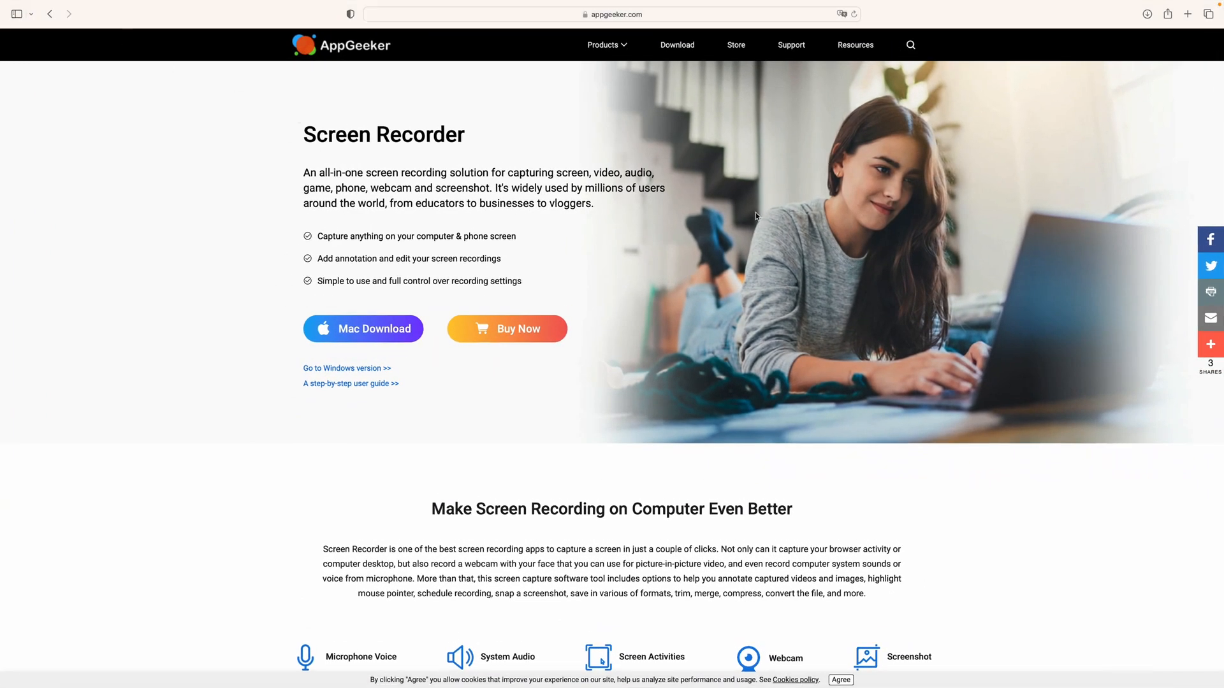
mouse_move(691, 256)
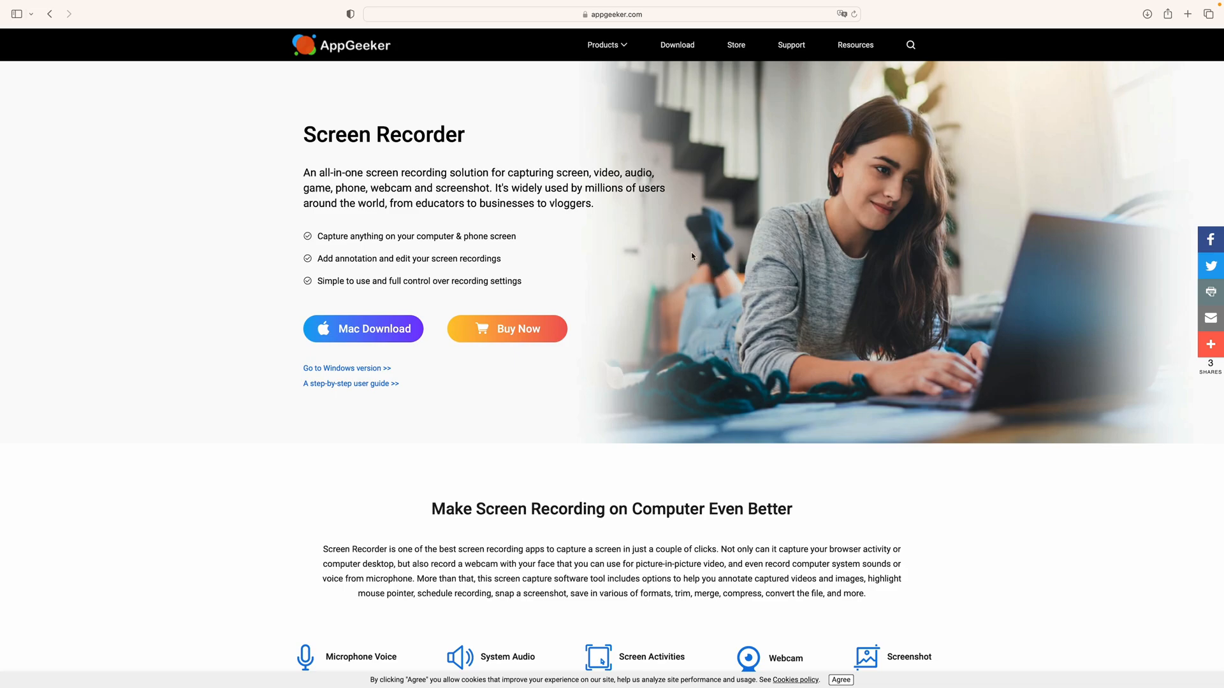
mouse_move(697, 263)
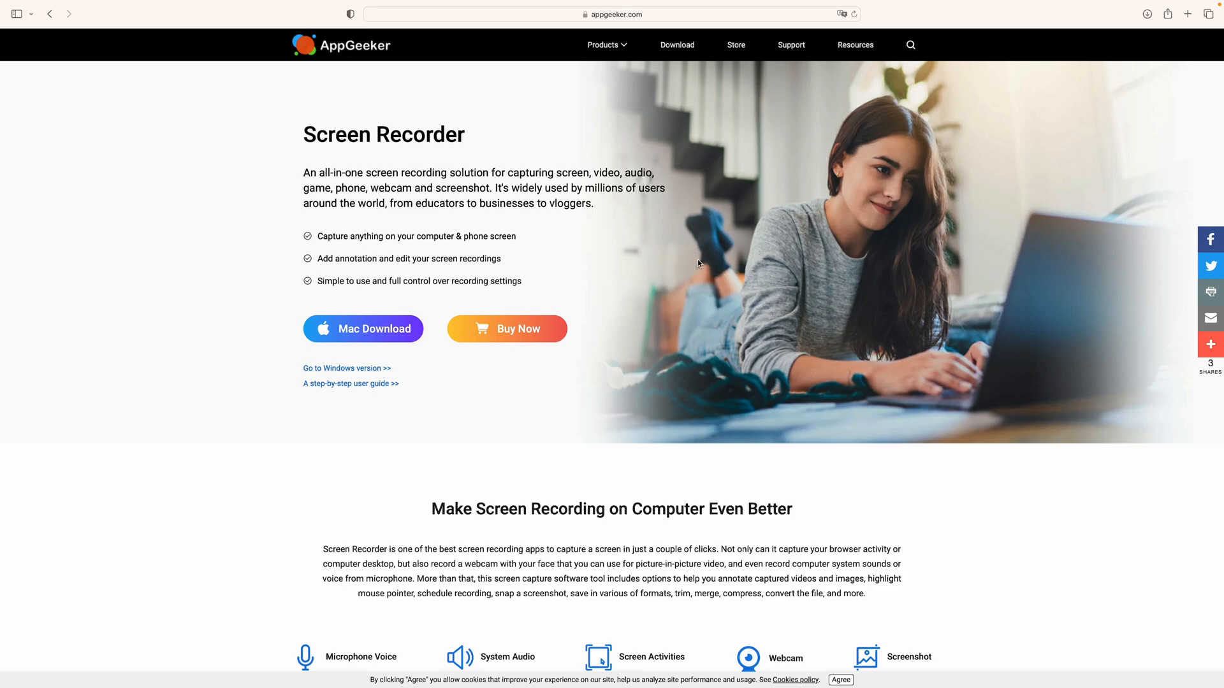
mouse_move(719, 276)
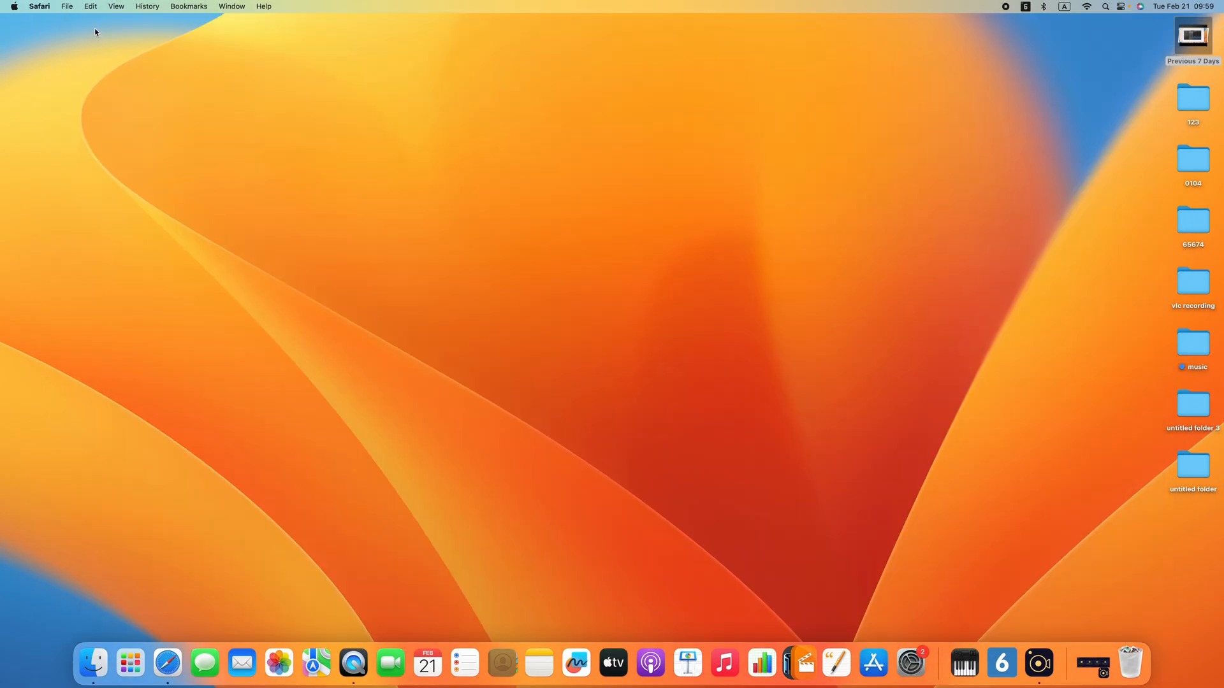
Step: Search Google for 'appgeeker', open the AppGeeker result, and start the Mac download
click(166, 663)
text(appgeek)
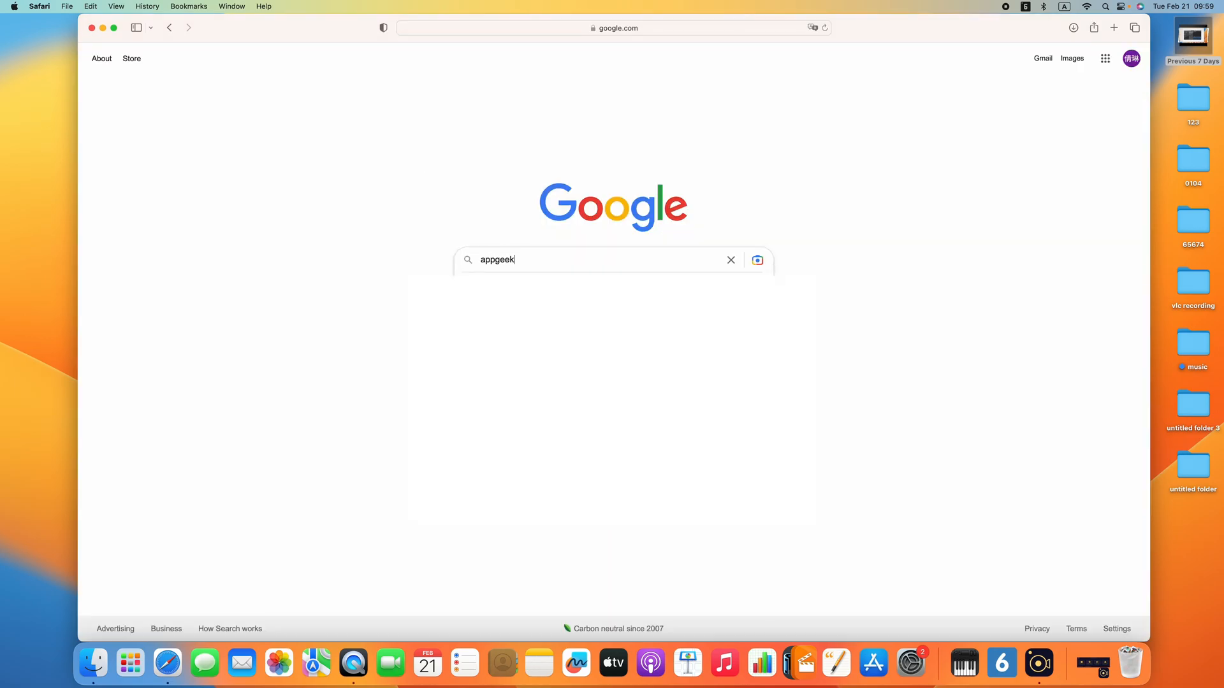
key(Return)
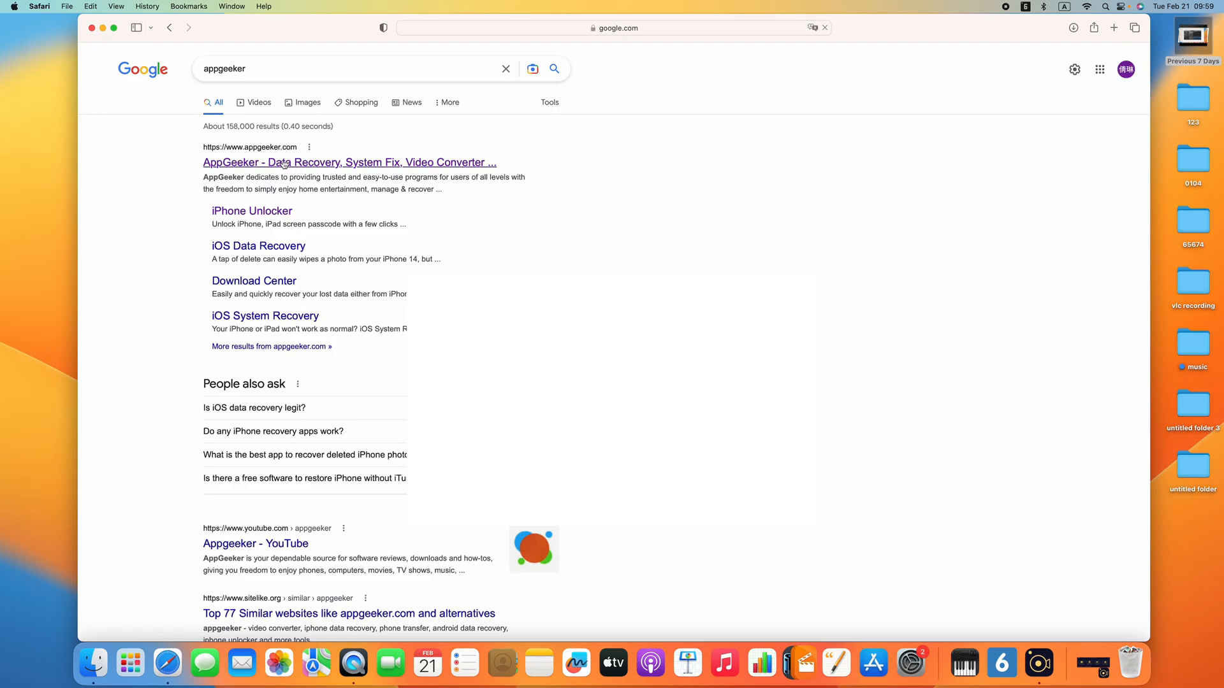
click(348, 163)
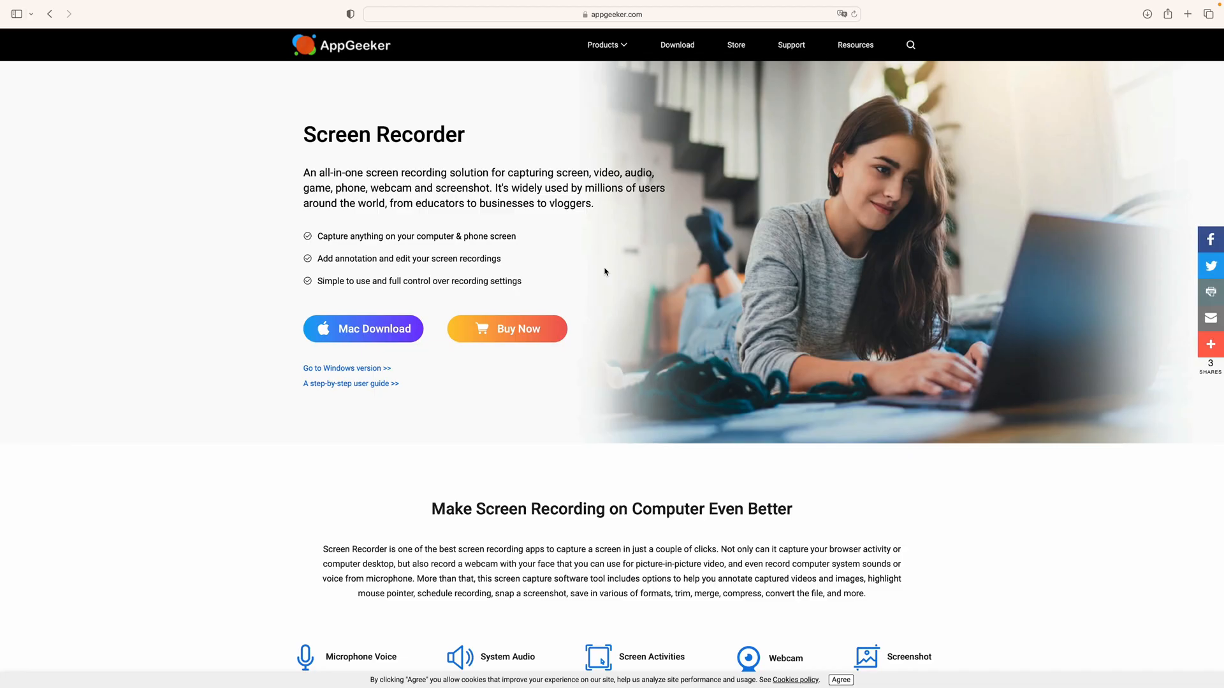
click(362, 329)
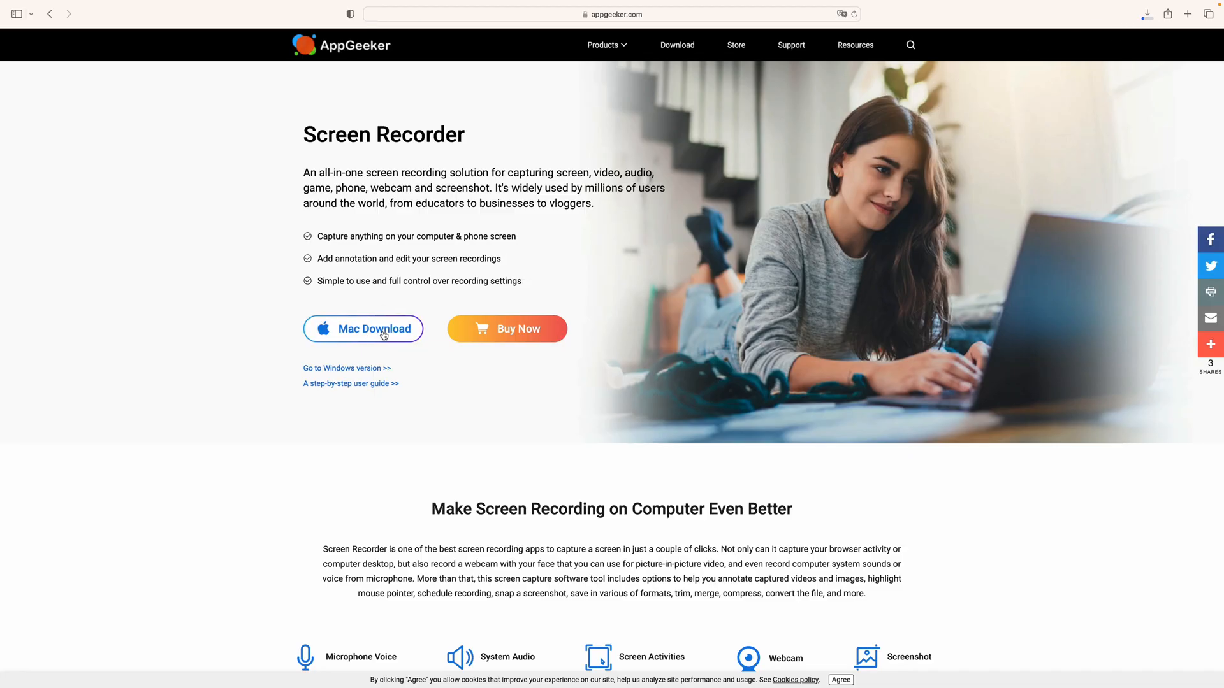
mouse_move(607, 325)
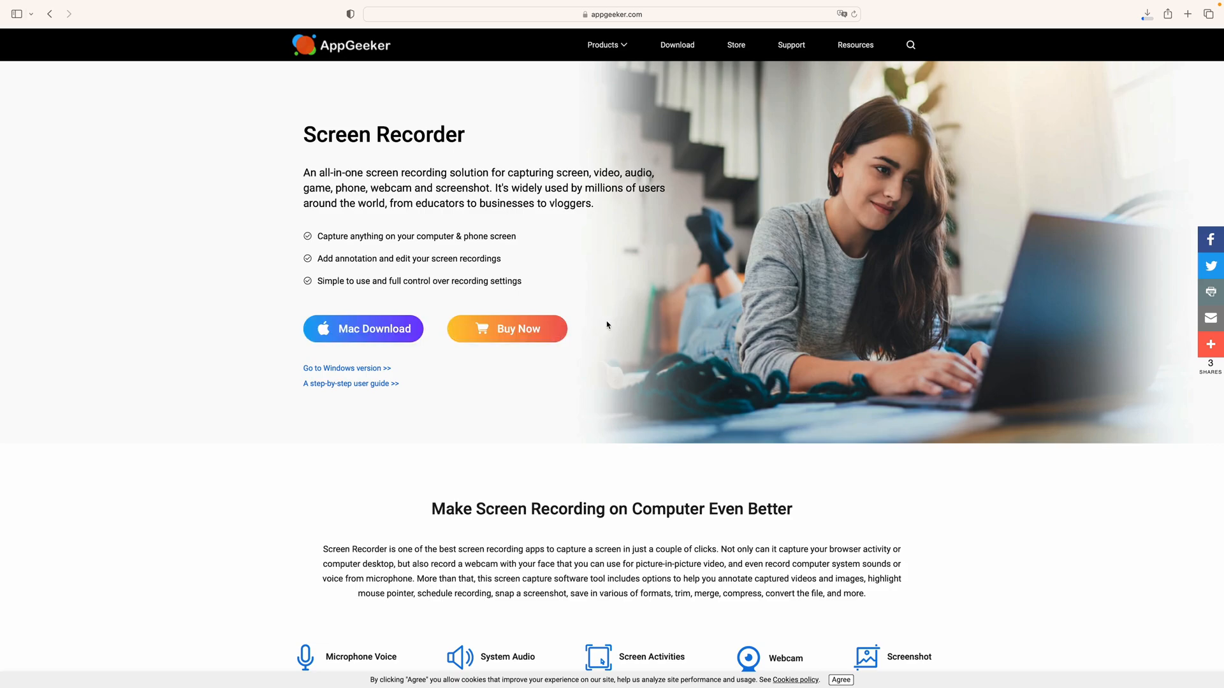
mouse_move(852, 240)
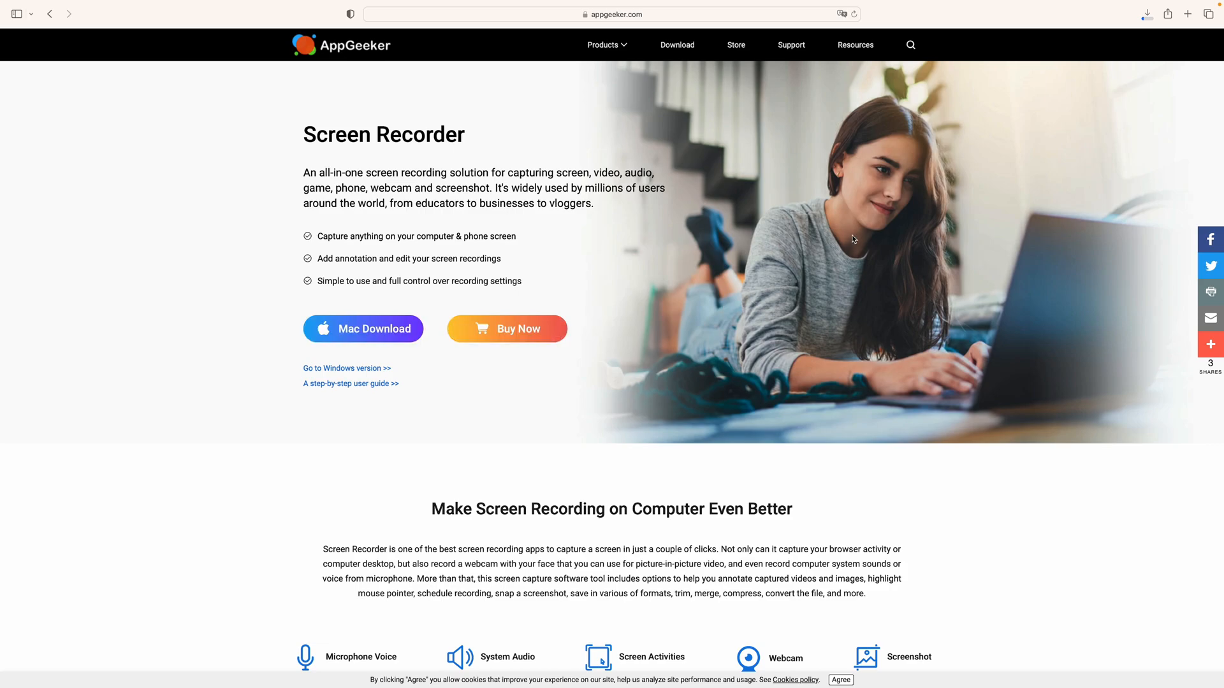
Step: Exit full screen, close Safari, and launch Aiseesoft Mac Screen Recorder from the Dock
click(113, 30)
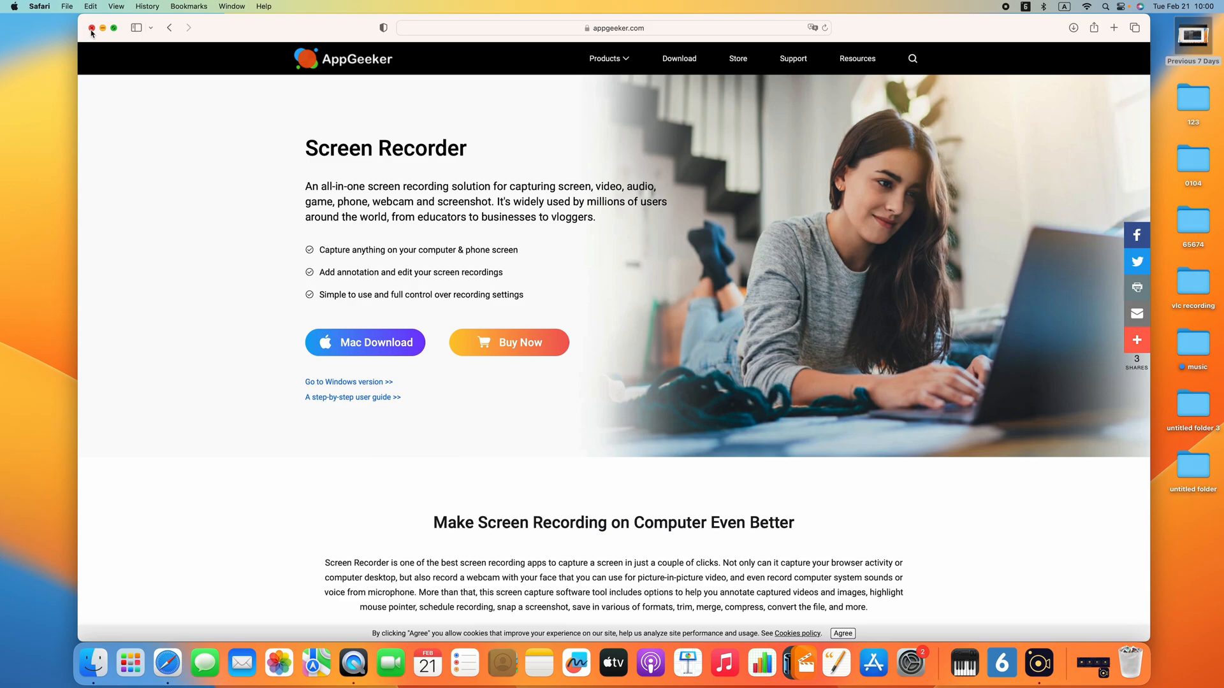
click(91, 27)
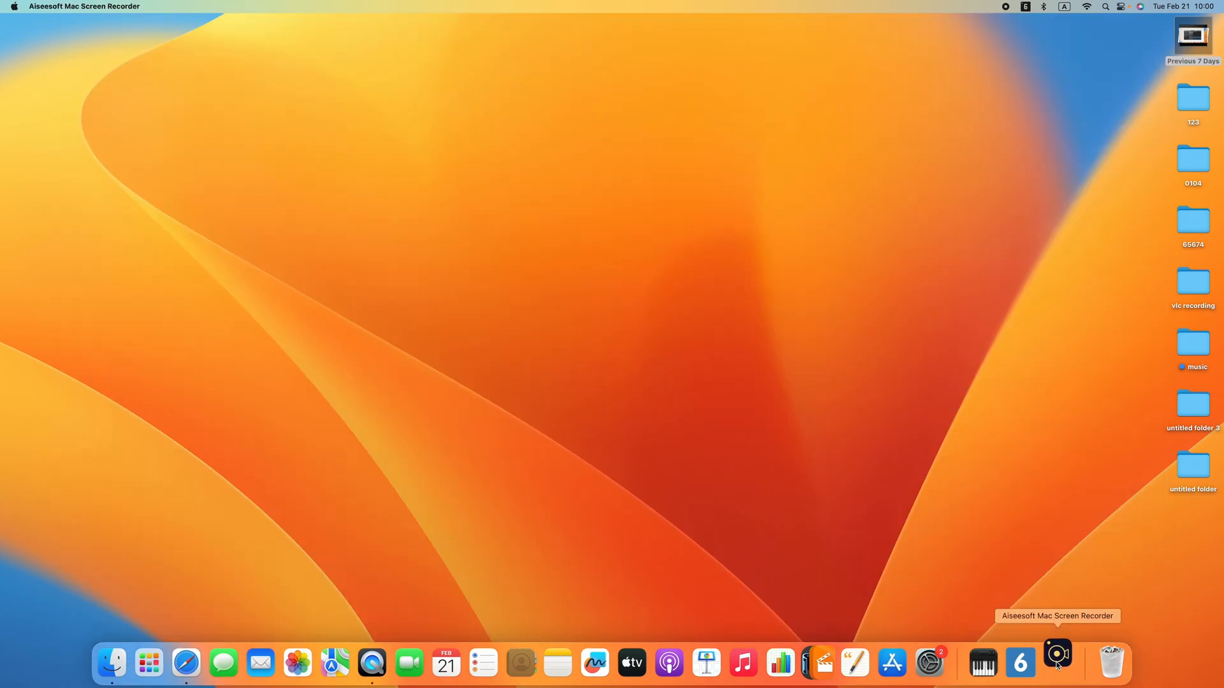
click(1057, 664)
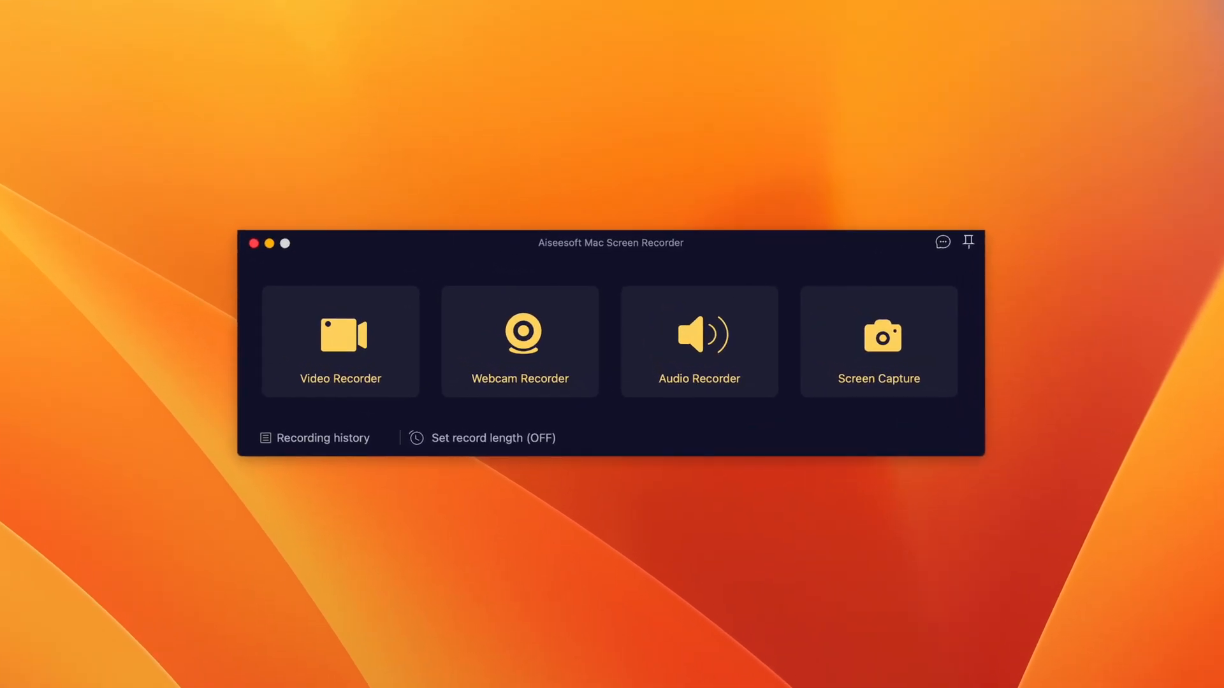
mouse_move(515, 383)
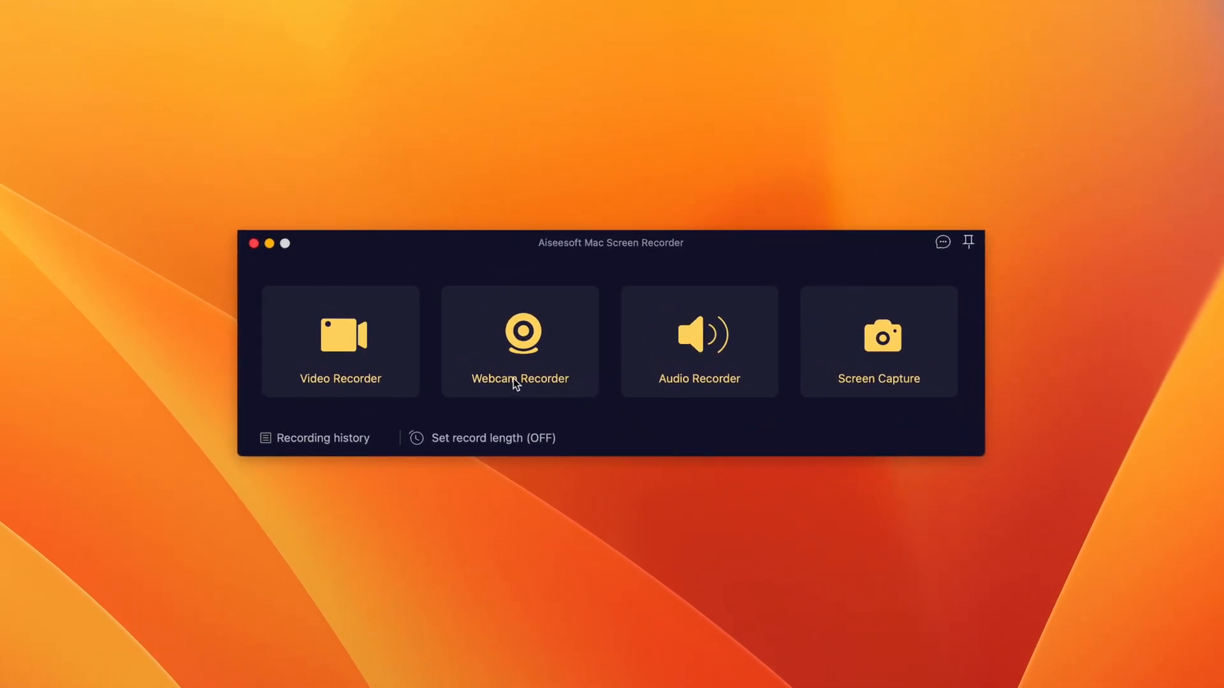
mouse_move(748, 380)
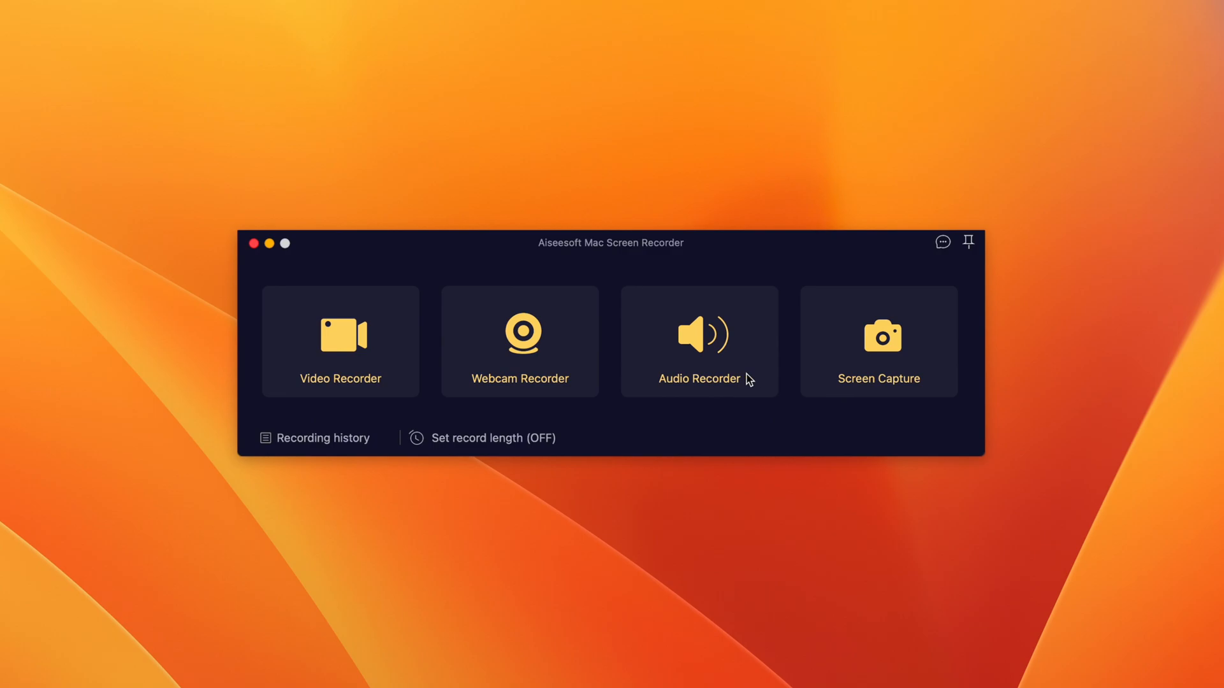
mouse_move(377, 382)
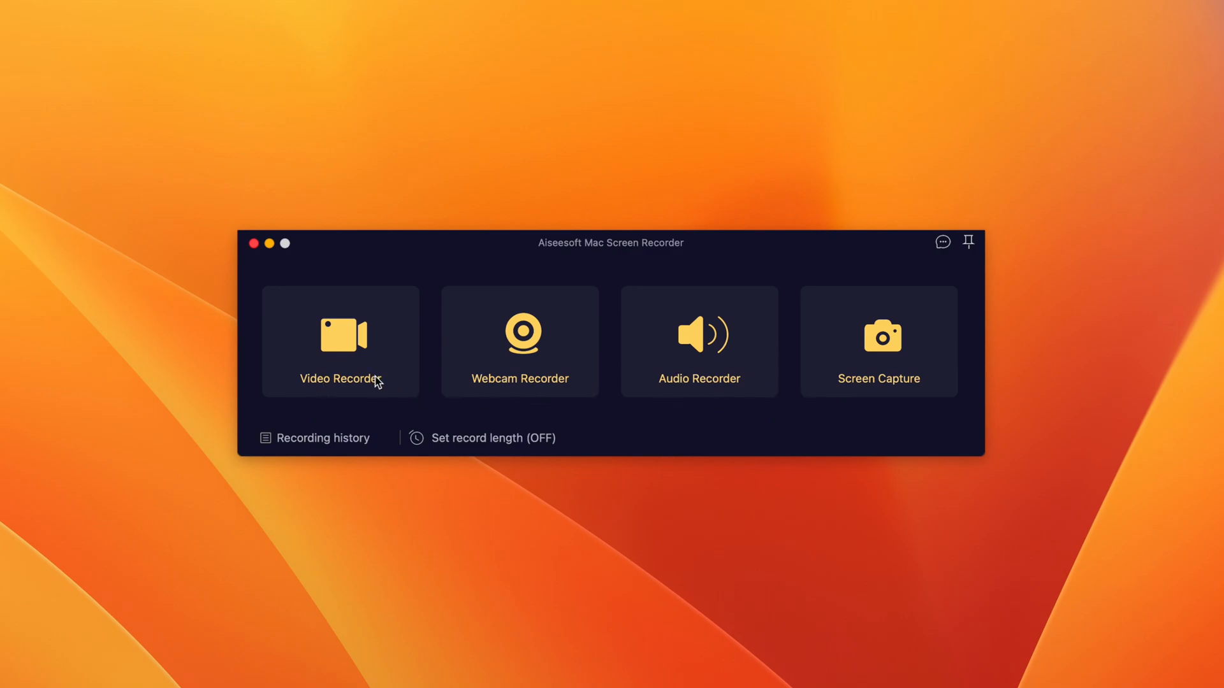
Step: Start a full-screen video recording with system sound on and microphone off
click(340, 341)
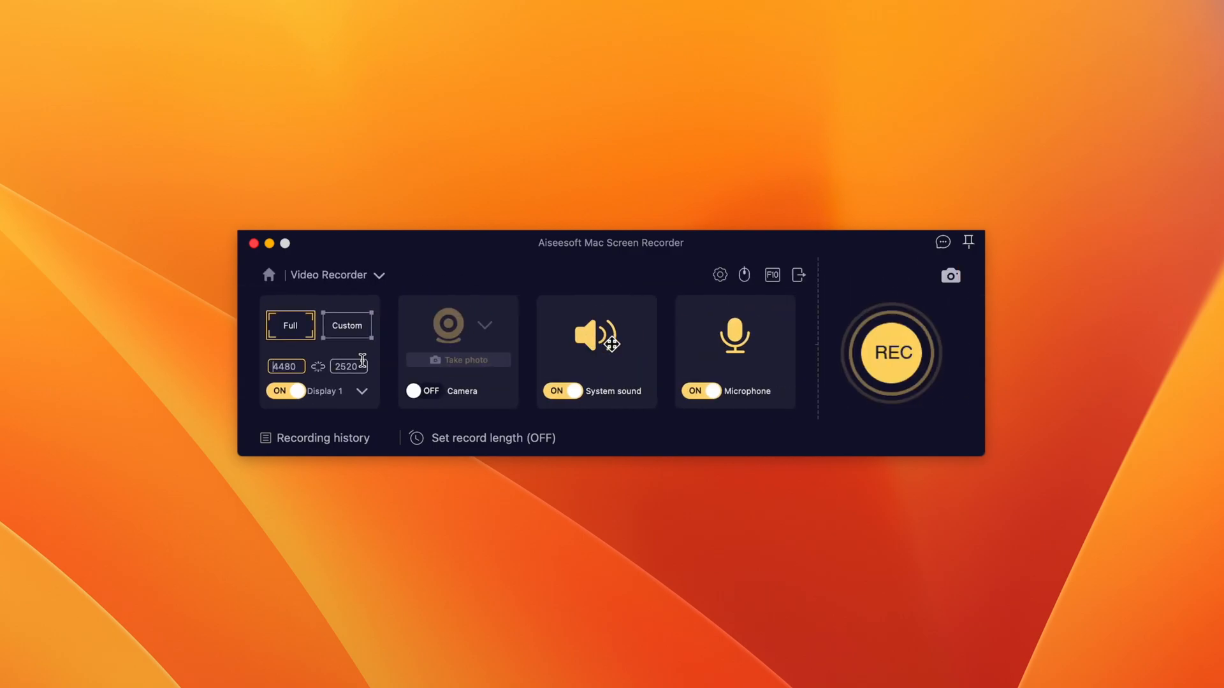
mouse_move(617, 390)
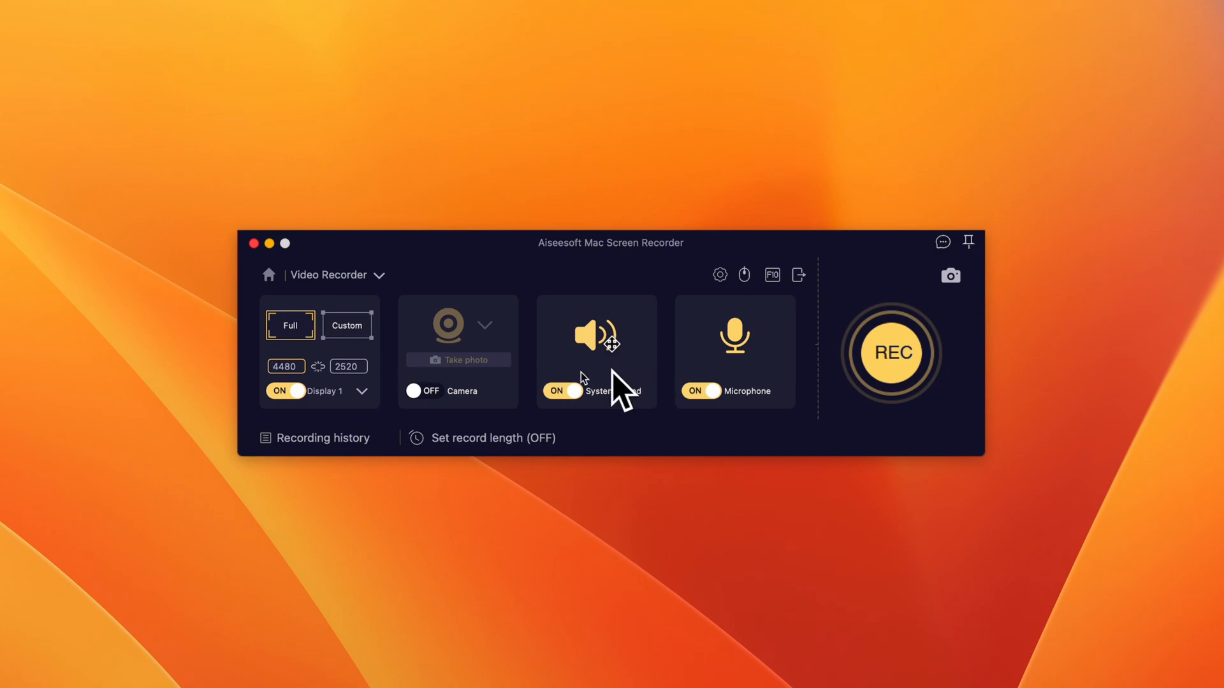
mouse_move(460, 375)
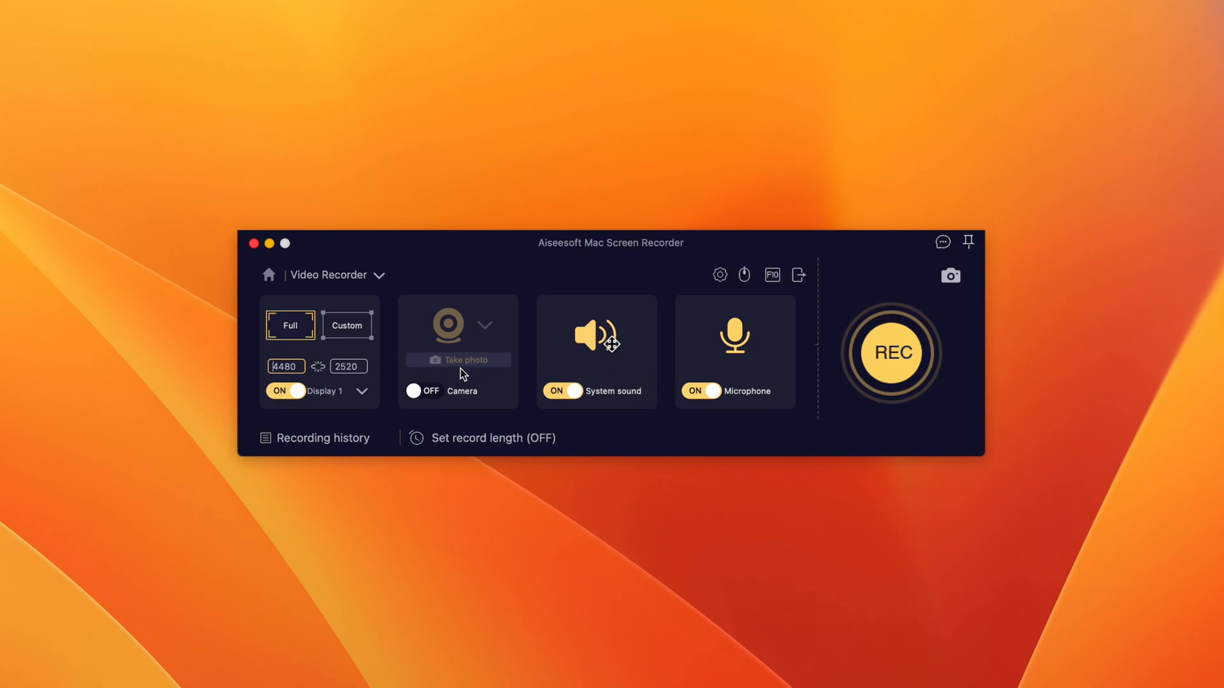
mouse_move(415, 372)
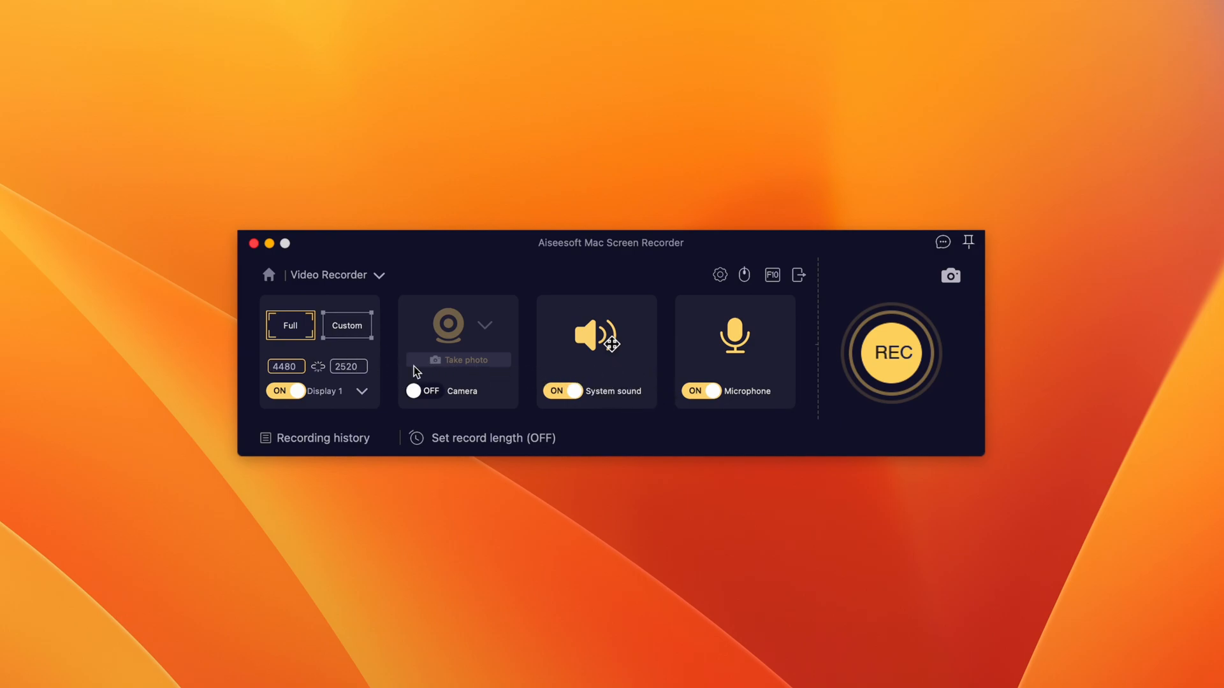
mouse_move(361, 361)
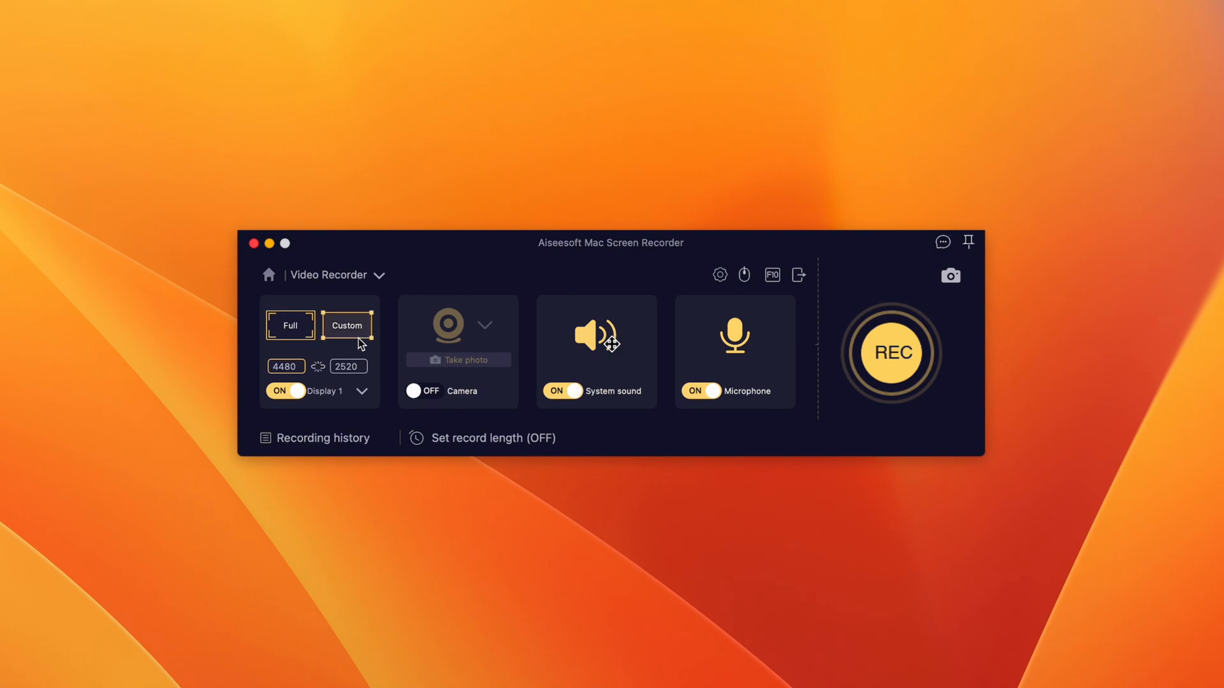
click(347, 326)
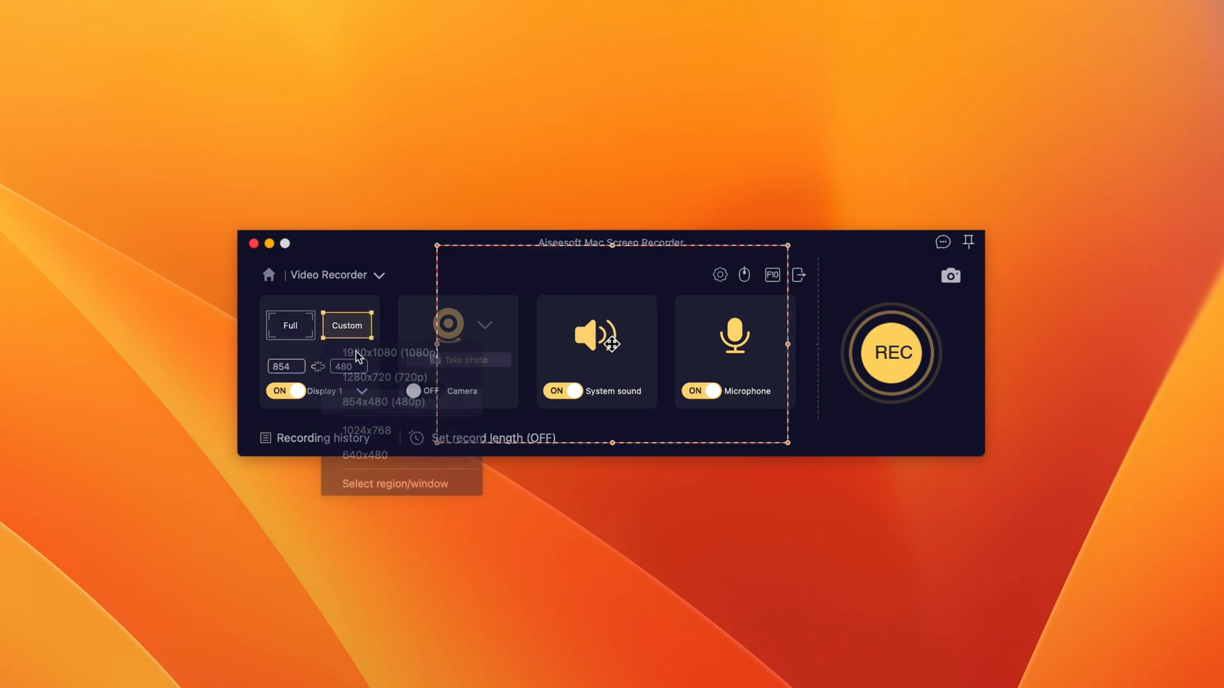
click(290, 325)
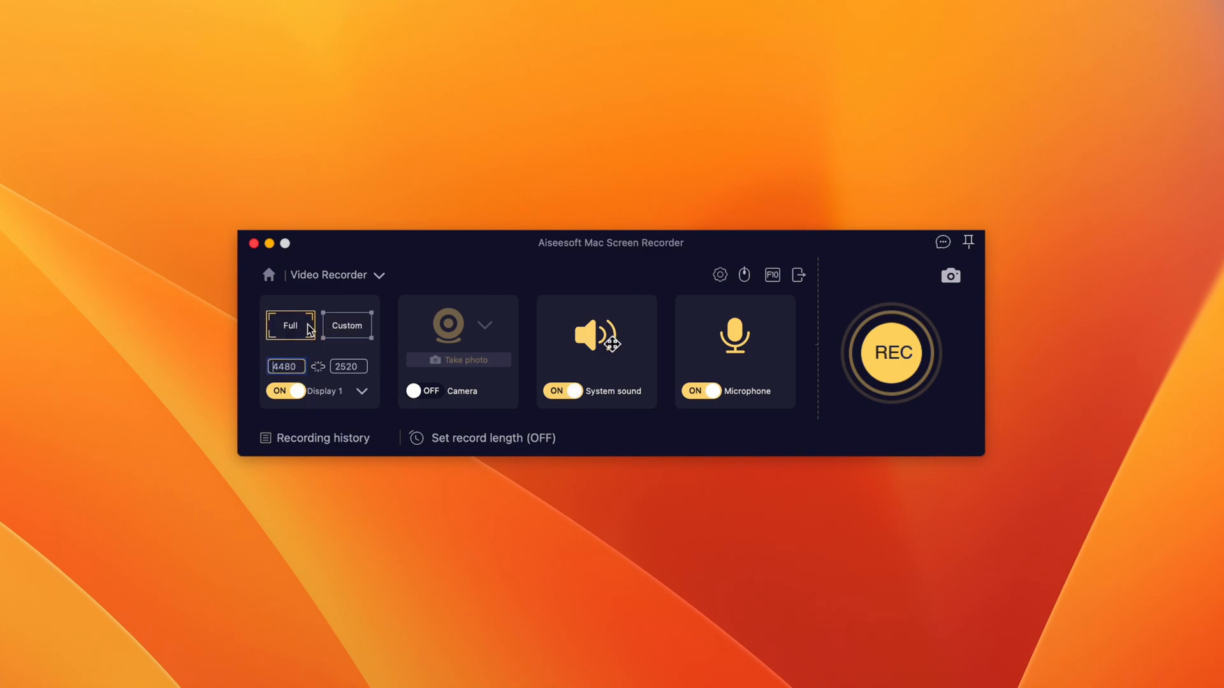
mouse_move(570, 347)
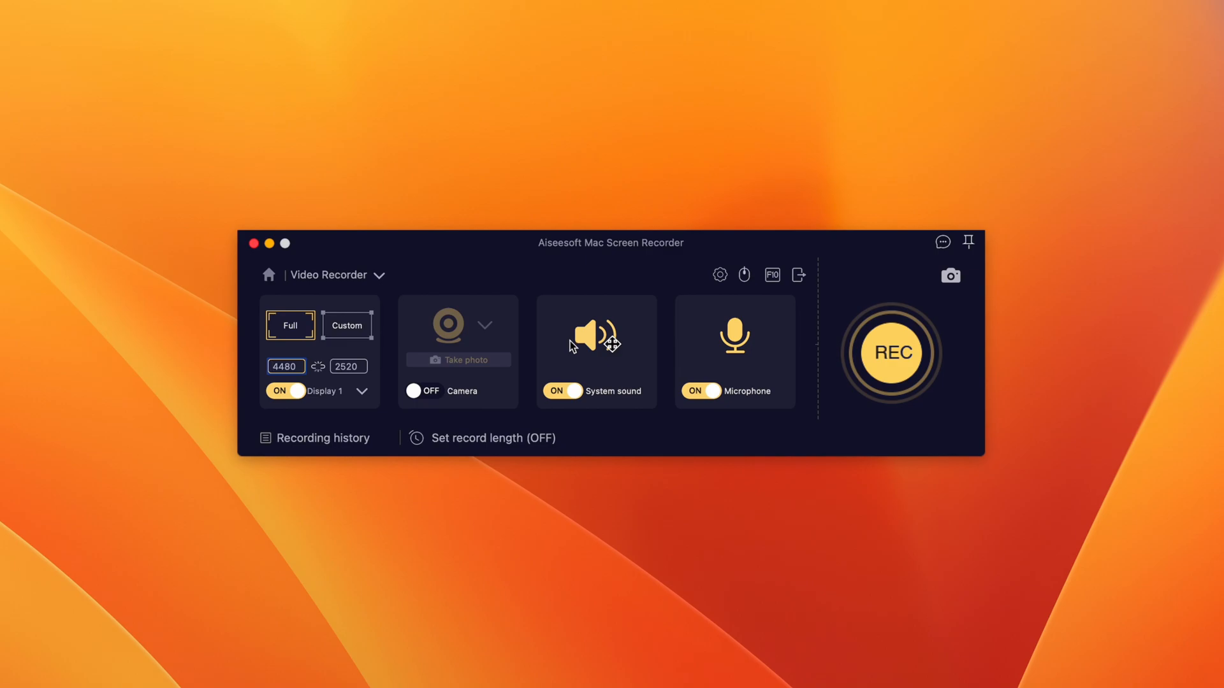
mouse_move(689, 378)
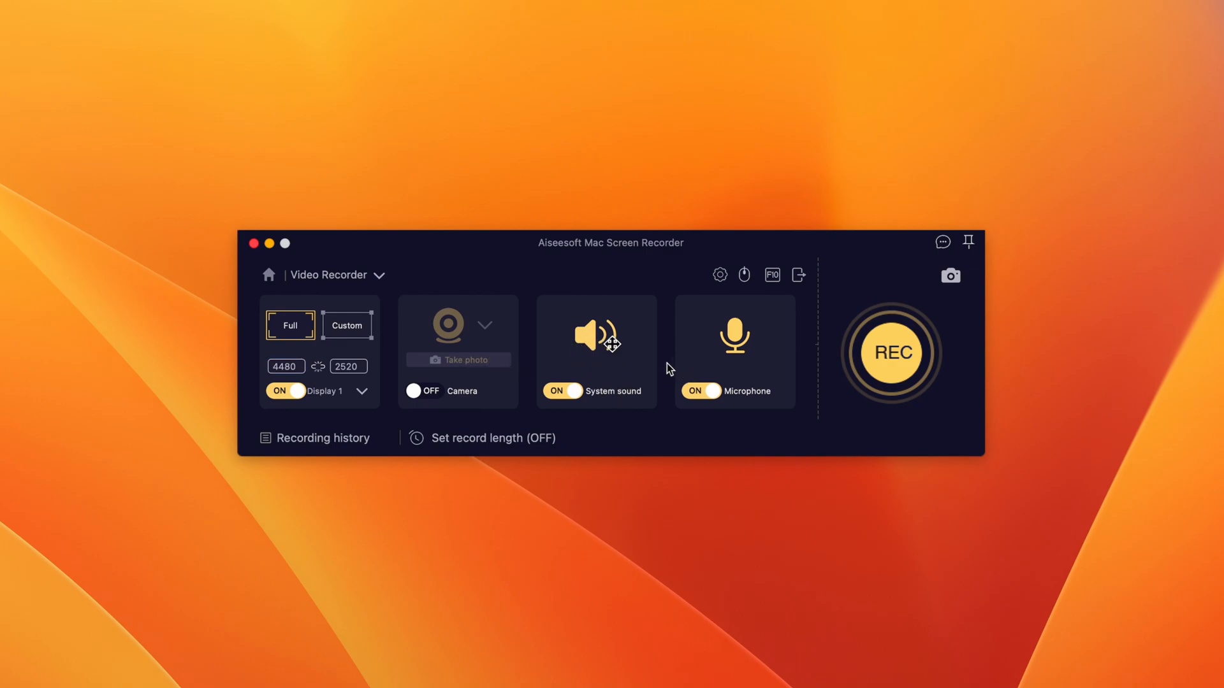
mouse_move(597, 368)
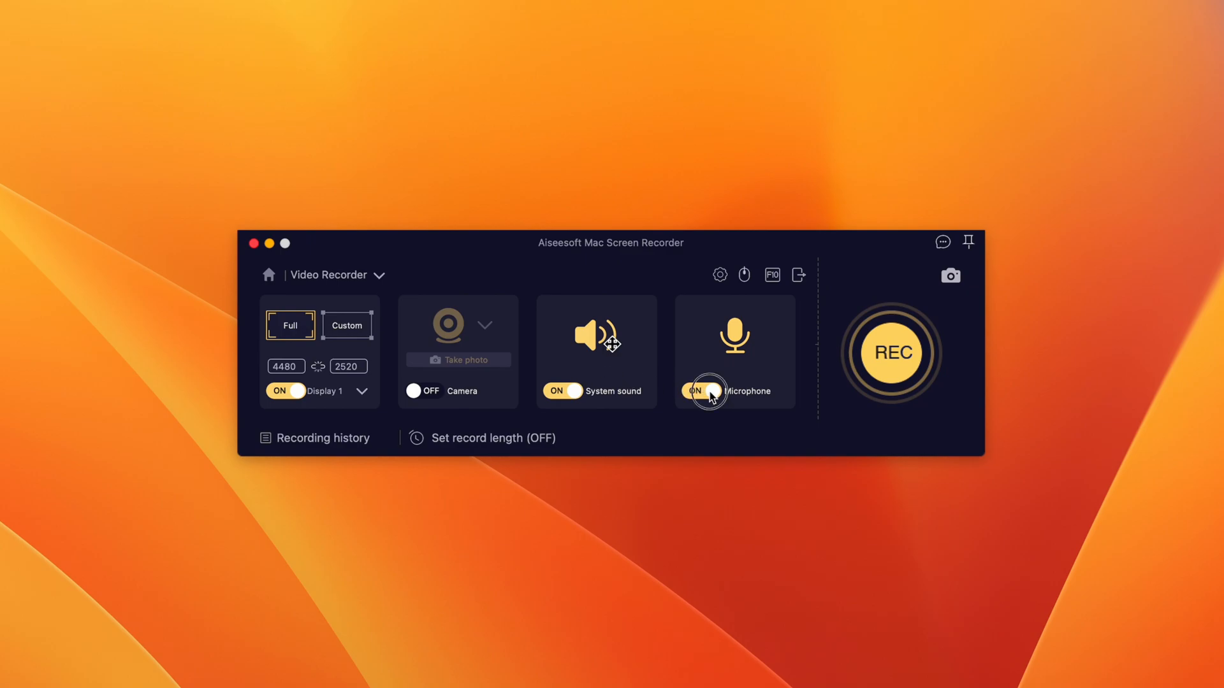
click(706, 390)
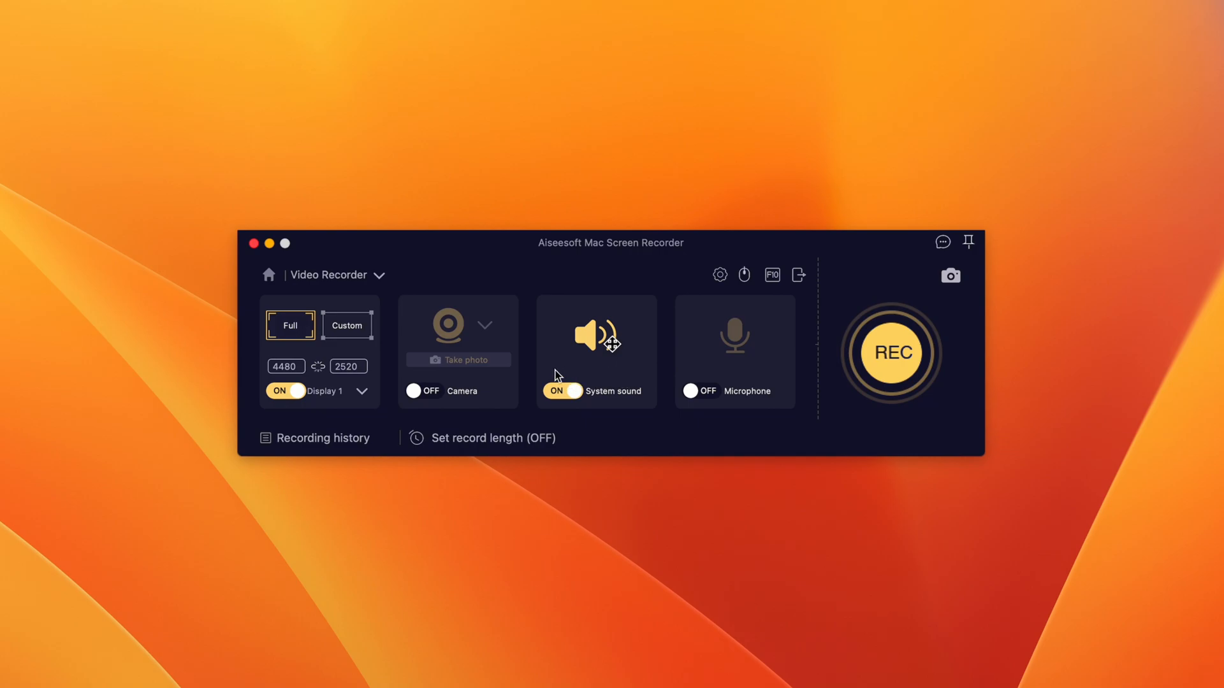
mouse_move(581, 375)
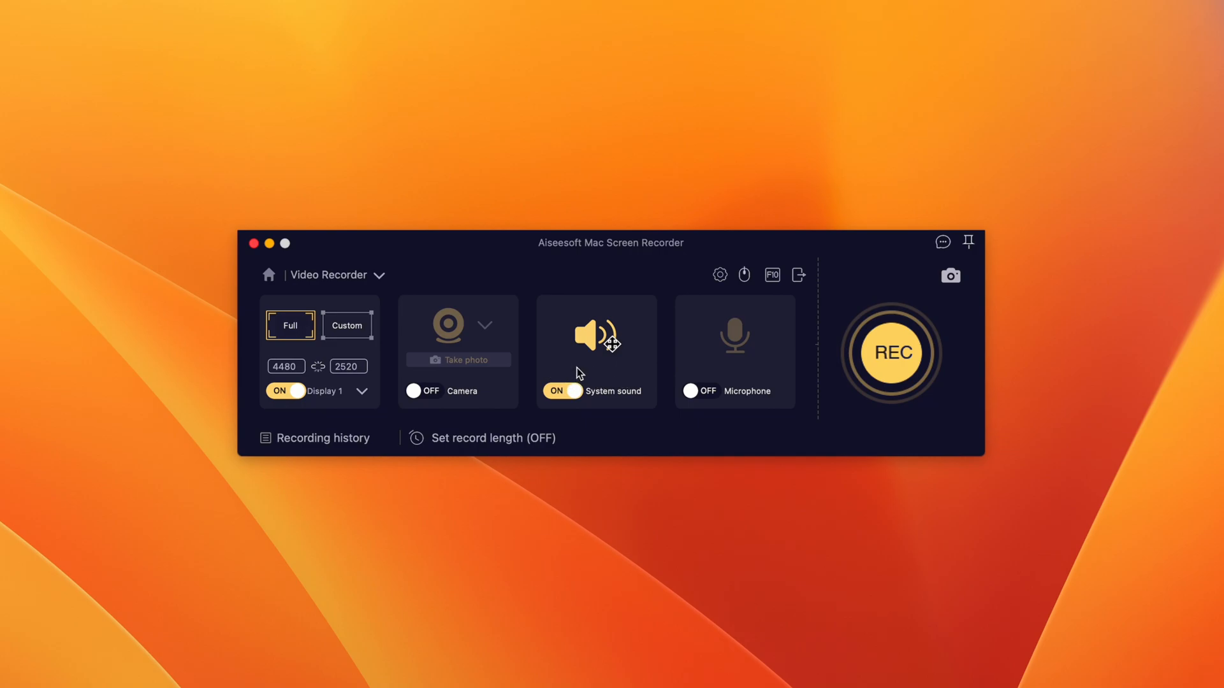
click(890, 353)
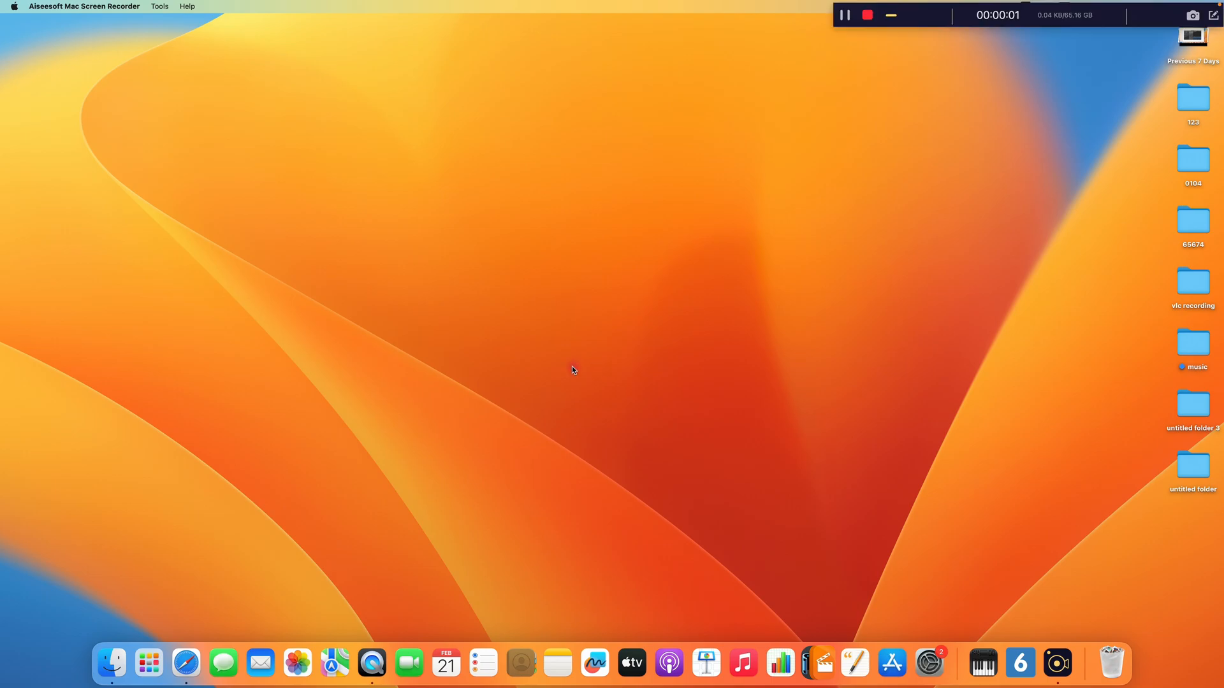
mouse_move(841, 567)
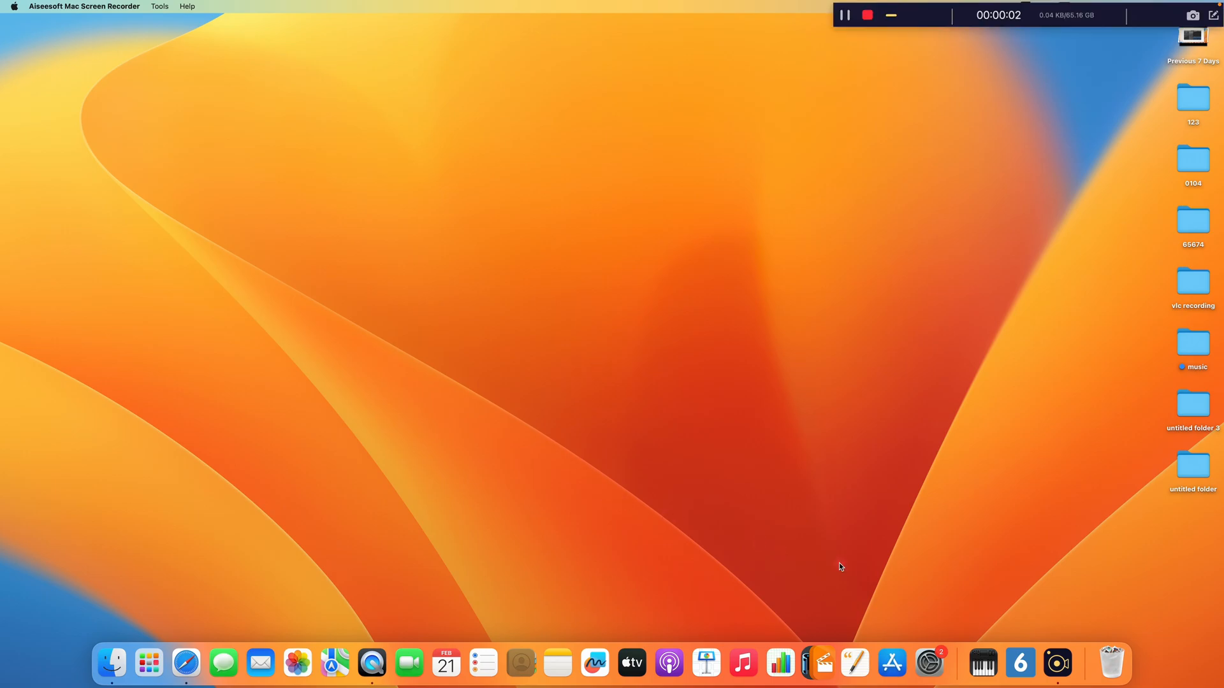
mouse_move(1057, 663)
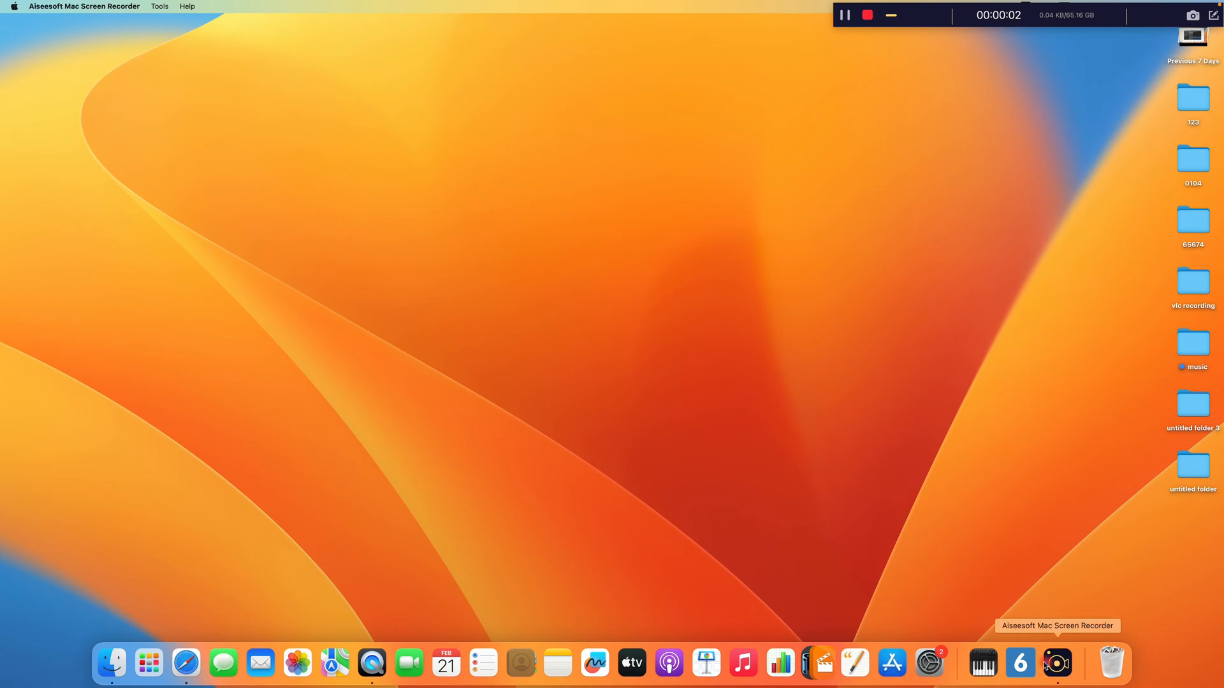
mouse_move(632, 663)
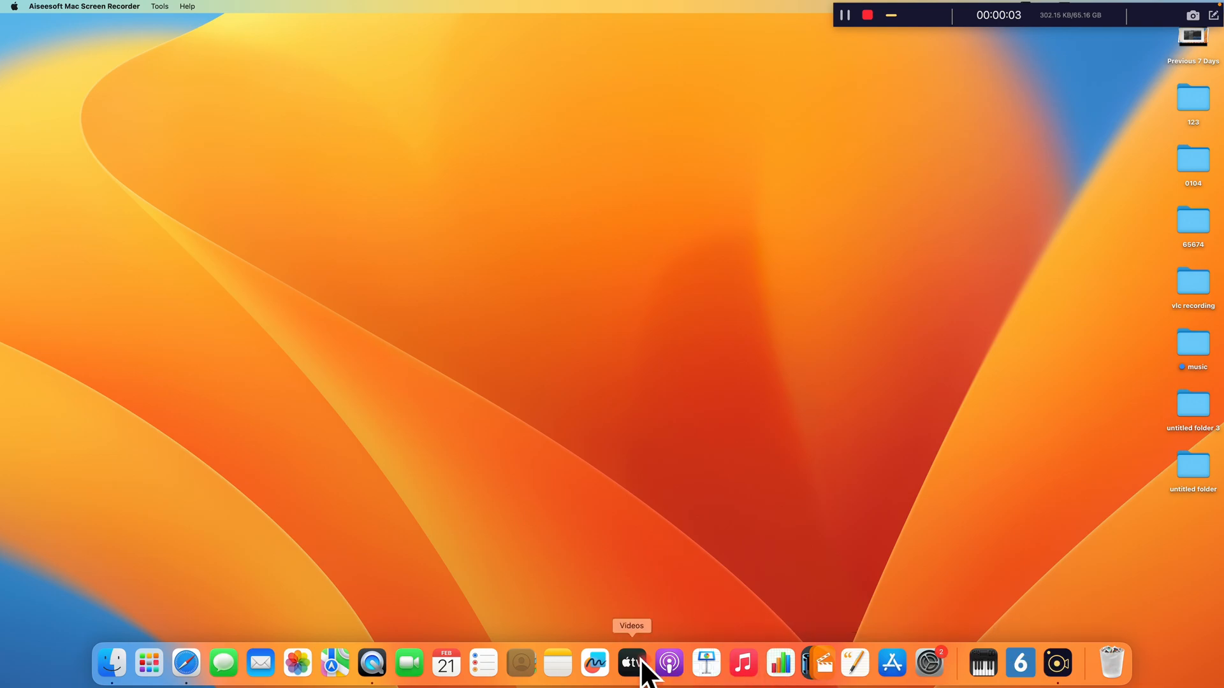
mouse_move(446, 664)
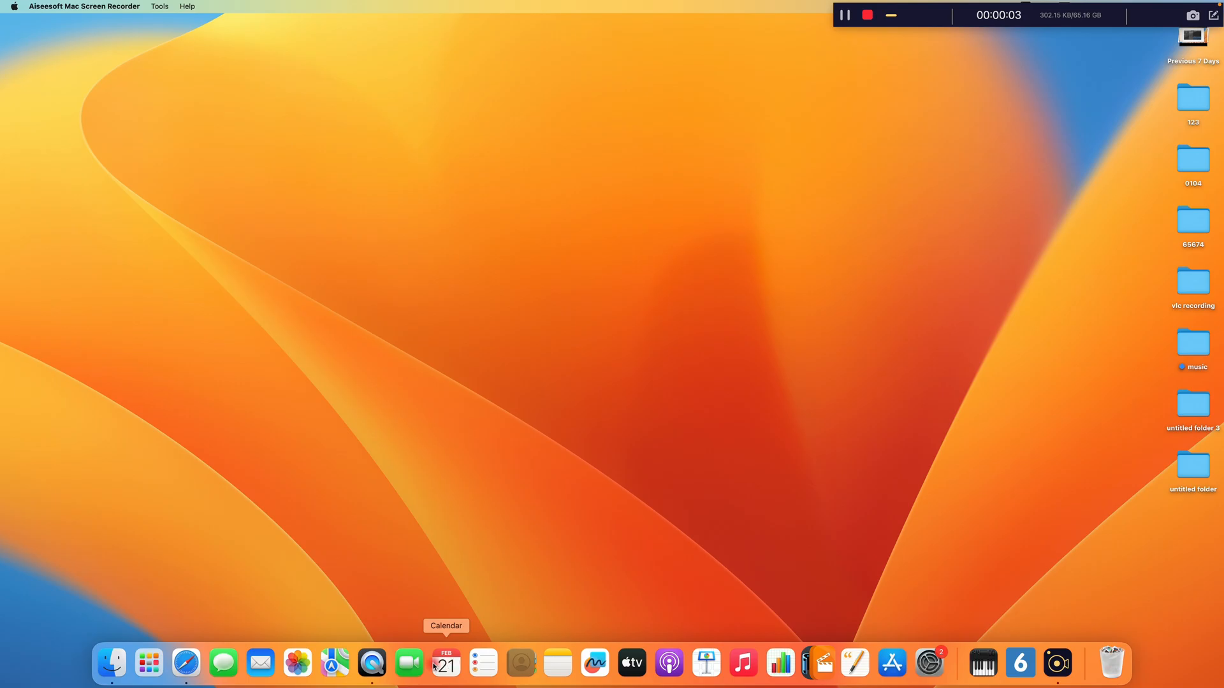
mouse_move(298, 662)
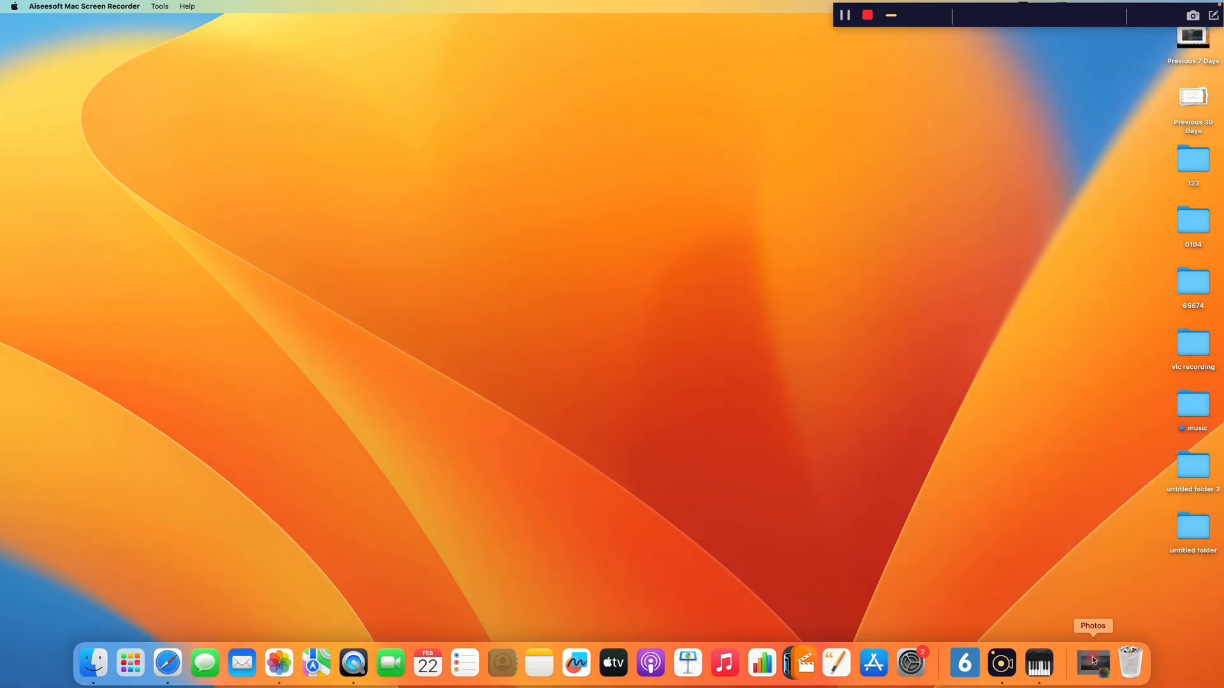
Step: Play the beach sunset video in Photos, then stop the Aiseesoft recording
click(1092, 663)
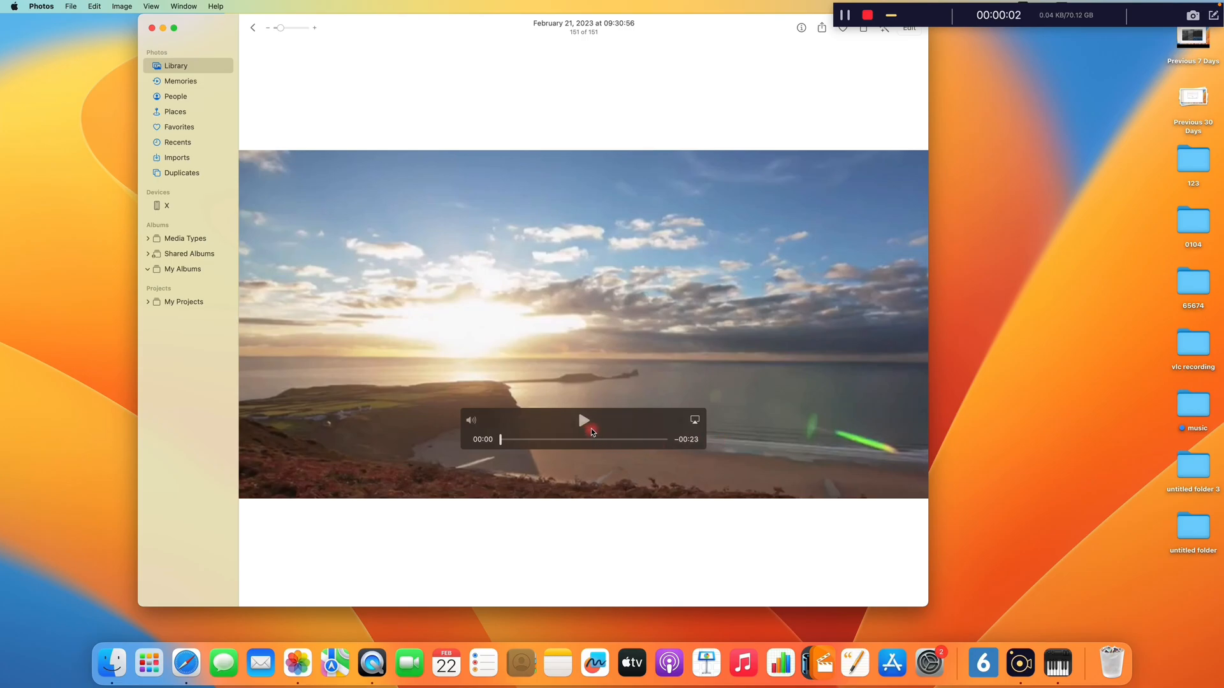
click(584, 421)
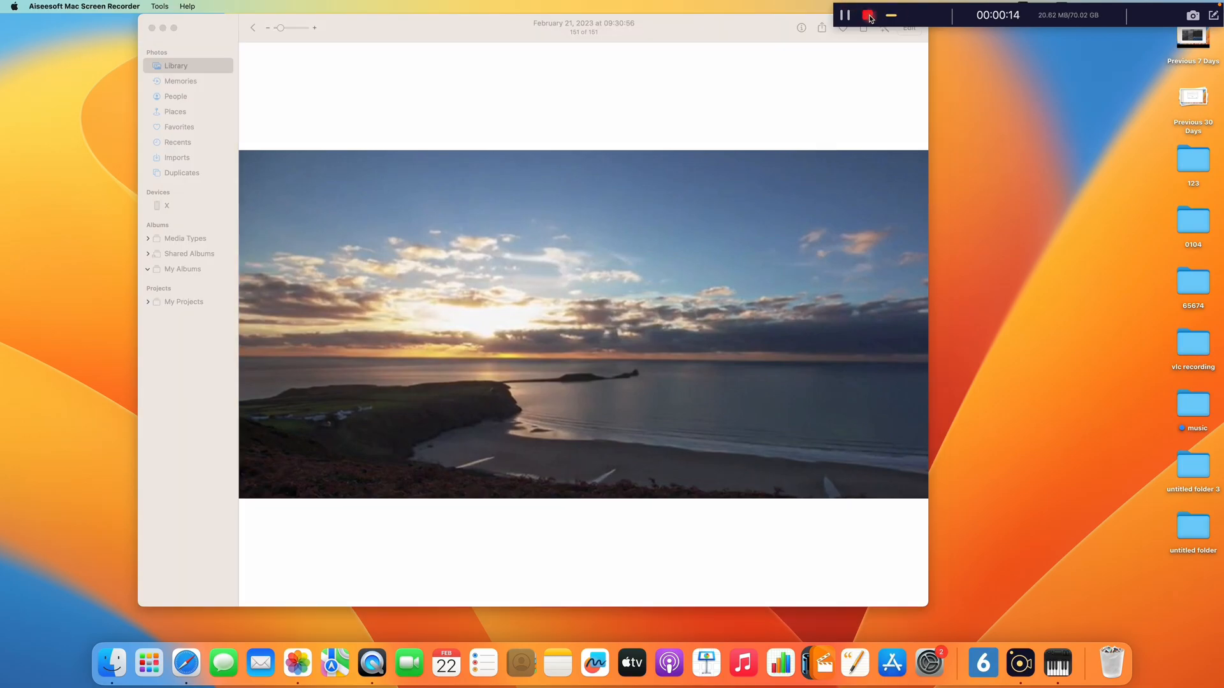
click(868, 14)
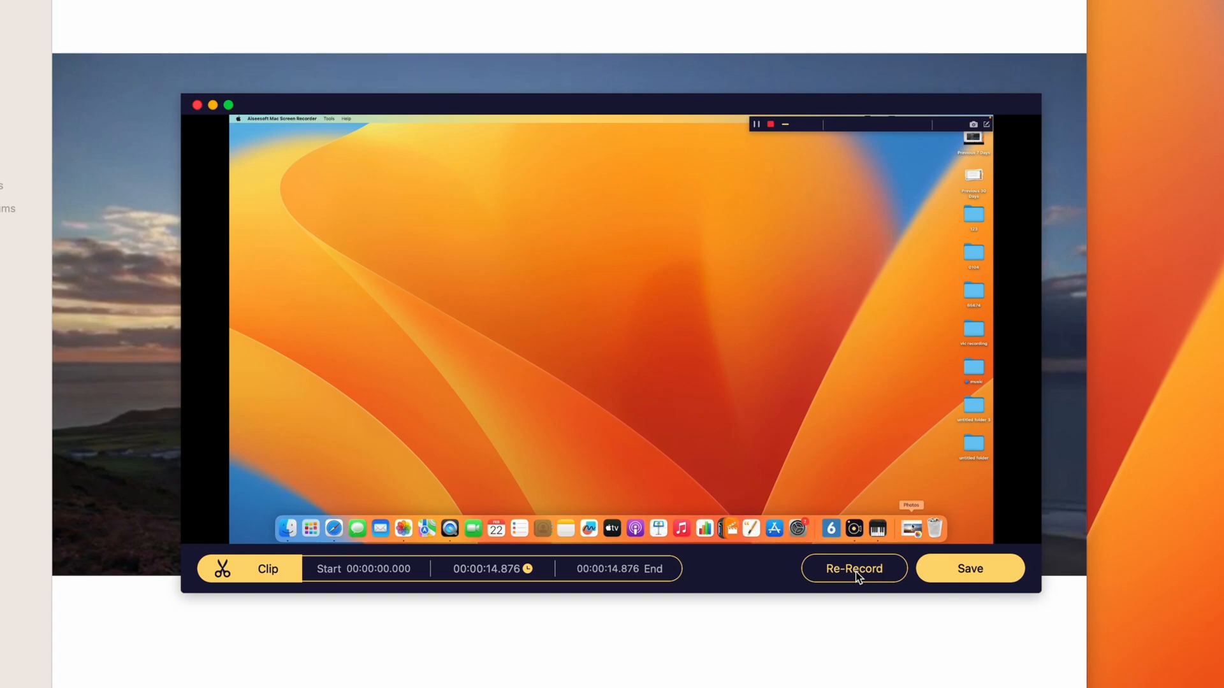
mouse_move(896, 574)
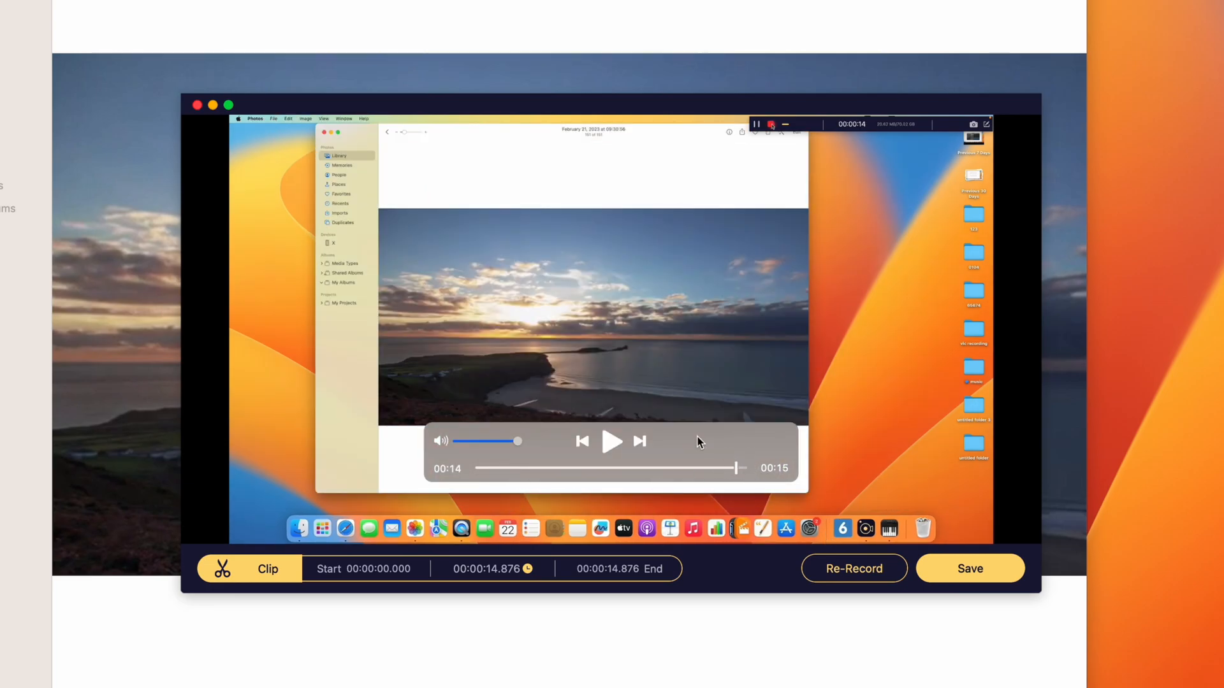
mouse_move(709, 443)
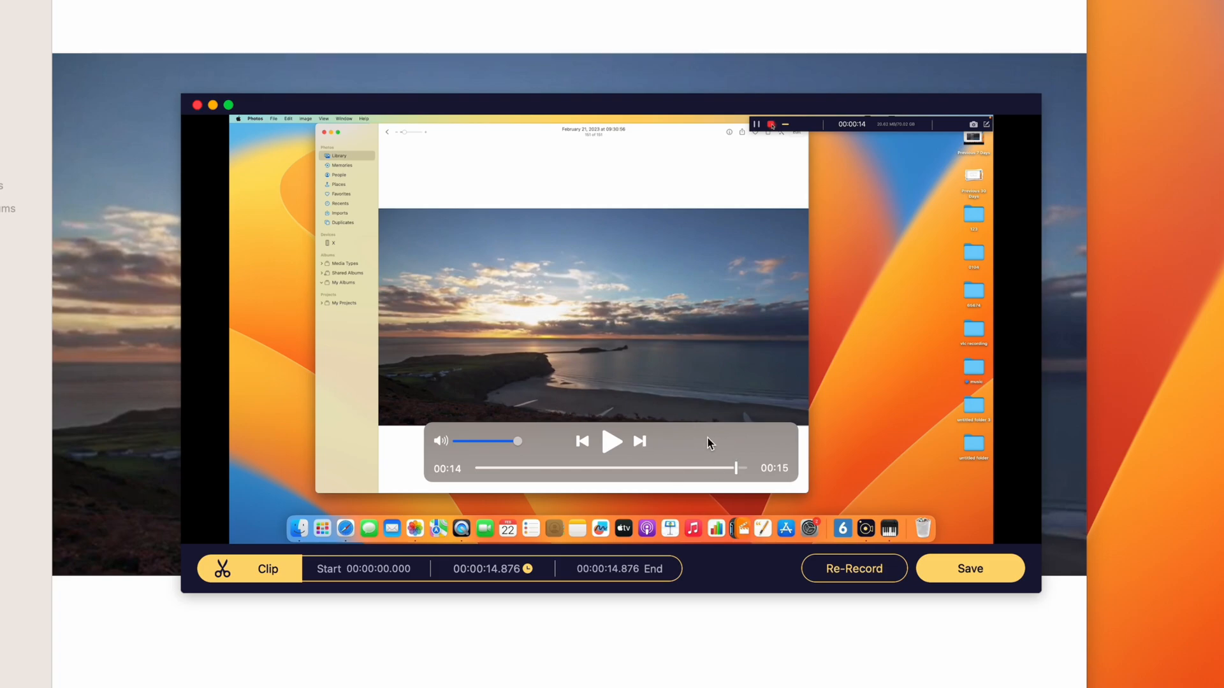
mouse_move(725, 447)
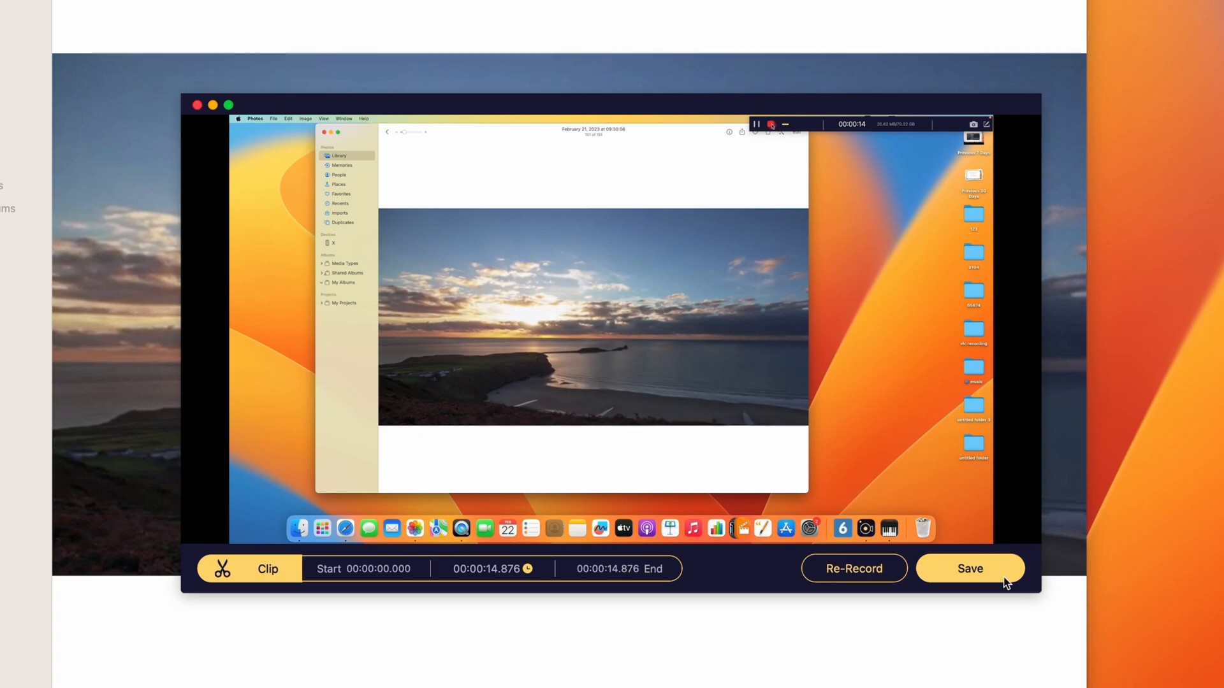
Step: Save the 14-second capture so it heads the recording history as a 20.89MB MP4
click(970, 568)
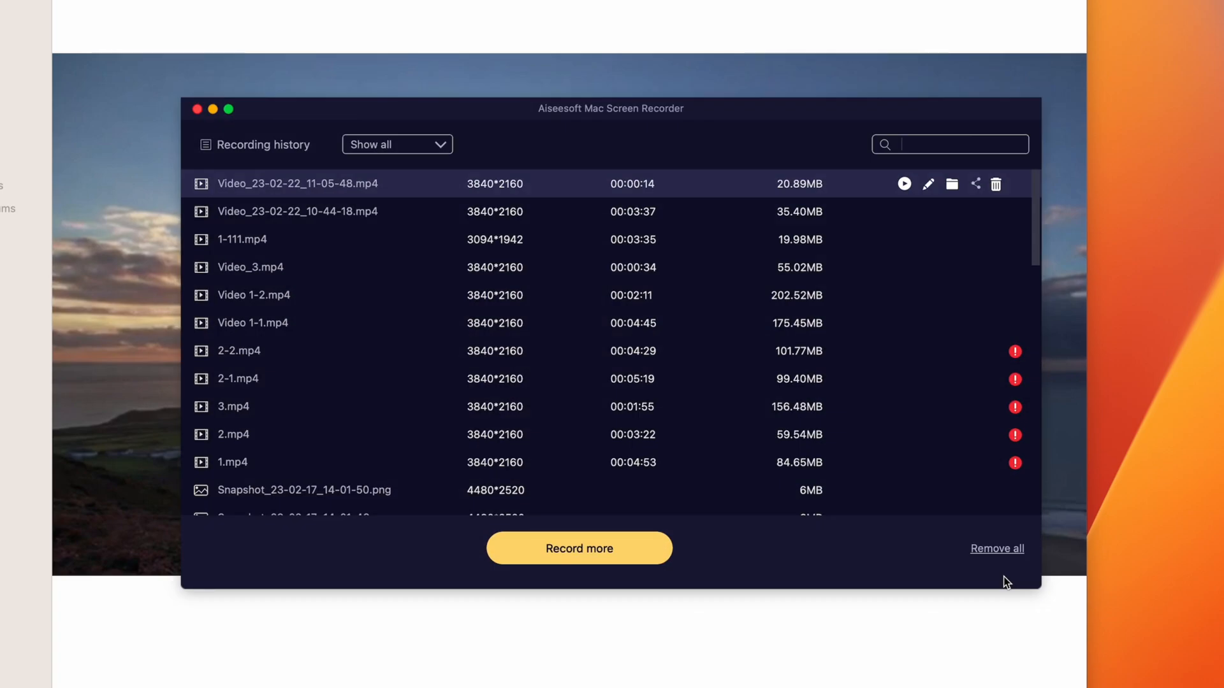
mouse_move(810, 511)
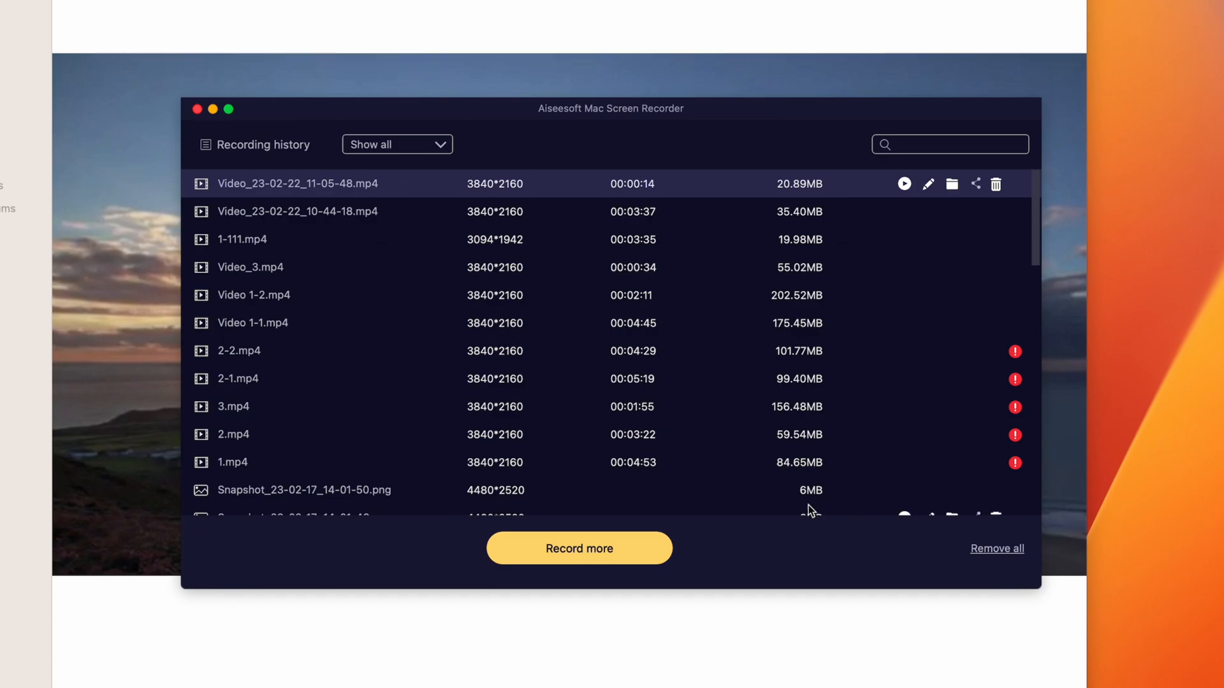
Step: Reveal the newest recording in Finder's 123 folder and play the MP4
click(952, 184)
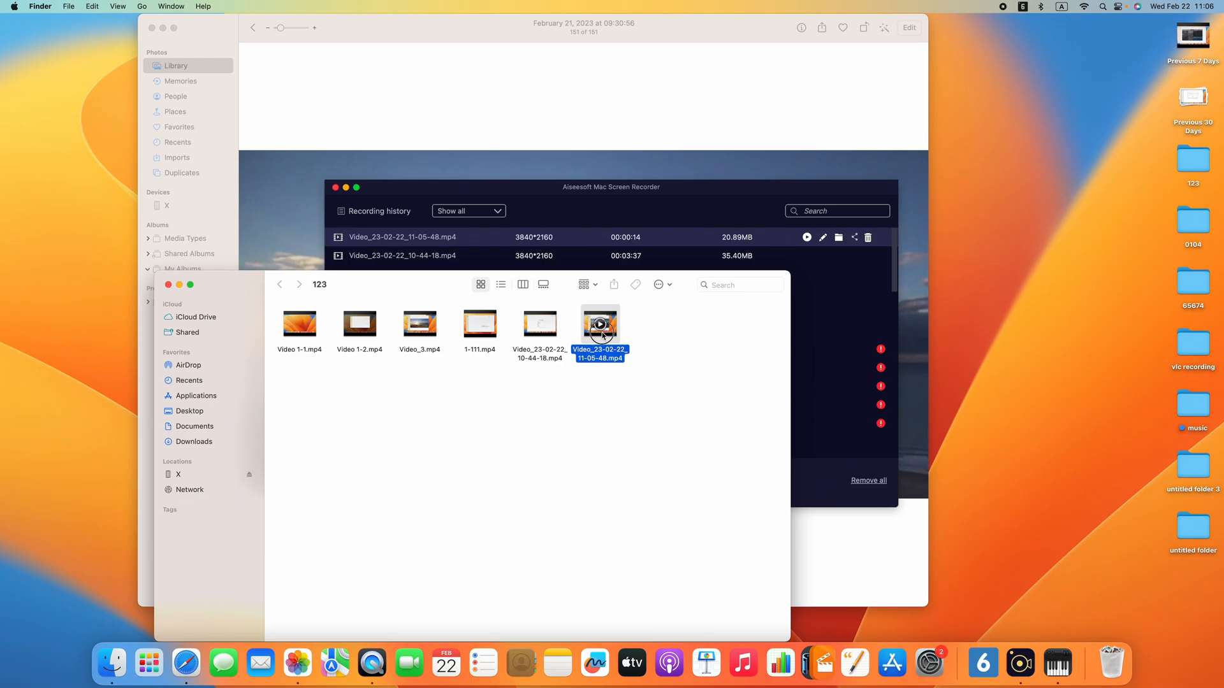
double_click(598, 324)
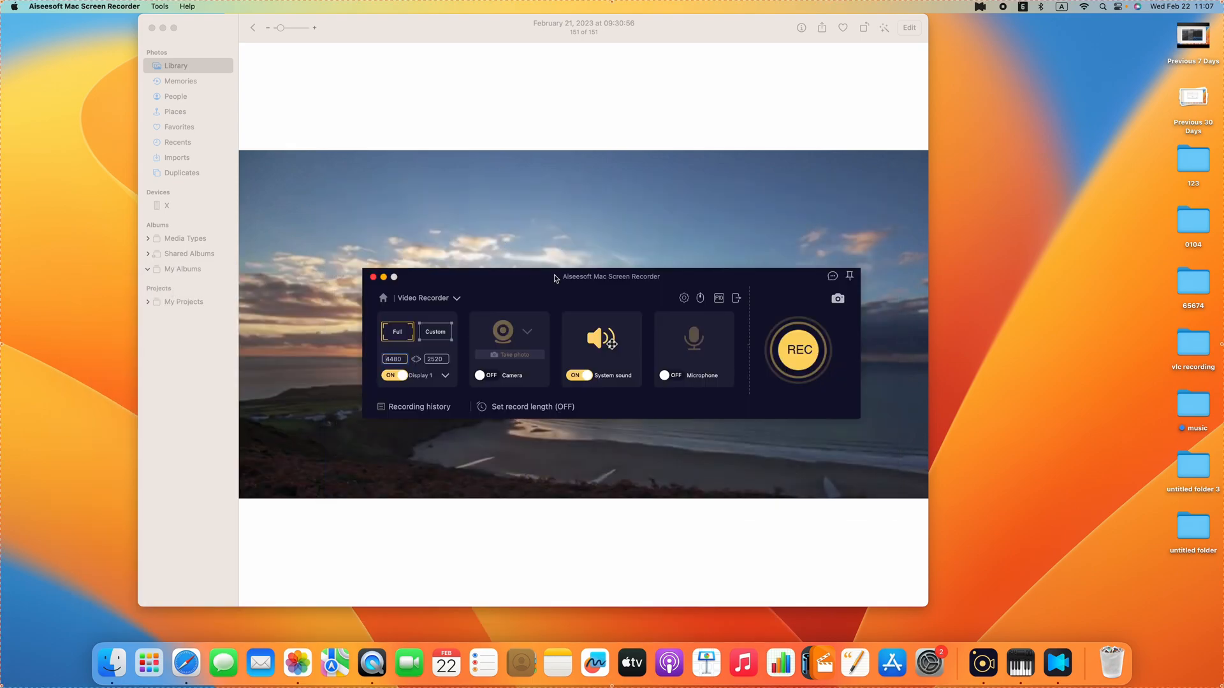
click(163, 28)
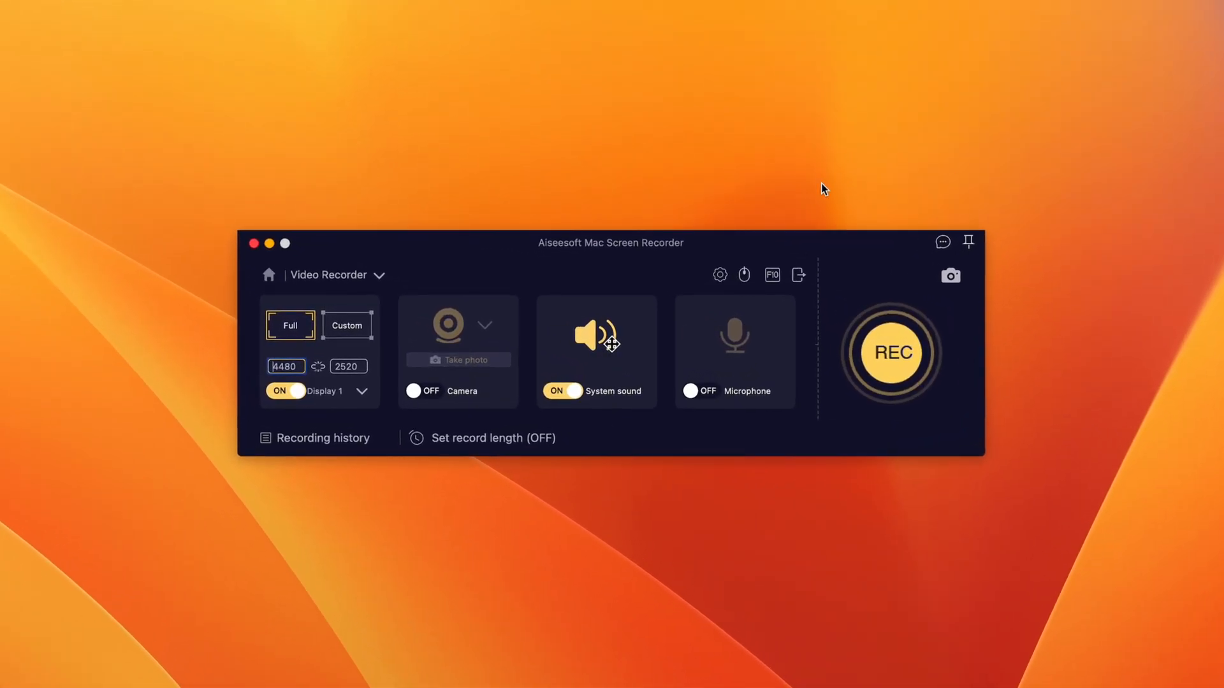
mouse_move(753, 467)
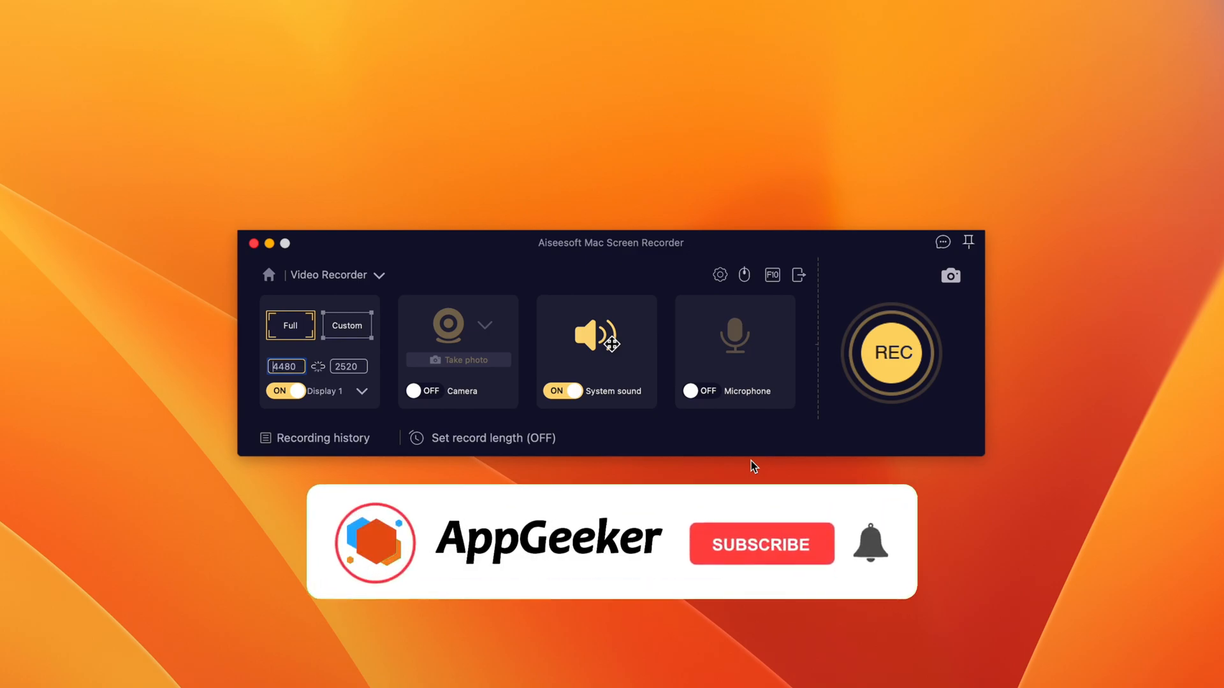
click(761, 543)
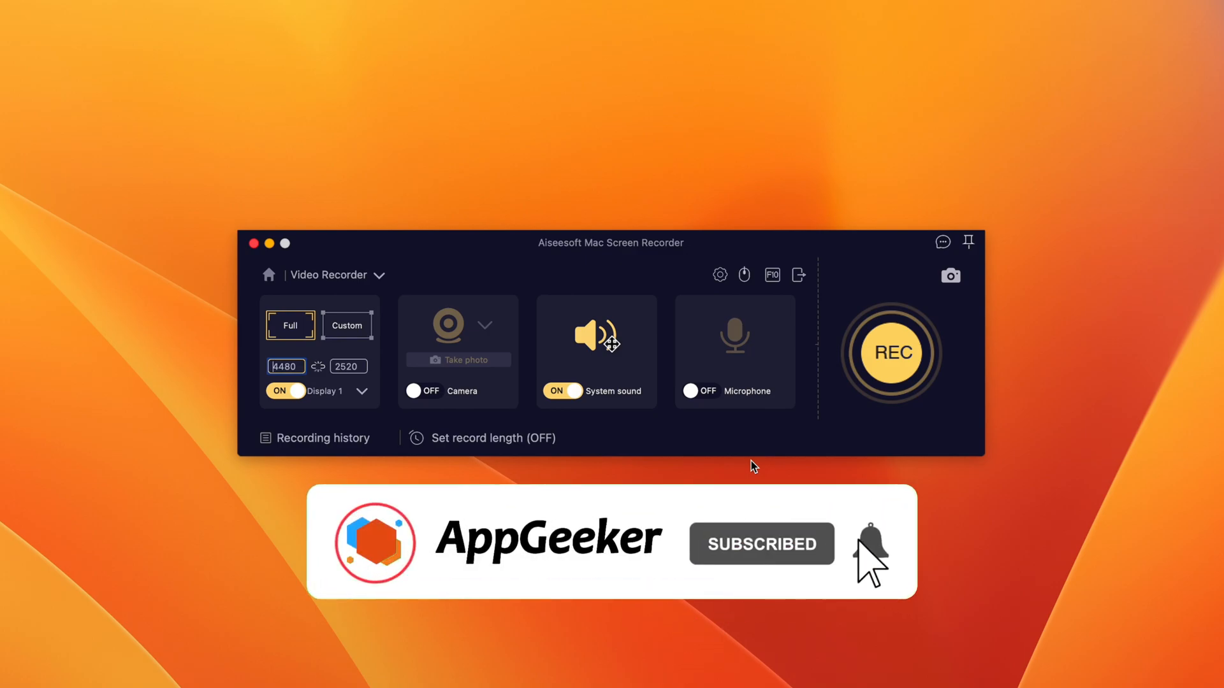
click(870, 543)
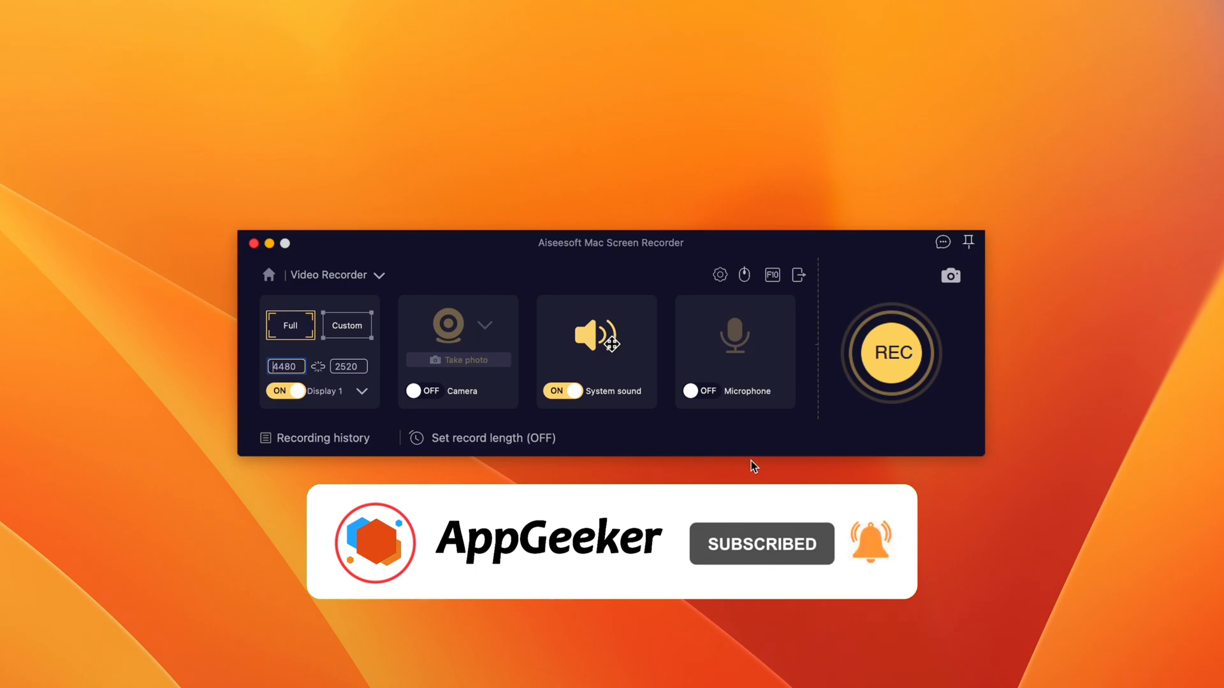